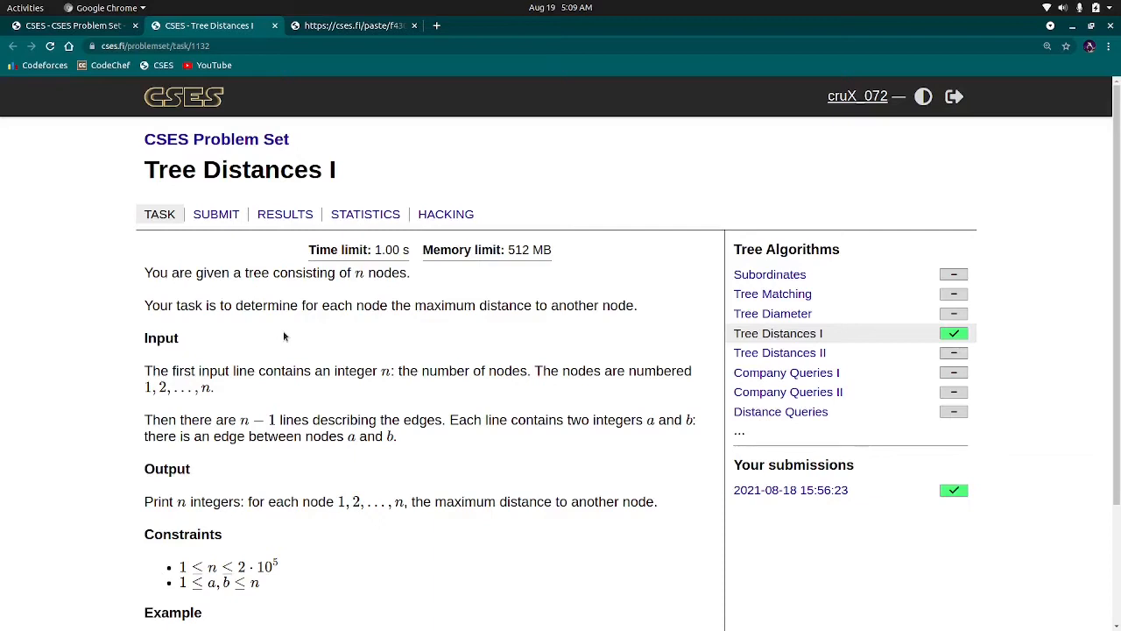
pyautogui.moveTo(356, 379)
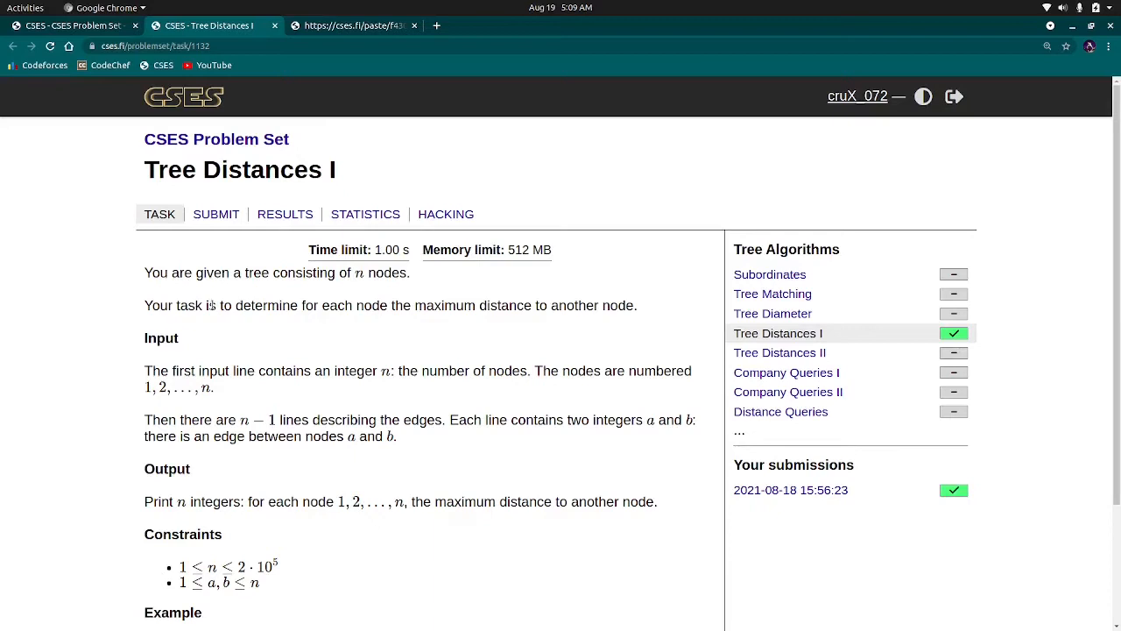
pyautogui.moveTo(201, 296)
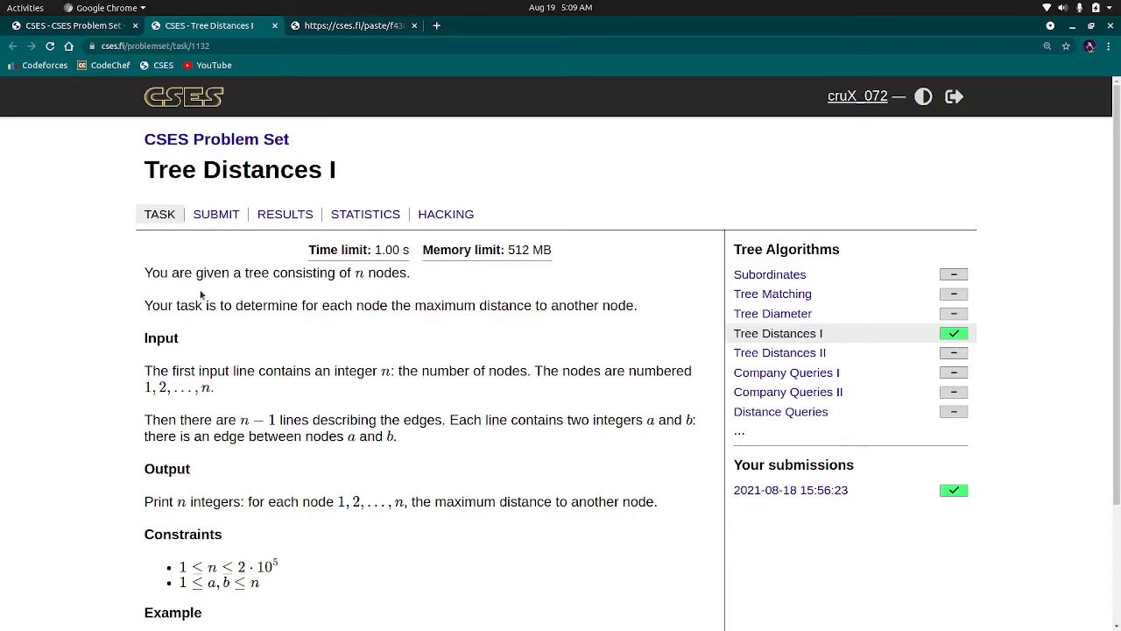
# - Scroll down the Tree Distances I page to the edge-input and output requirements
pyautogui.scroll(-3)
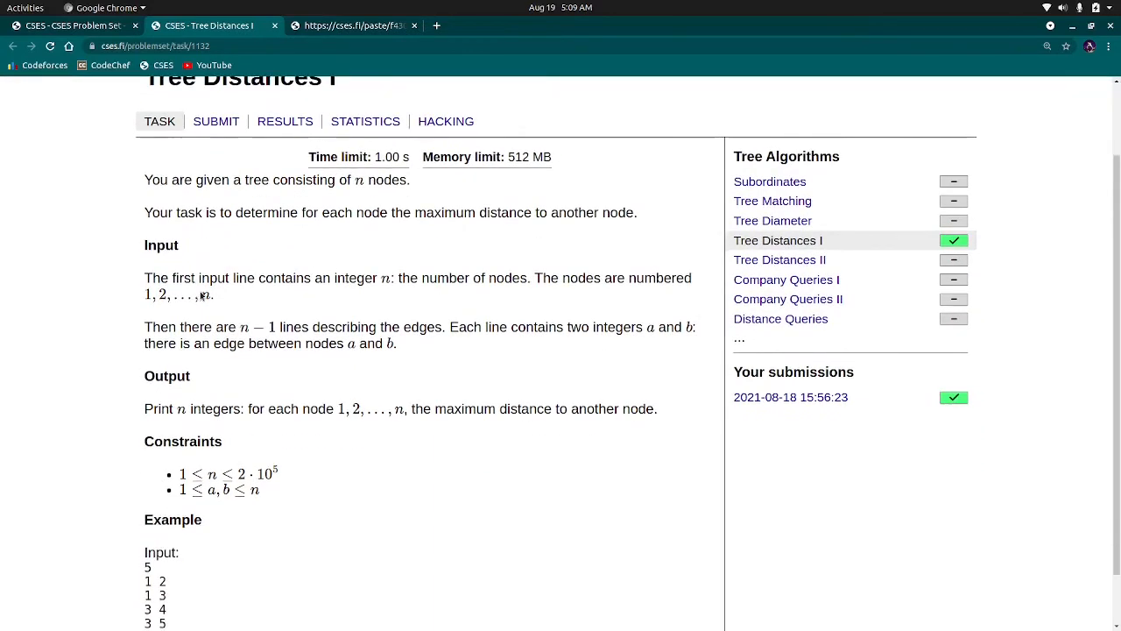
pyautogui.moveTo(285, 199)
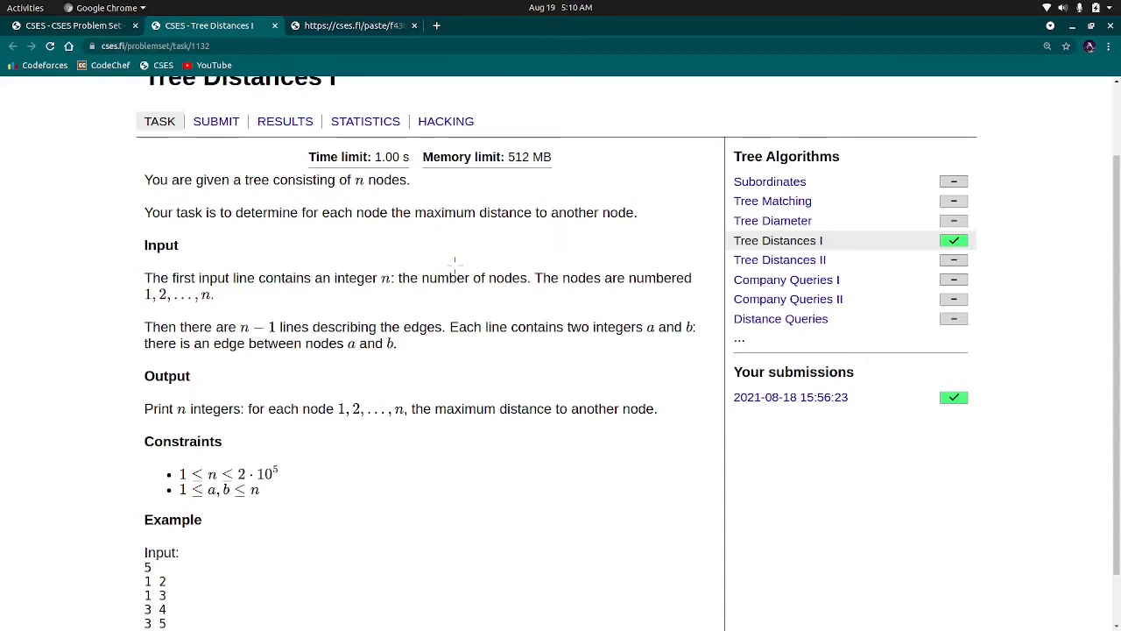
pyautogui.moveTo(622, 305)
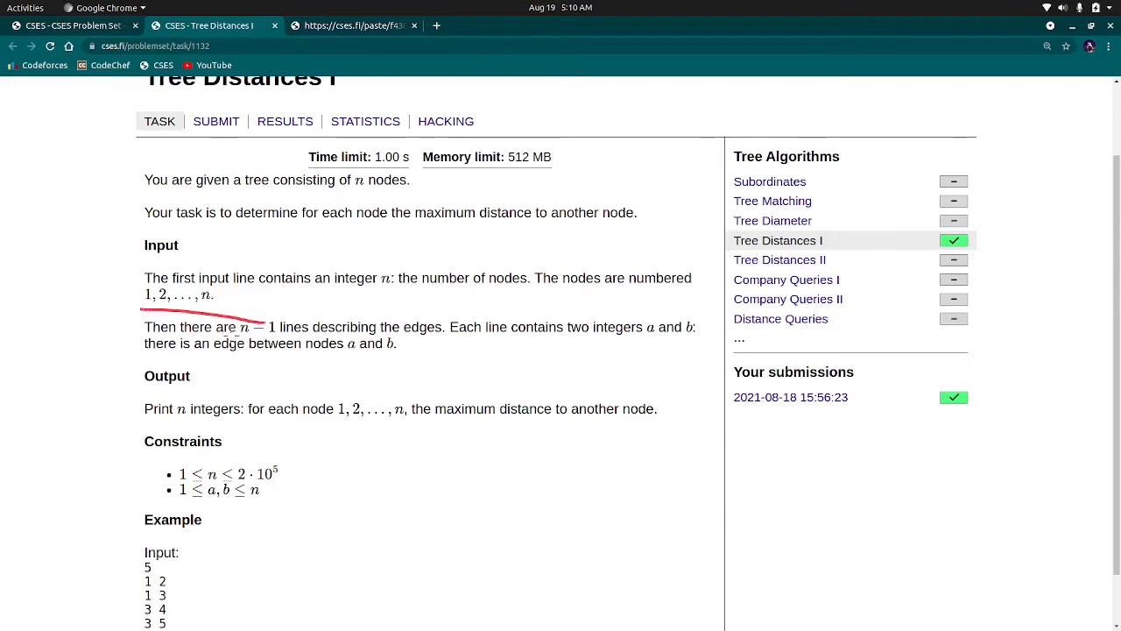
pyautogui.moveTo(341, 263)
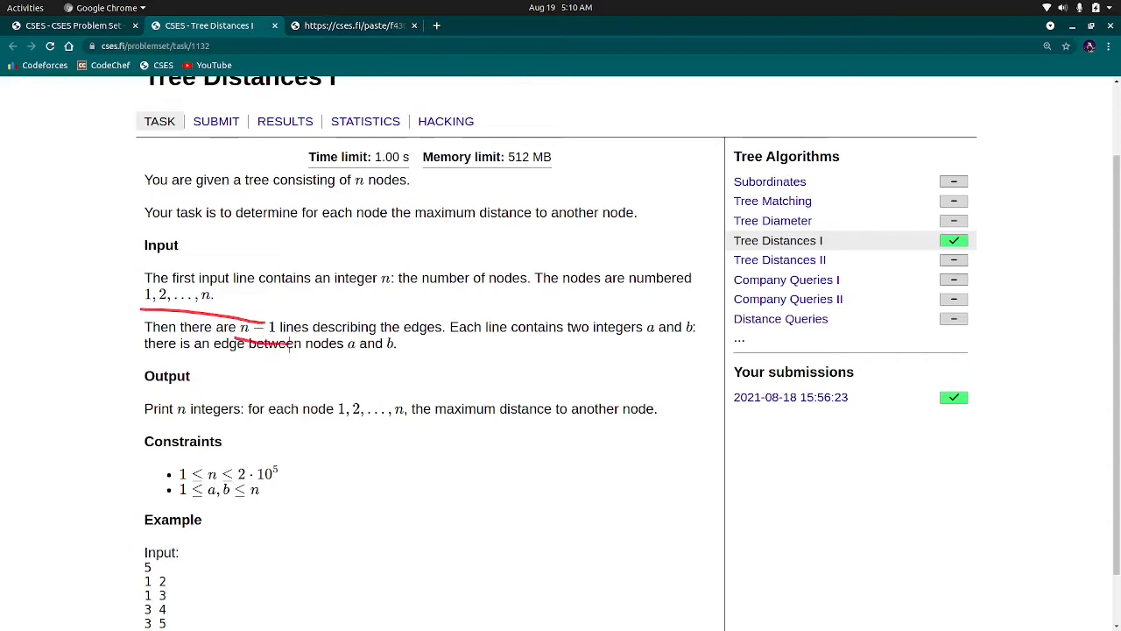
pyautogui.moveTo(572, 346)
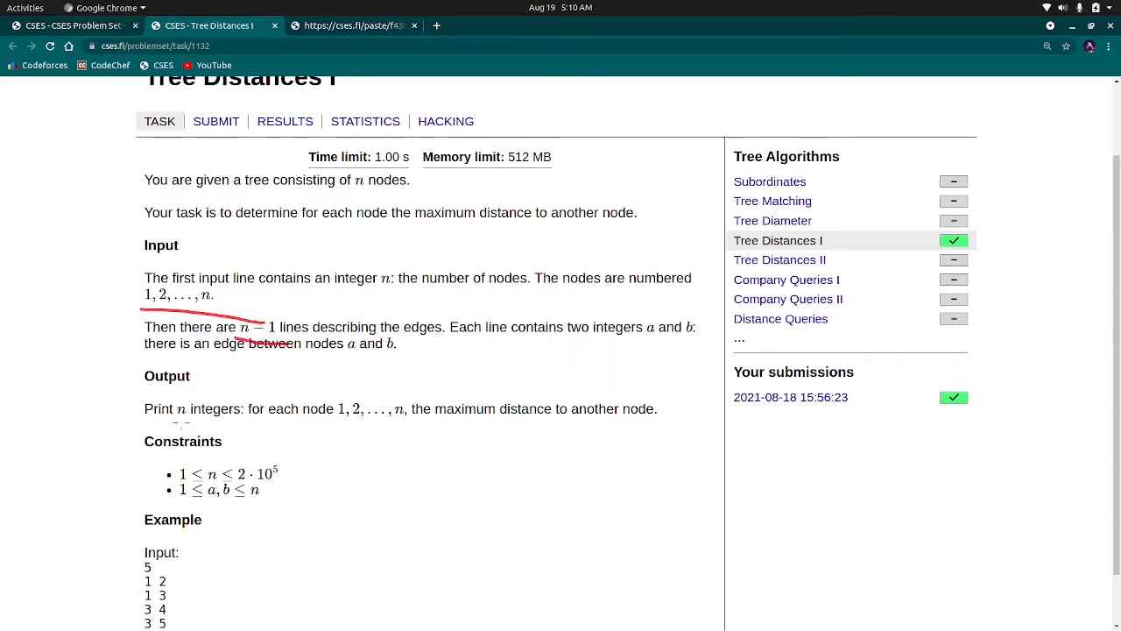
pyautogui.moveTo(297, 425)
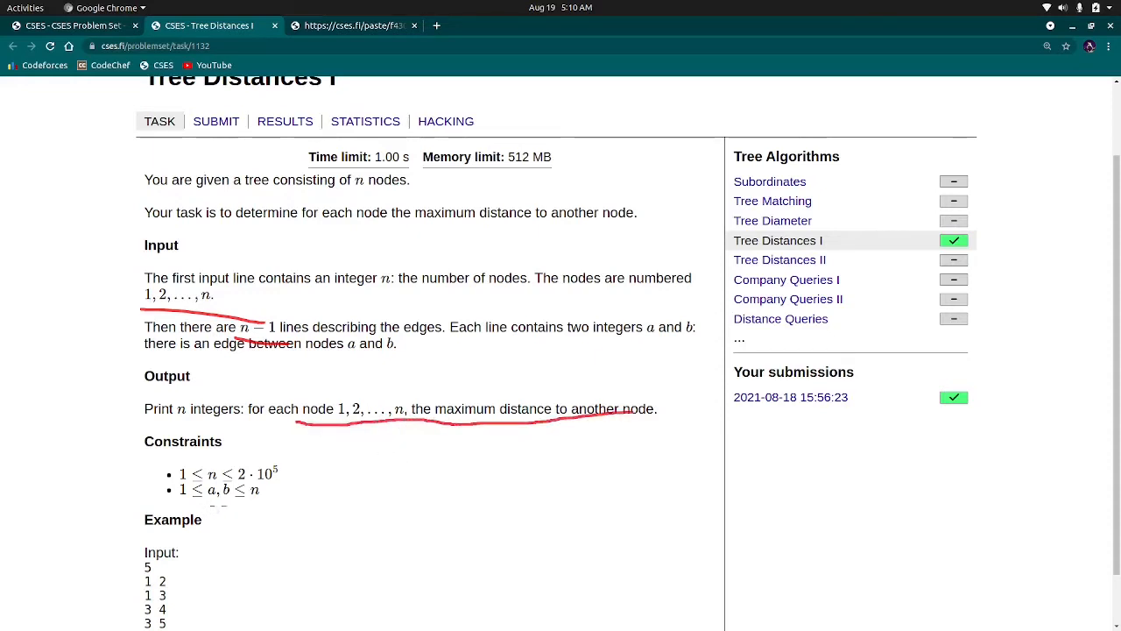
pyautogui.moveTo(317, 453)
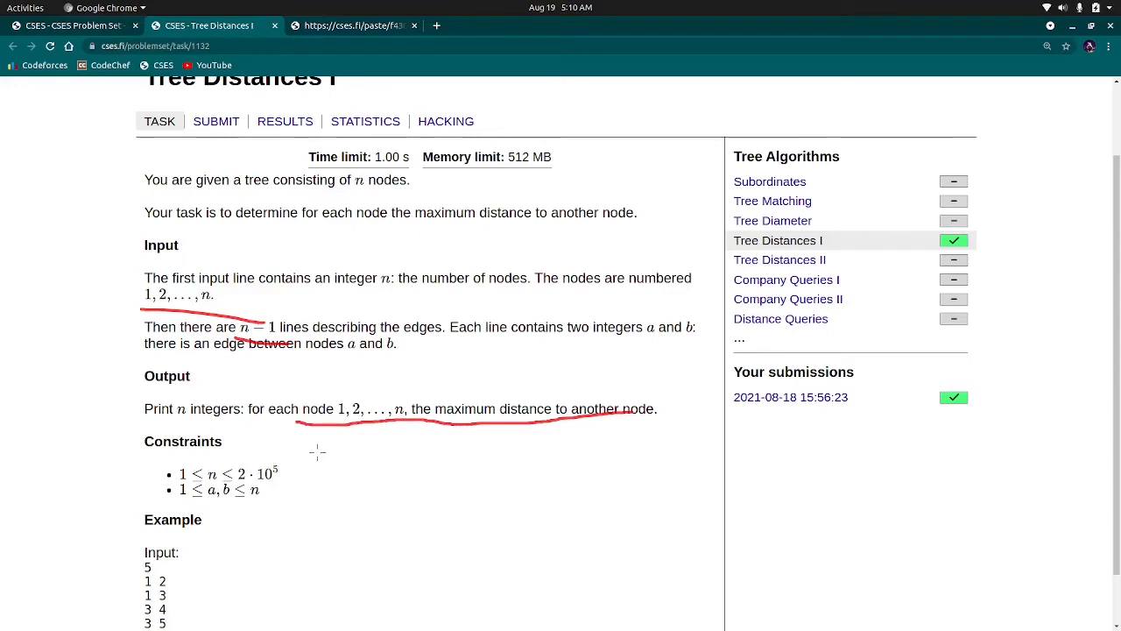
pyautogui.moveTo(313, 480)
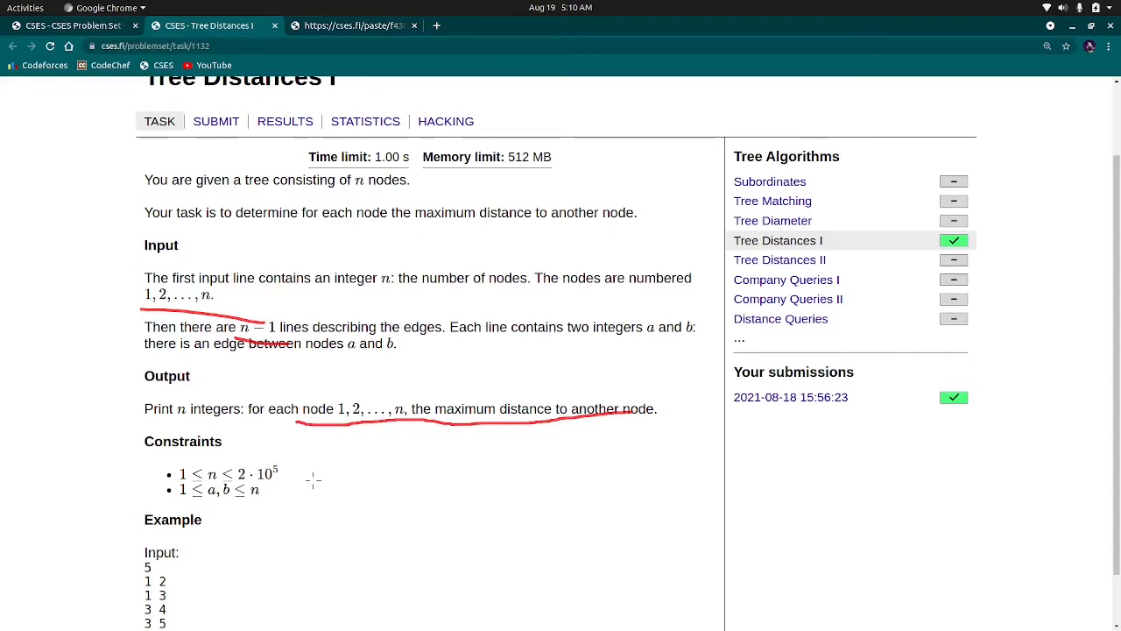
pyautogui.moveTo(313, 493)
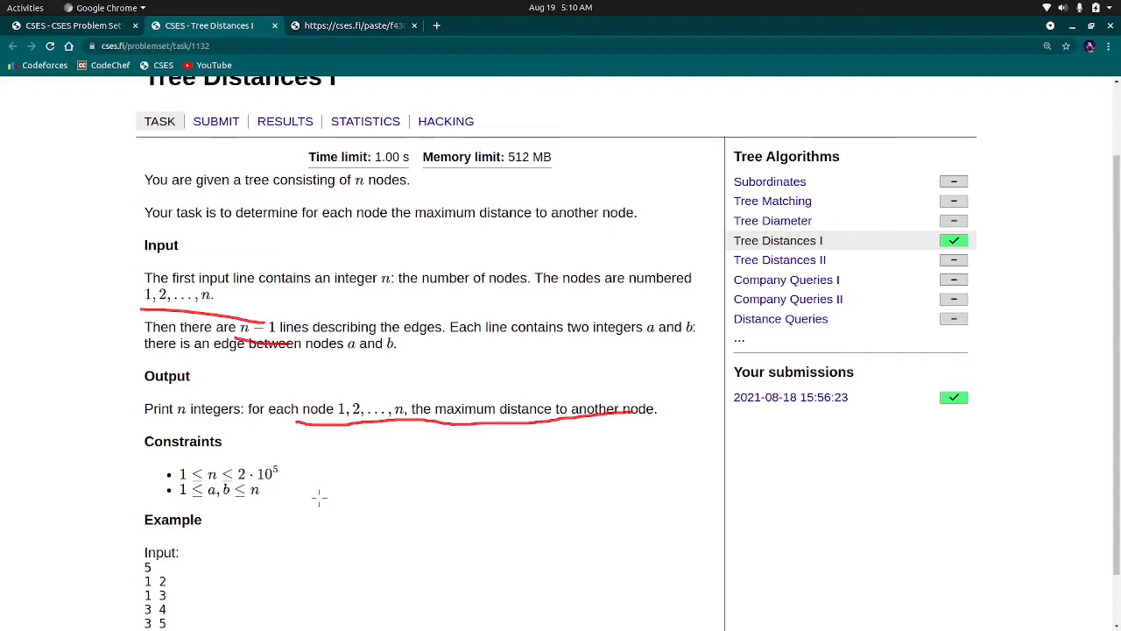
pyautogui.moveTo(314, 471)
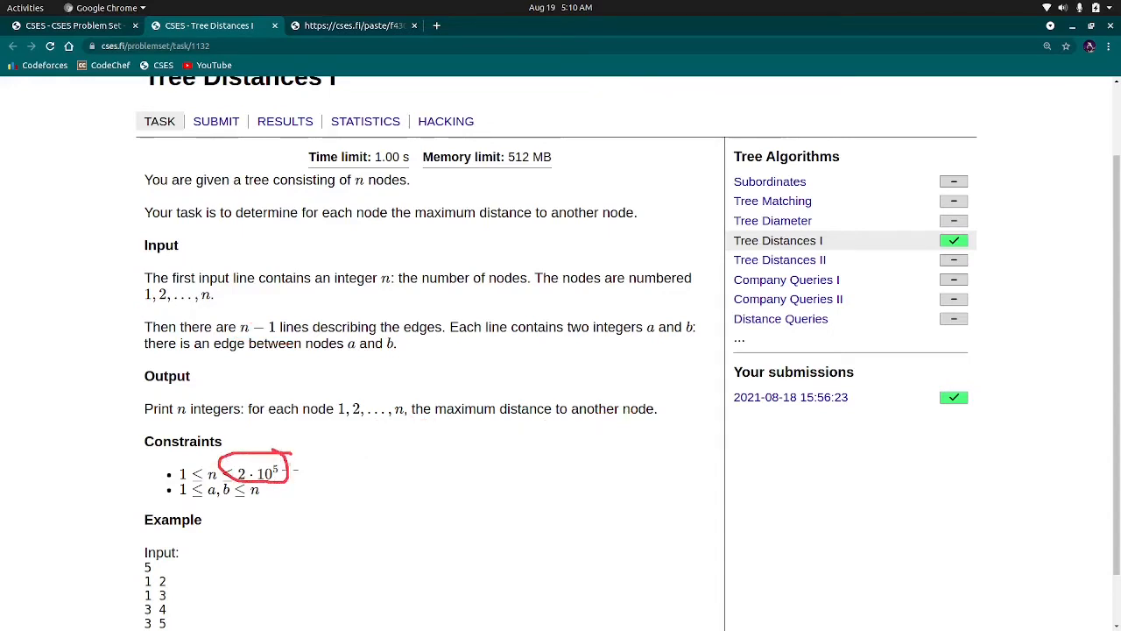
pyautogui.moveTo(410, 477)
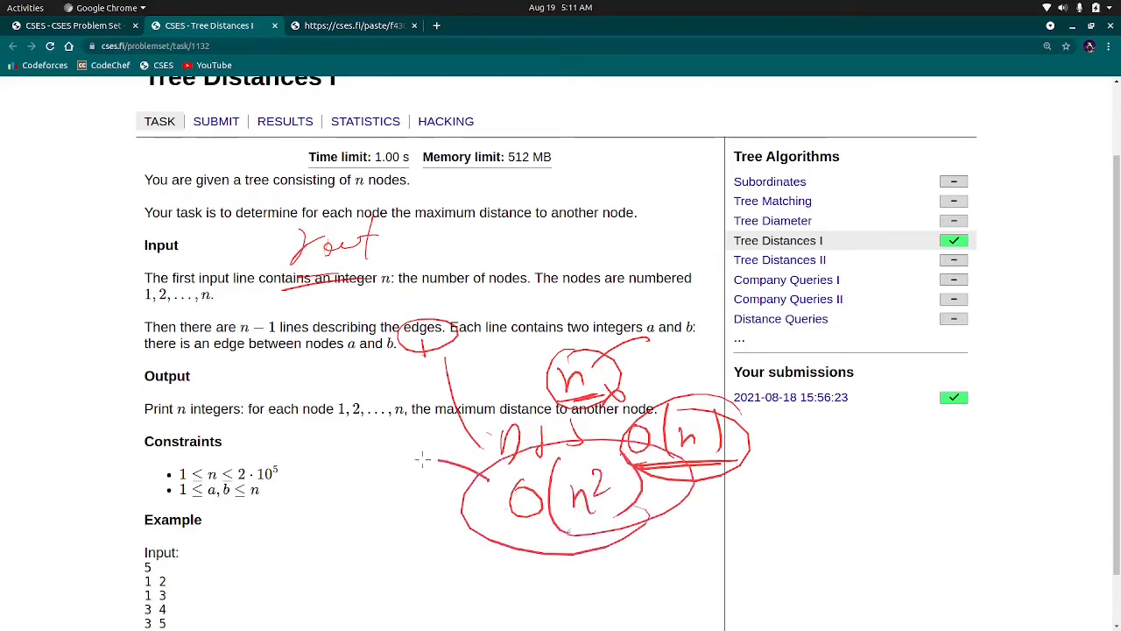
# - Circle the n ≤ 2·10^5 bound in red and link it to the O(n²) note
pyautogui.moveTo(429, 459); pyautogui.dragTo(293, 486)
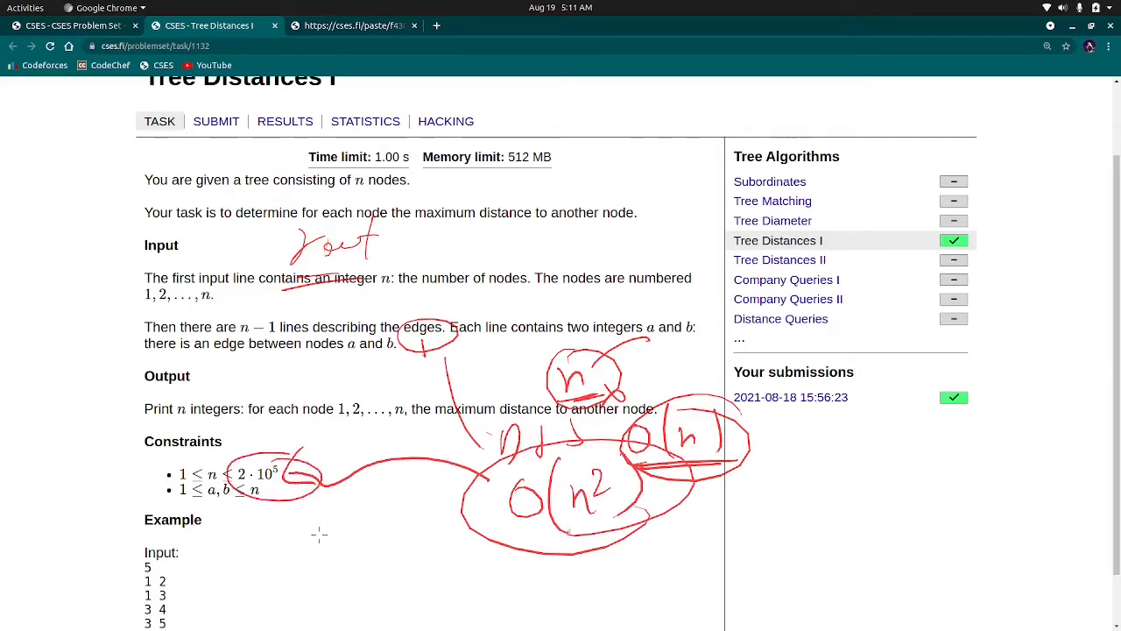
pyautogui.moveTo(311, 539); pyautogui.dragTo(403, 525)
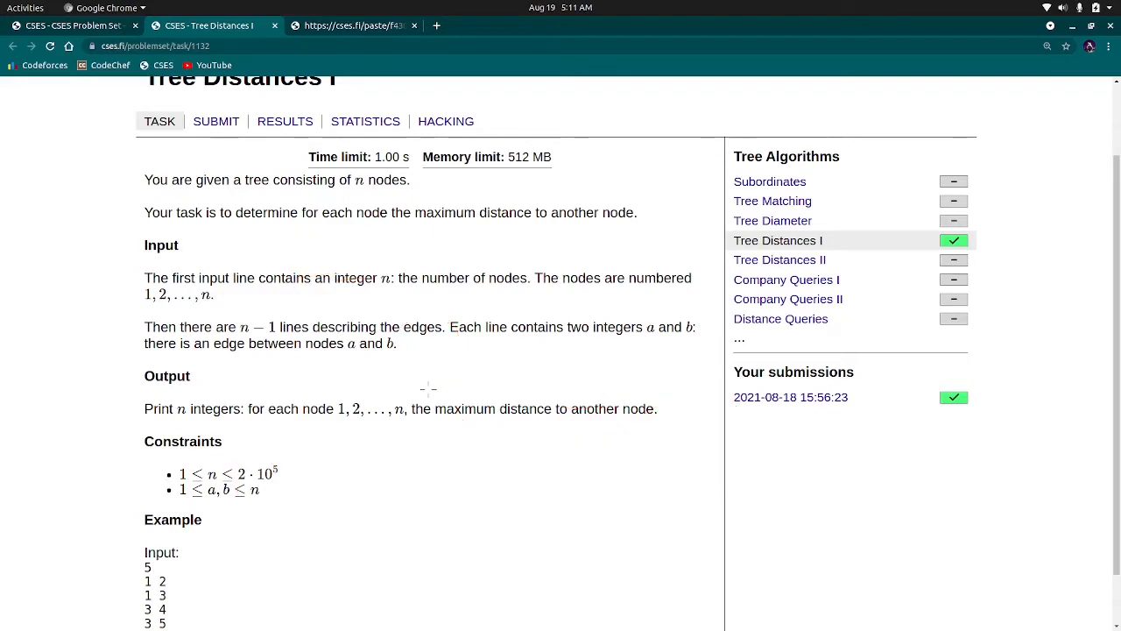
pyautogui.moveTo(344, 375)
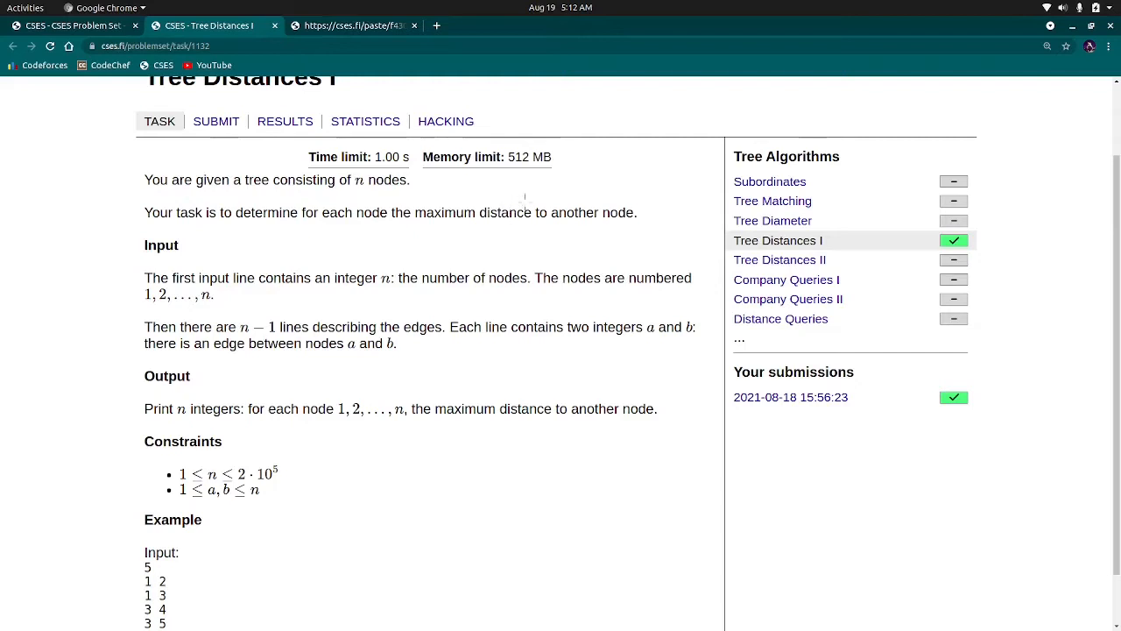
pyautogui.moveTo(511, 241)
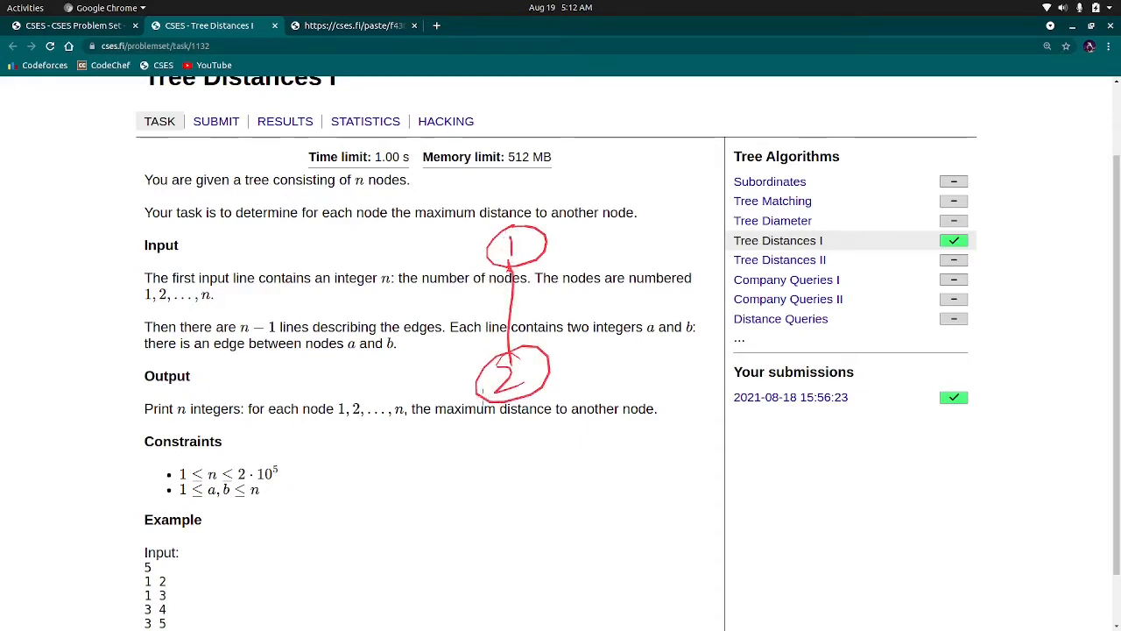
pyautogui.moveTo(510, 385); pyautogui.dragTo(510, 464)
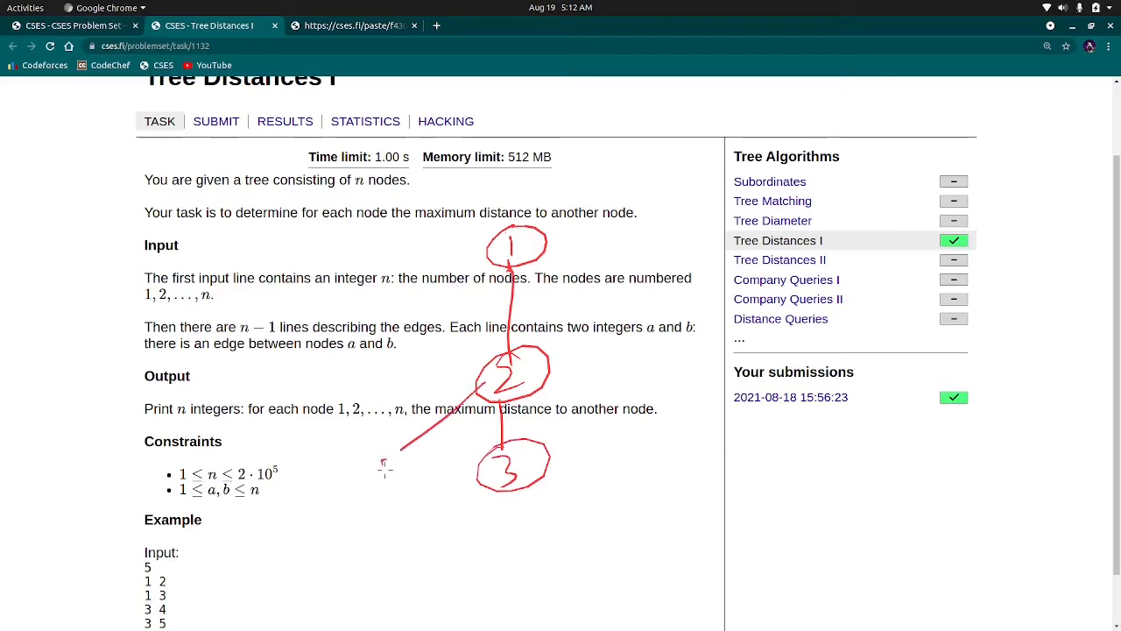
pyautogui.moveTo(399, 473); pyautogui.dragTo(335, 535)
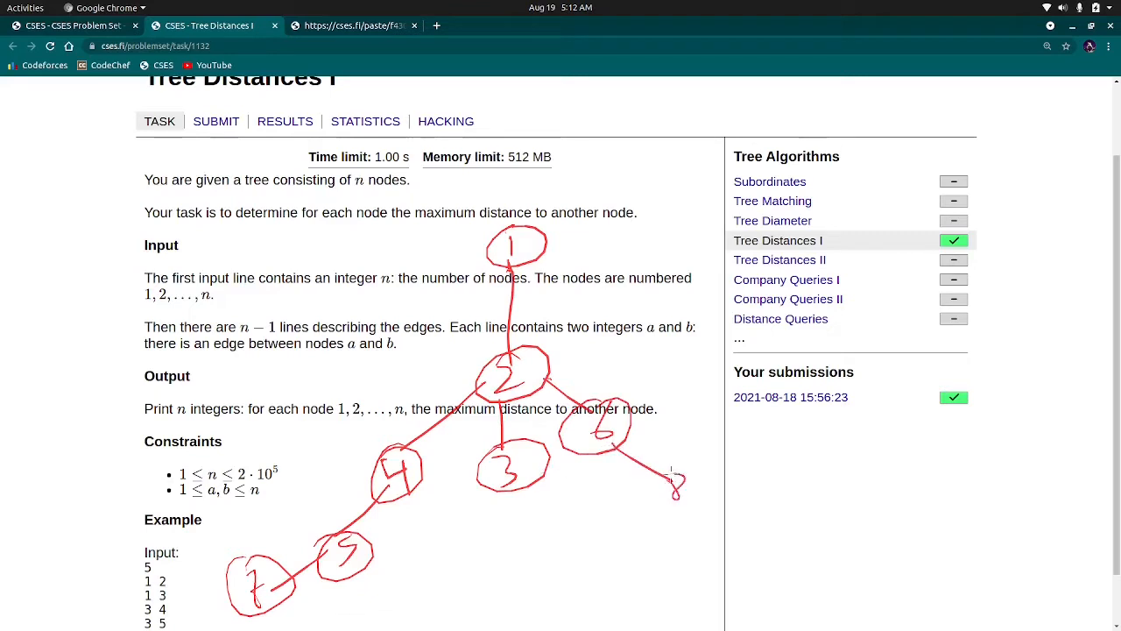
pyautogui.moveTo(675, 487); pyautogui.dragTo(771, 539)
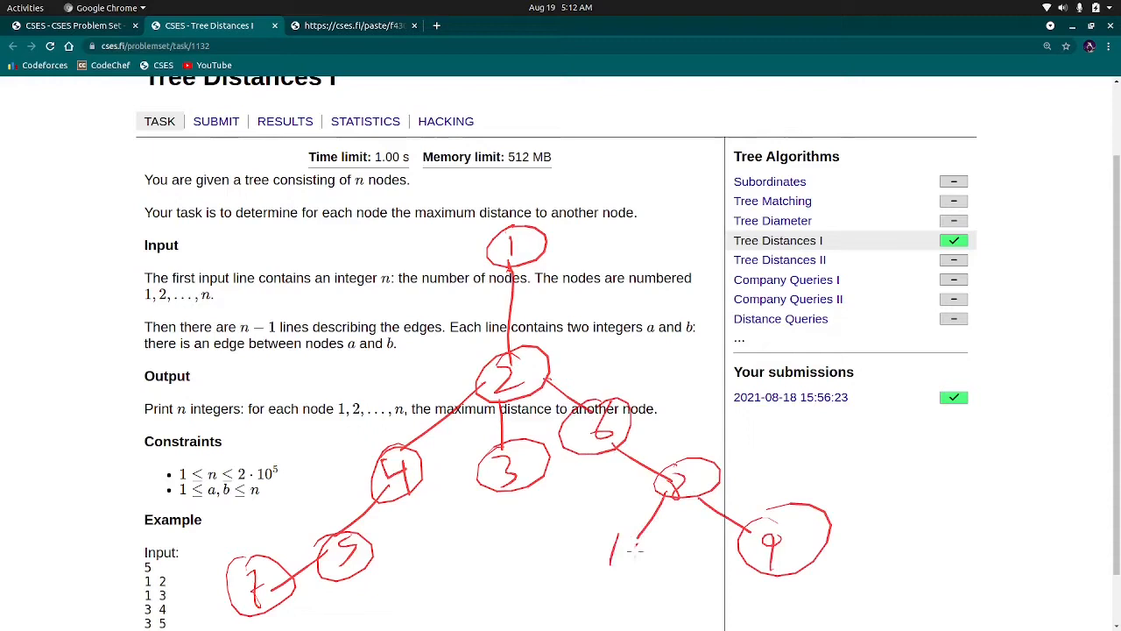
pyautogui.moveTo(609, 539); pyautogui.dragTo(635, 579)
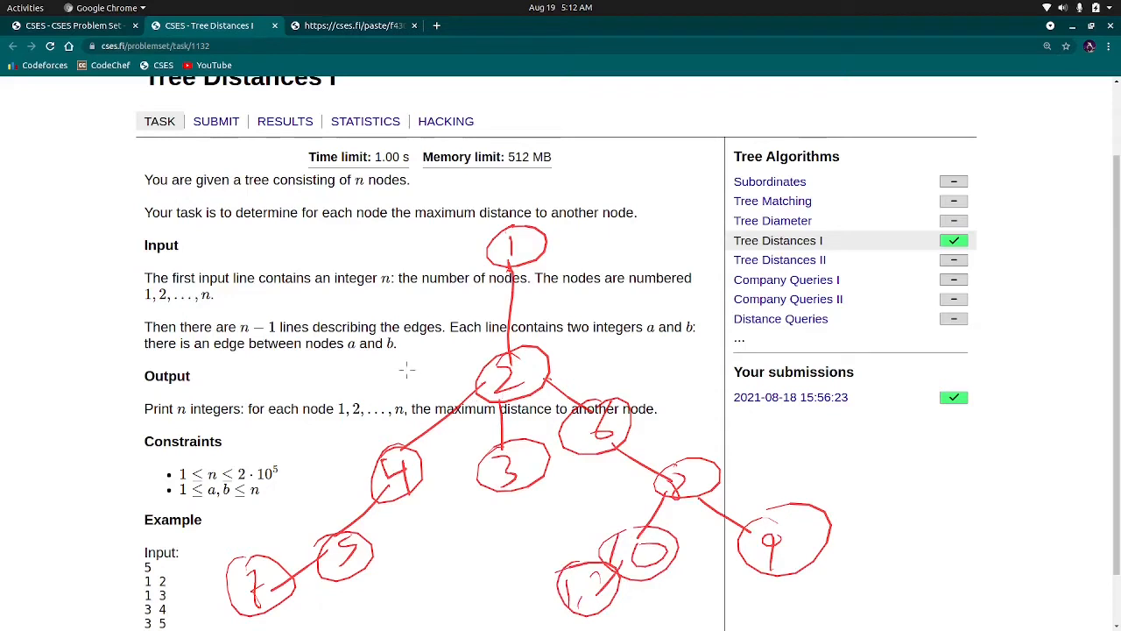
pyautogui.moveTo(430, 340)
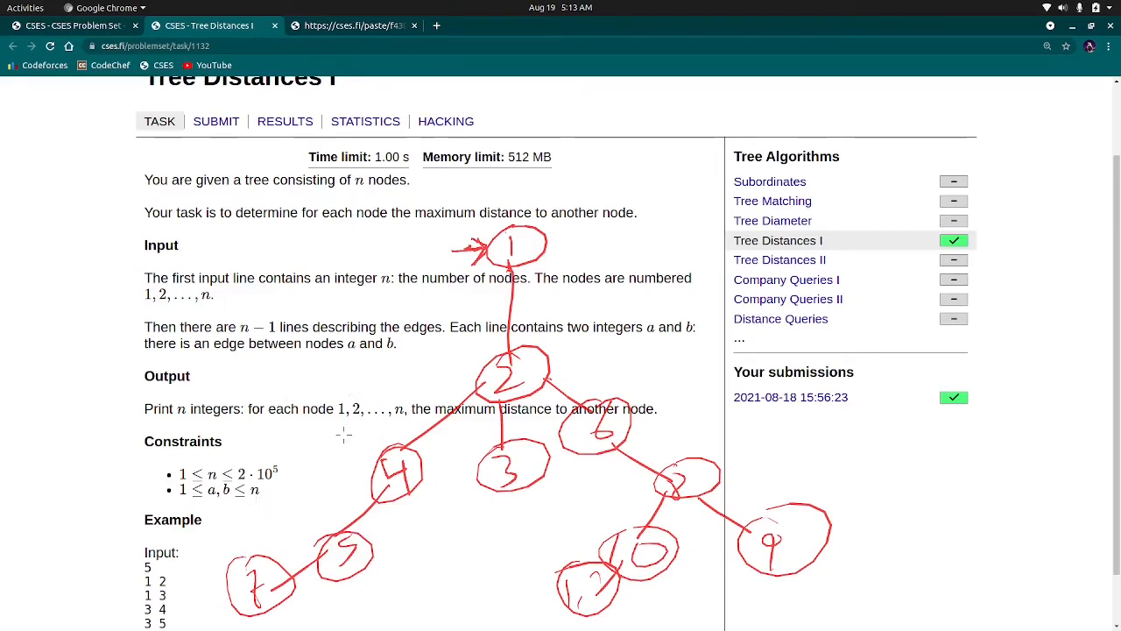
pyautogui.moveTo(293, 530)
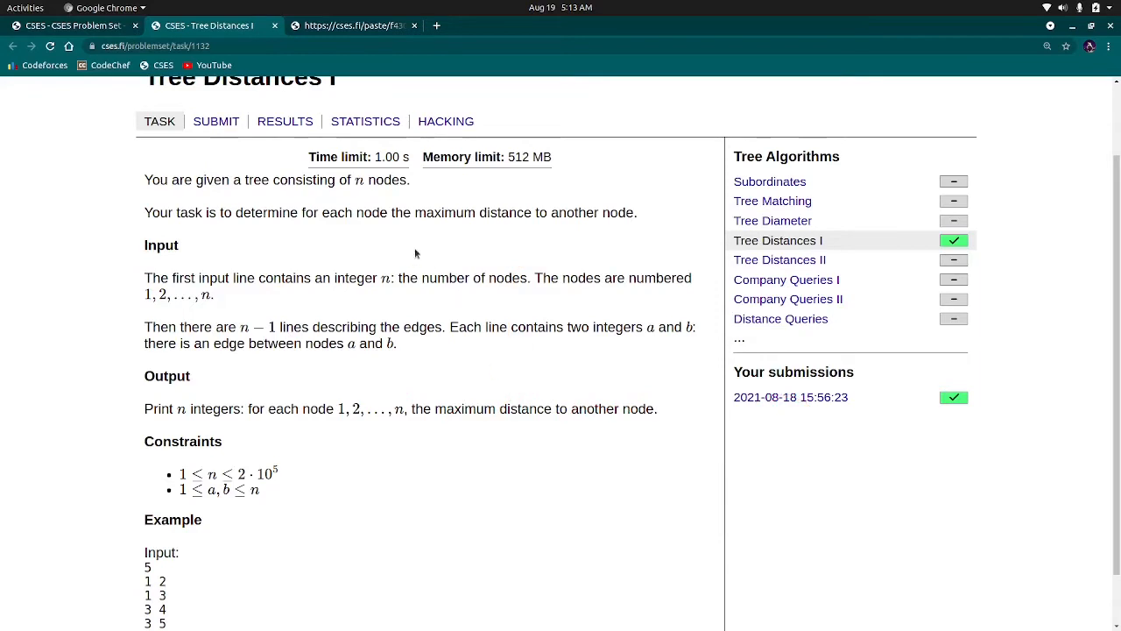
pyautogui.moveTo(397, 246)
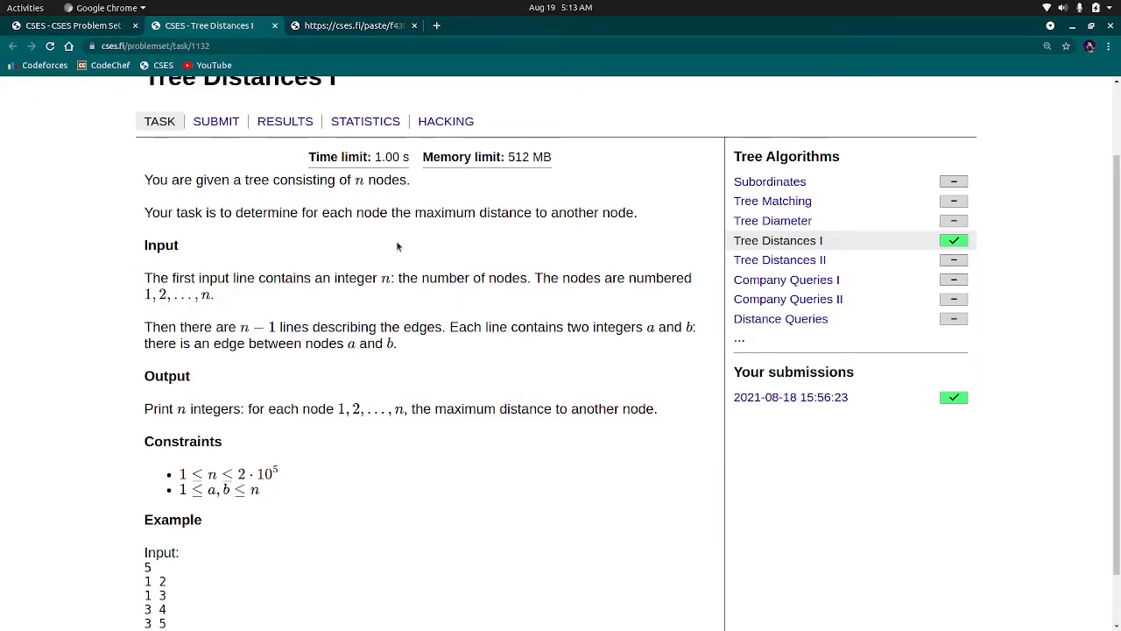
pyautogui.scroll(-3)
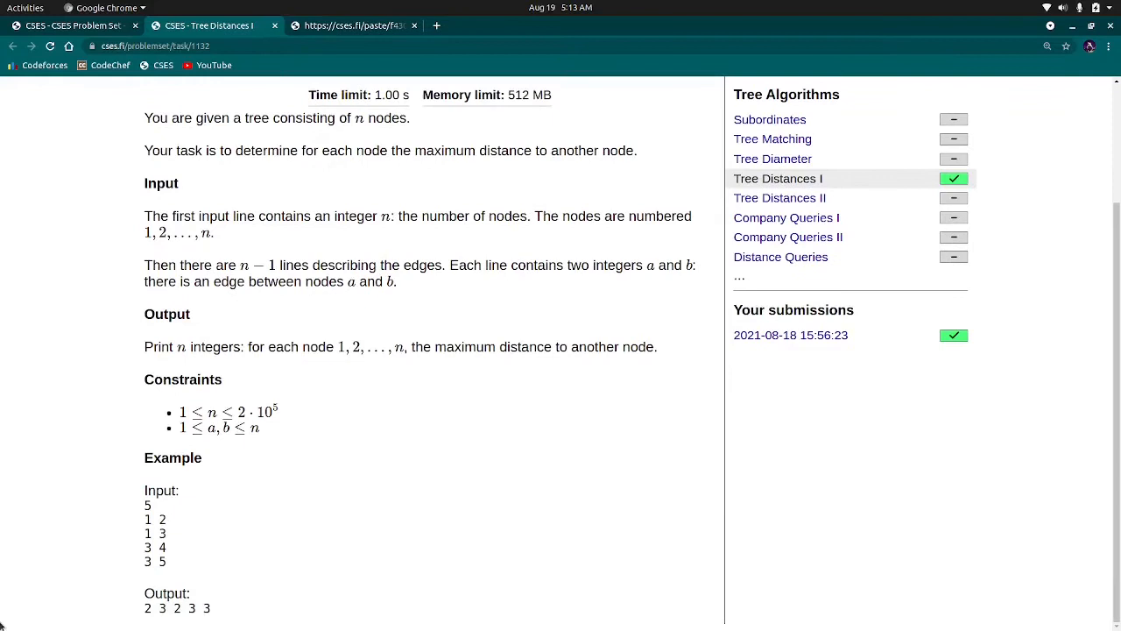
pyautogui.moveTo(326, 381)
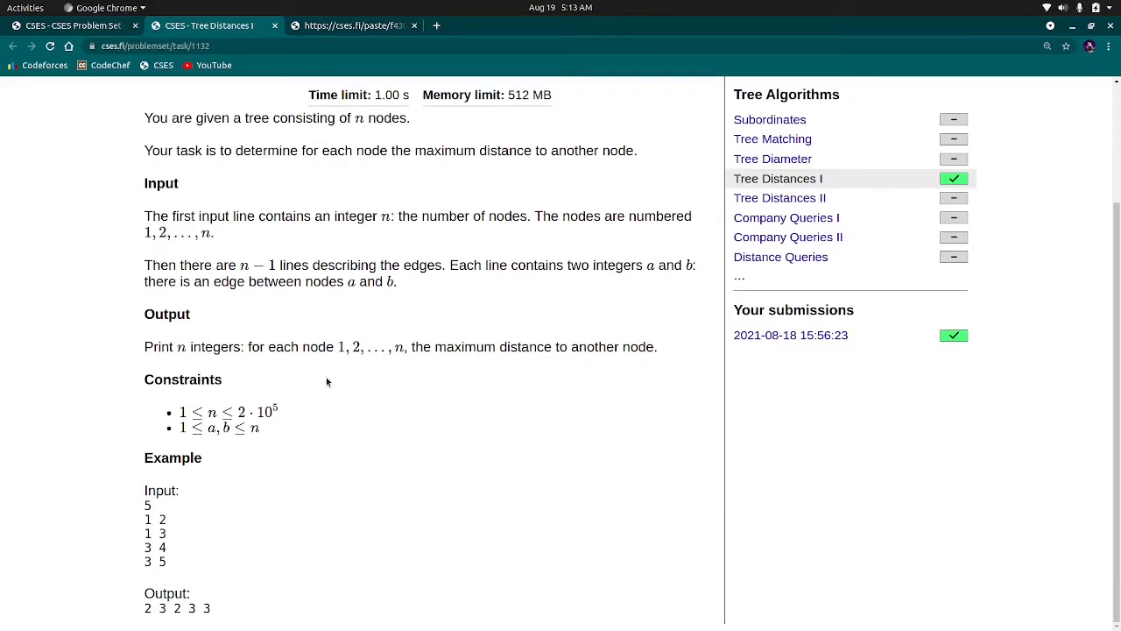
pyautogui.moveTo(311, 371)
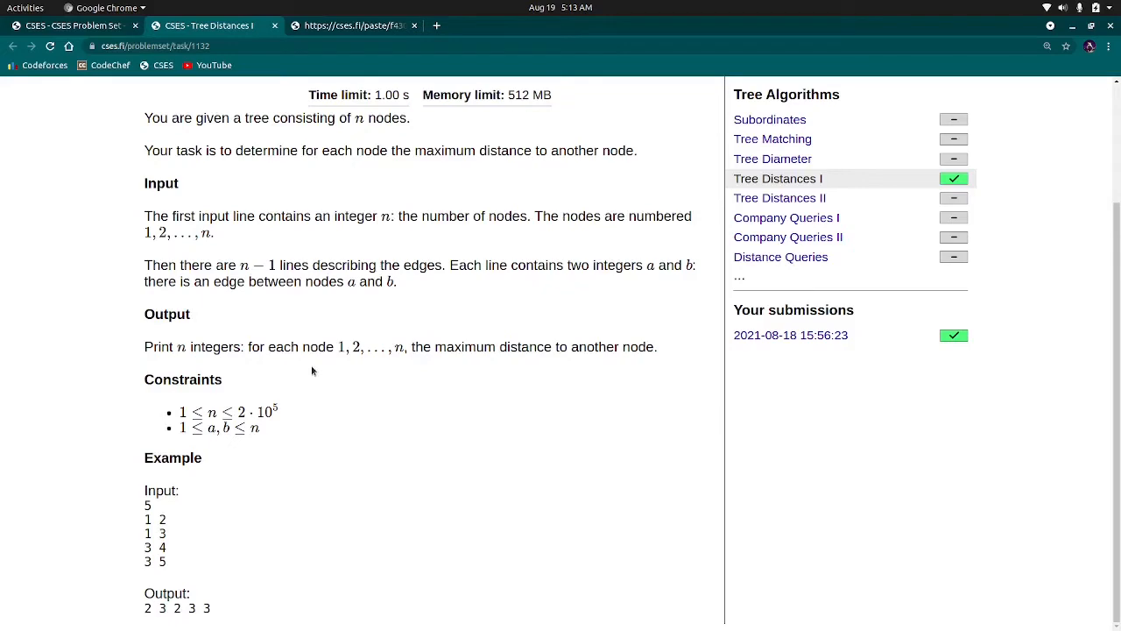
pyautogui.scroll(3)
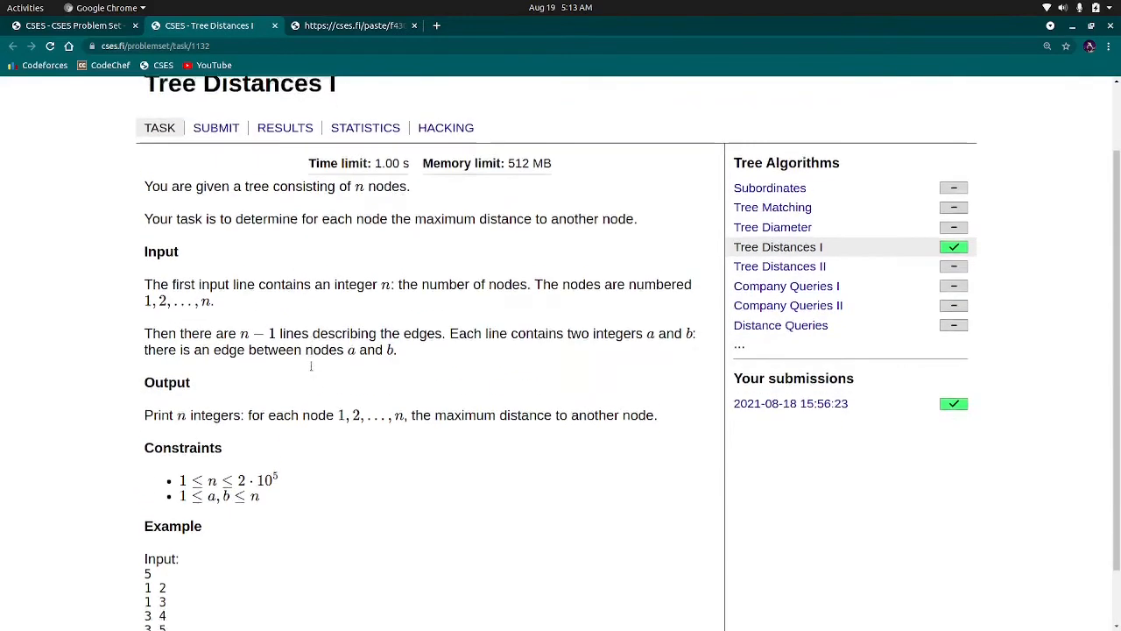
pyautogui.scroll(-3)
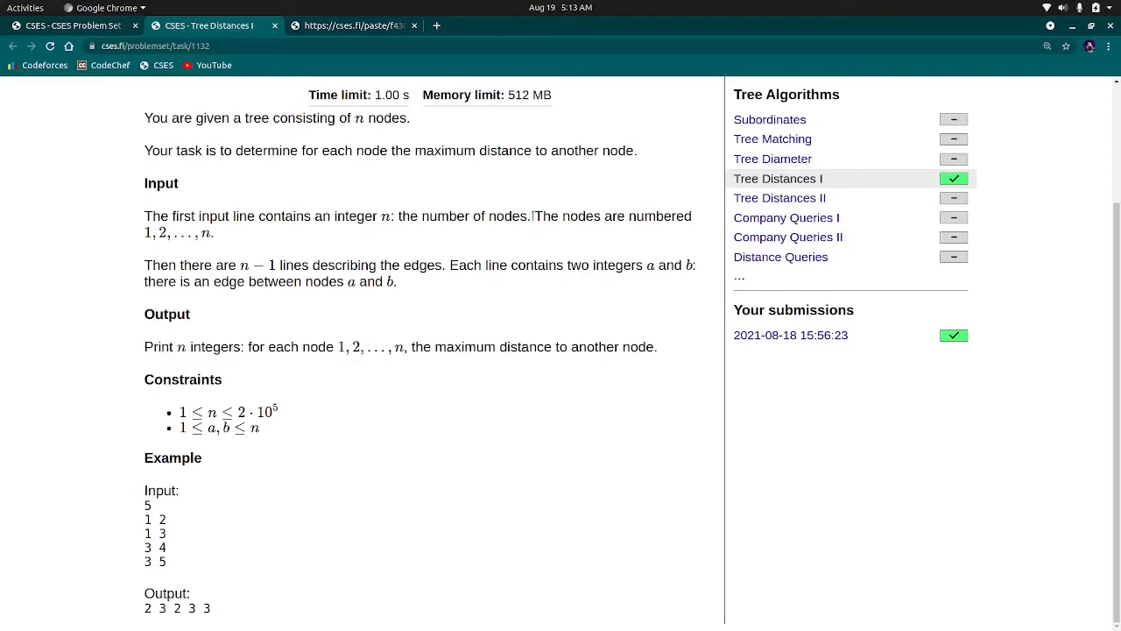
pyautogui.moveTo(454, 163)
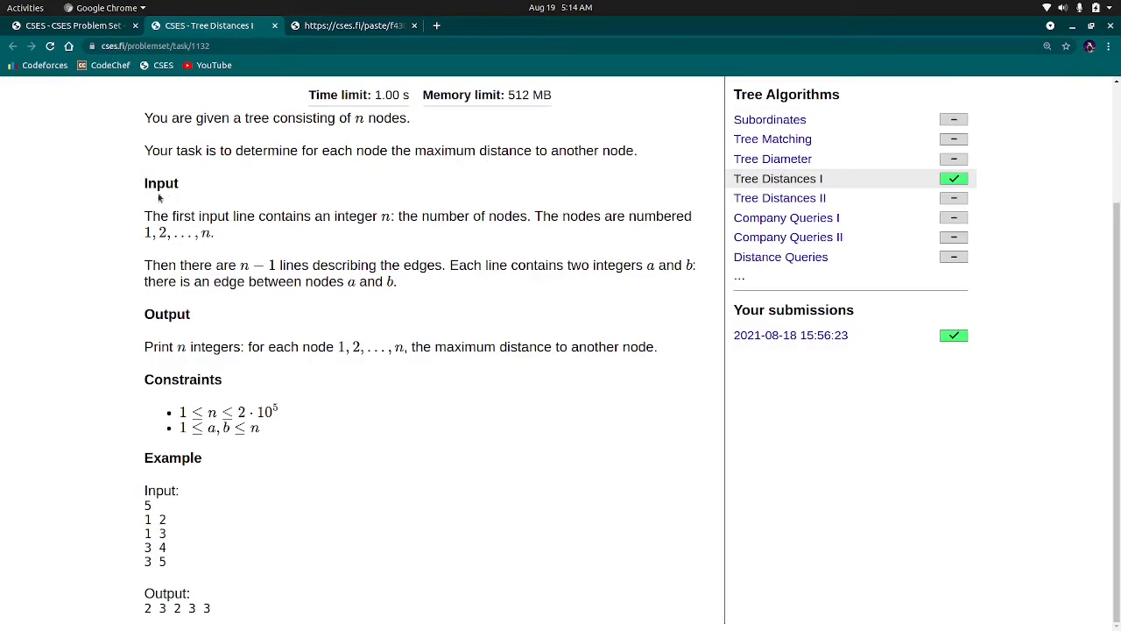
pyautogui.moveTo(171, 245)
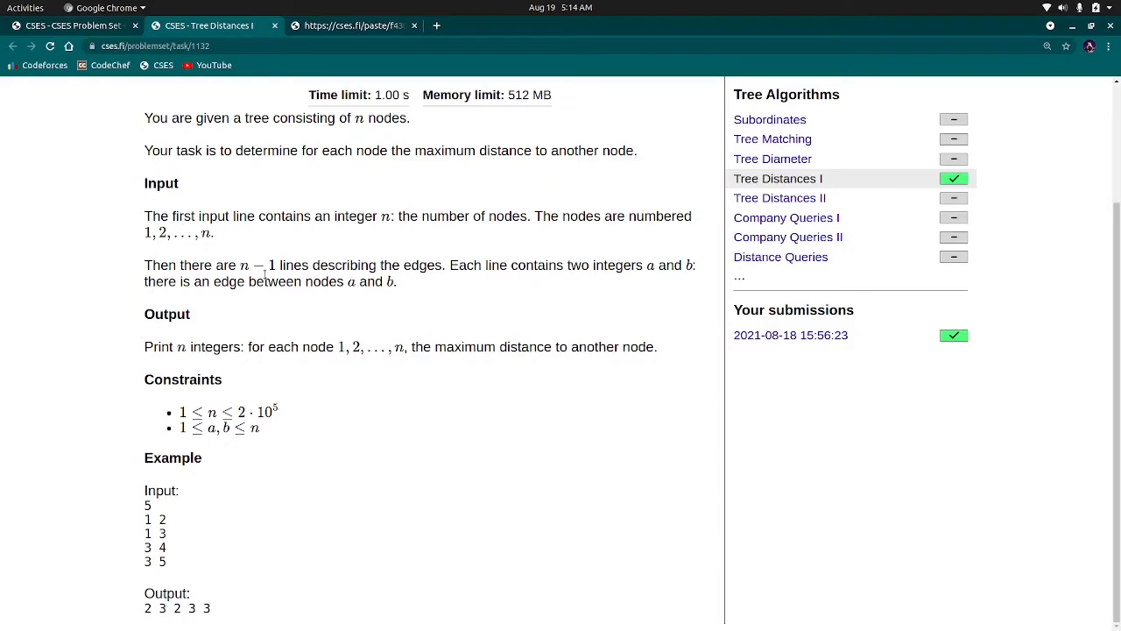
pyautogui.moveTo(236, 257)
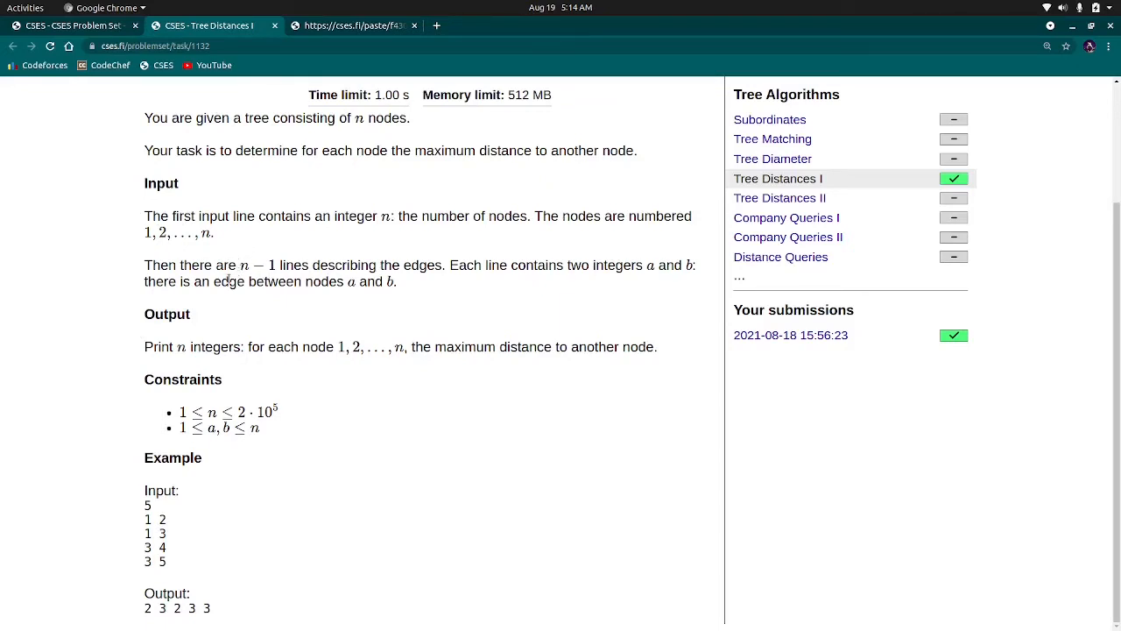
pyautogui.moveTo(237, 281); pyautogui.dragTo(401, 281)
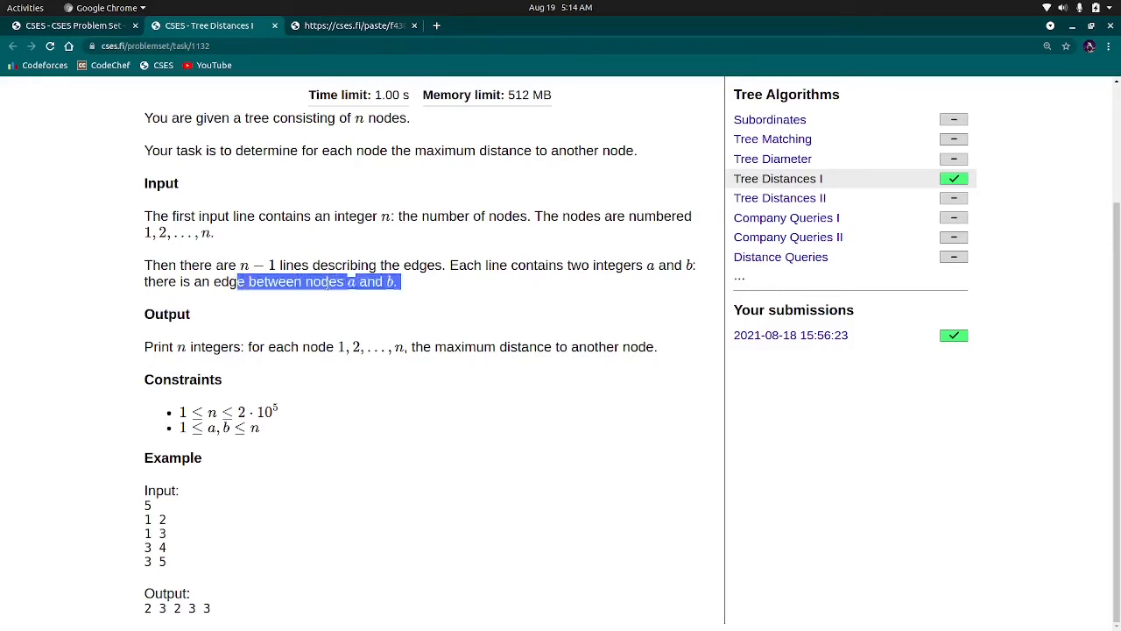
pyautogui.moveTo(358, 252)
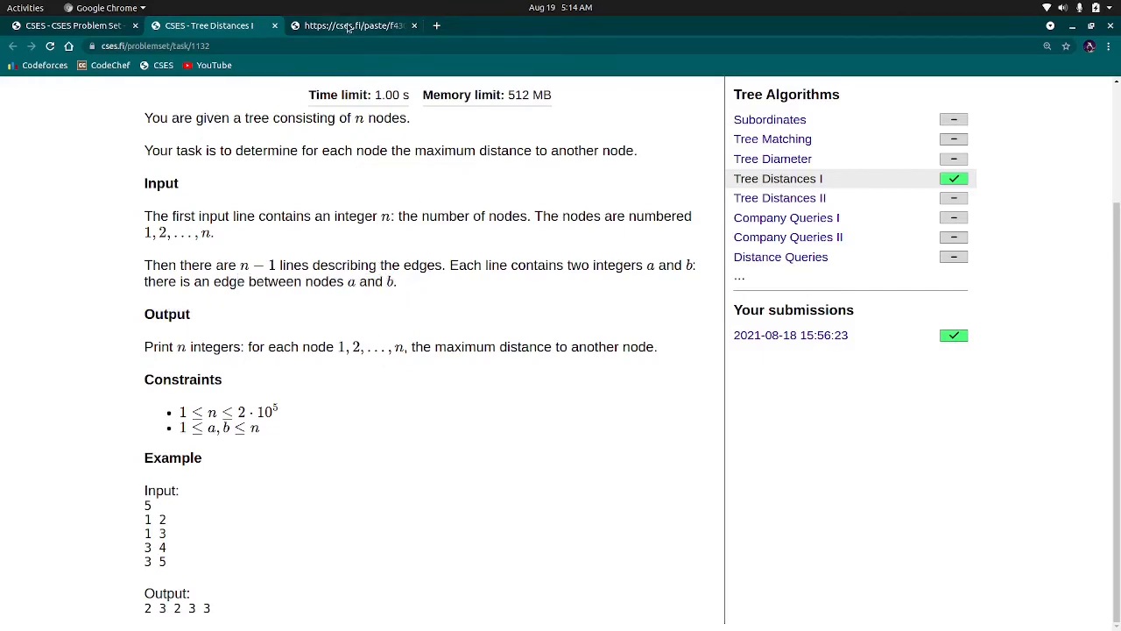
# - Switch to the pasted C++ solution and highlight the opening Graph class lines
pyautogui.click(350, 24)
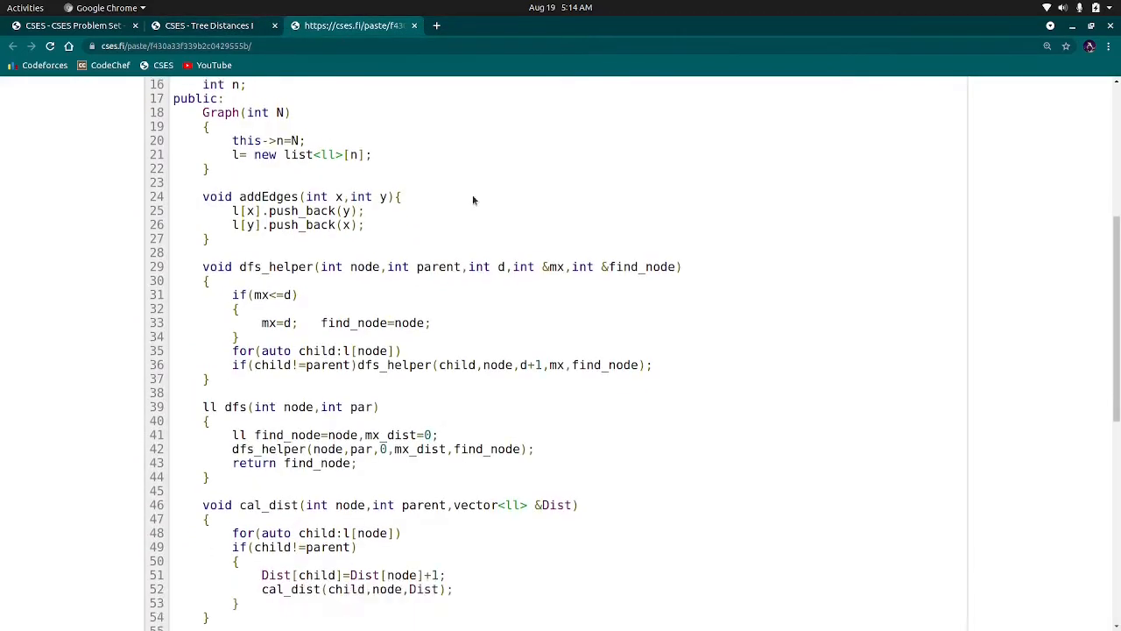
pyautogui.scroll(-3)
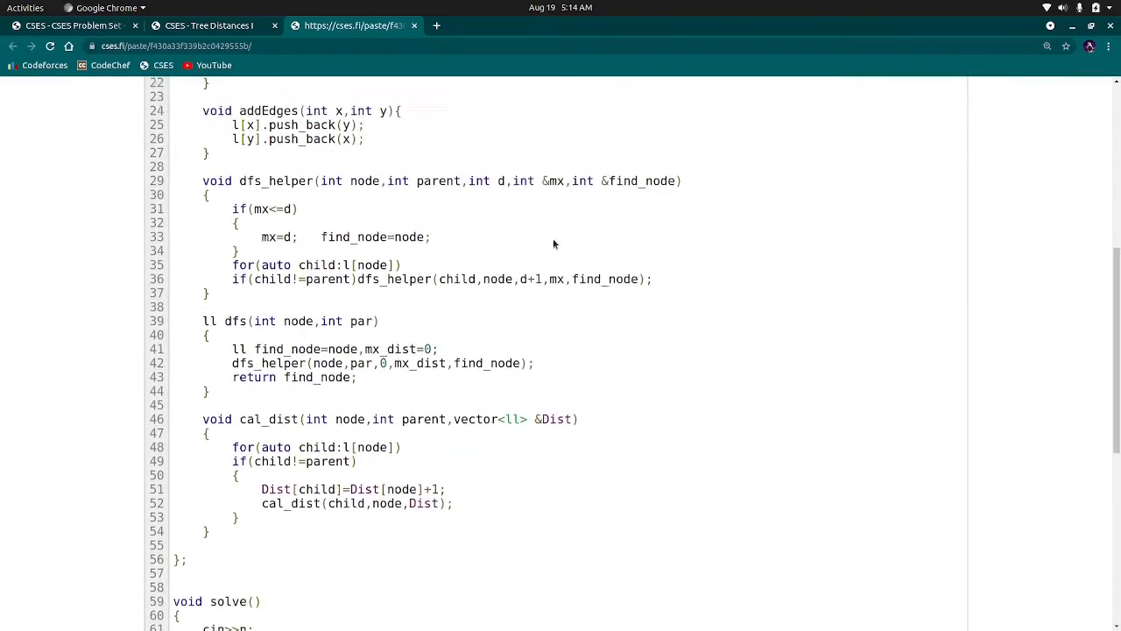
pyautogui.scroll(3)
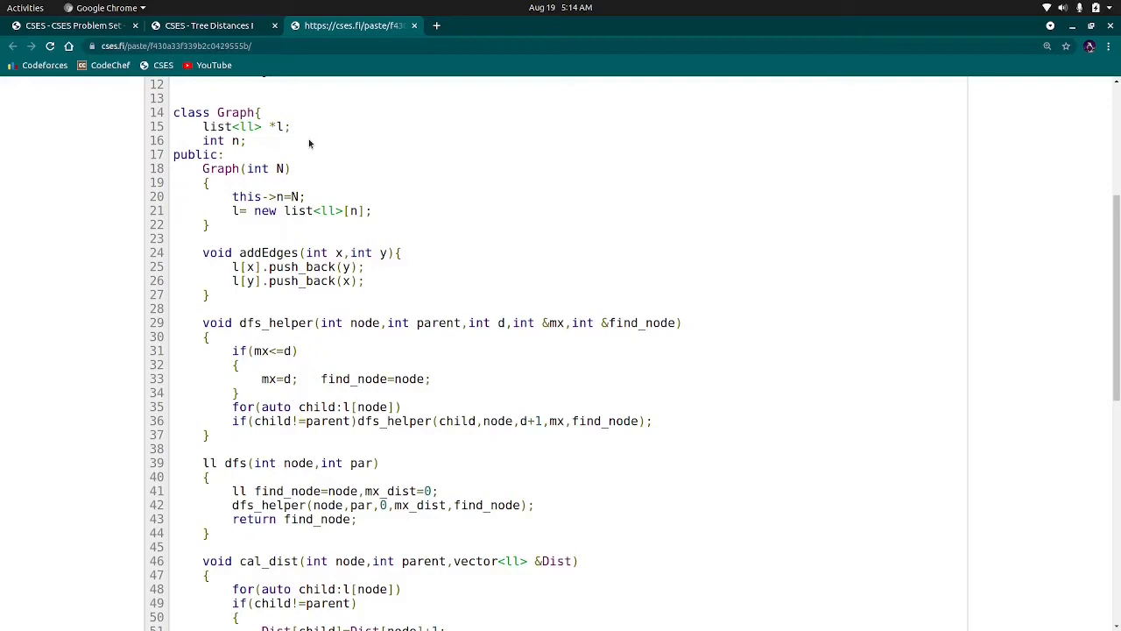
pyautogui.doubleClick(217, 126)
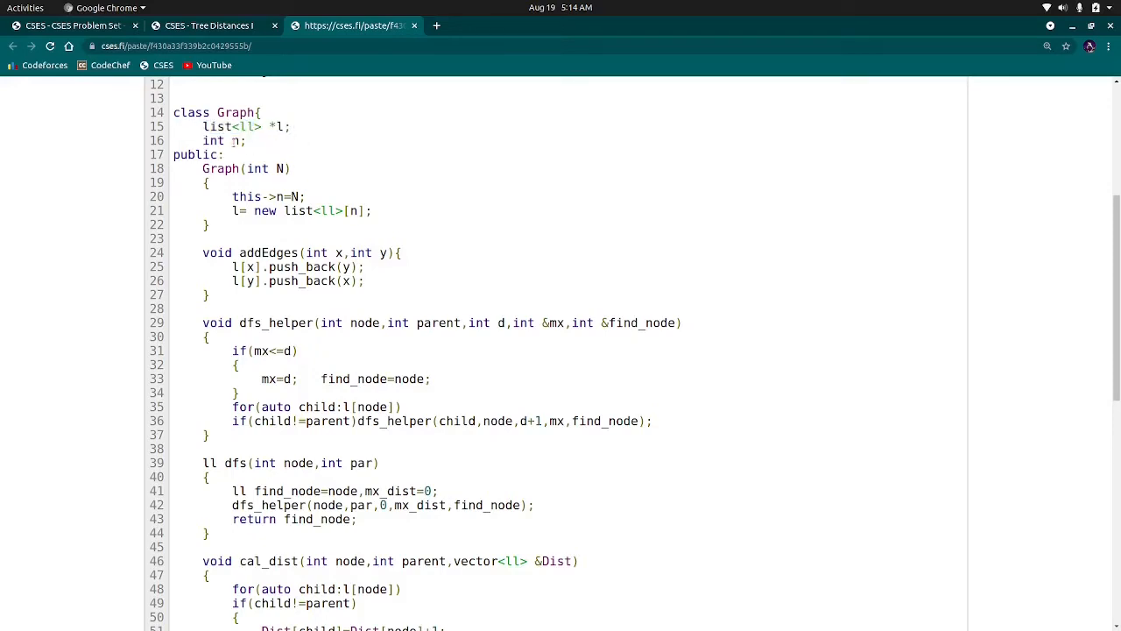
pyautogui.doubleClick(220, 140)
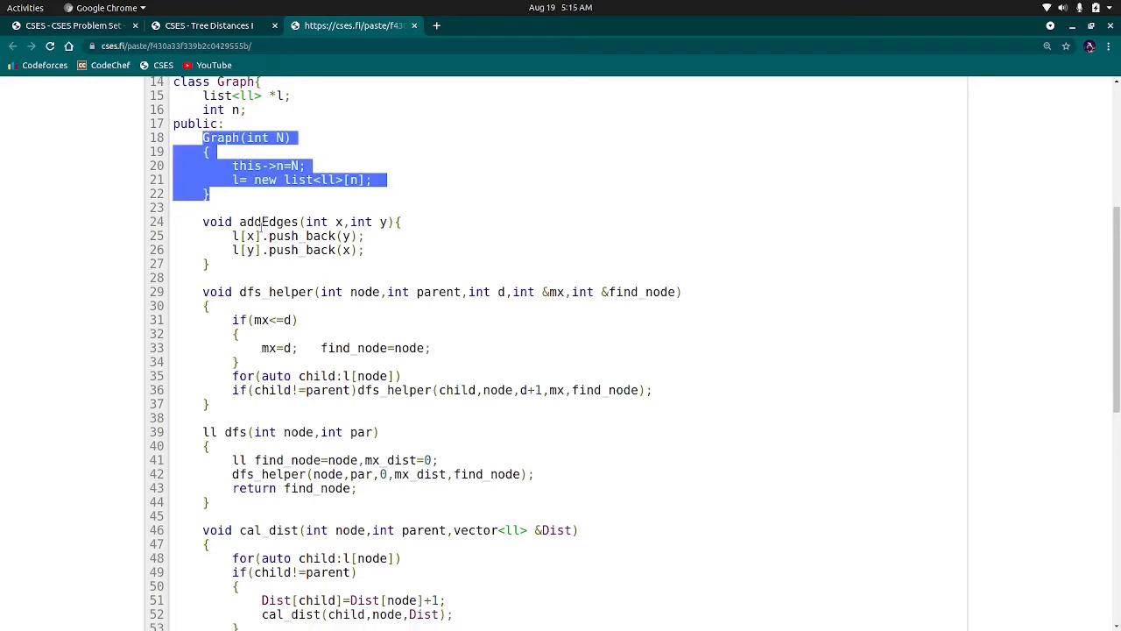
# - Scroll through the DFS helpers, solve and main to the end of the code
pyautogui.scroll(-3)
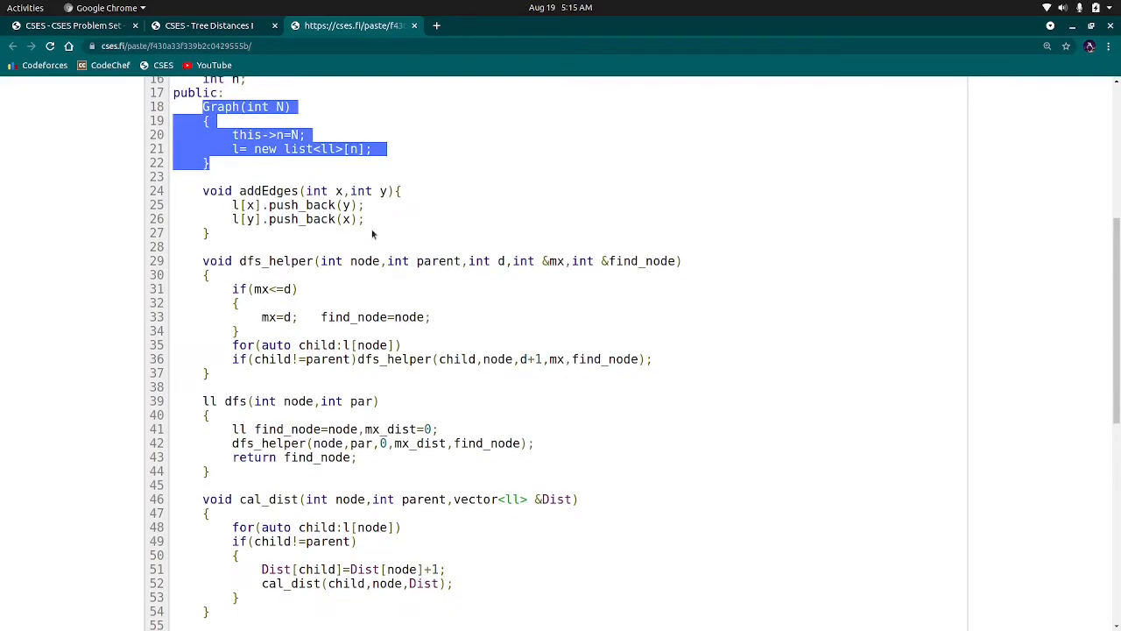
pyautogui.scroll(-3)
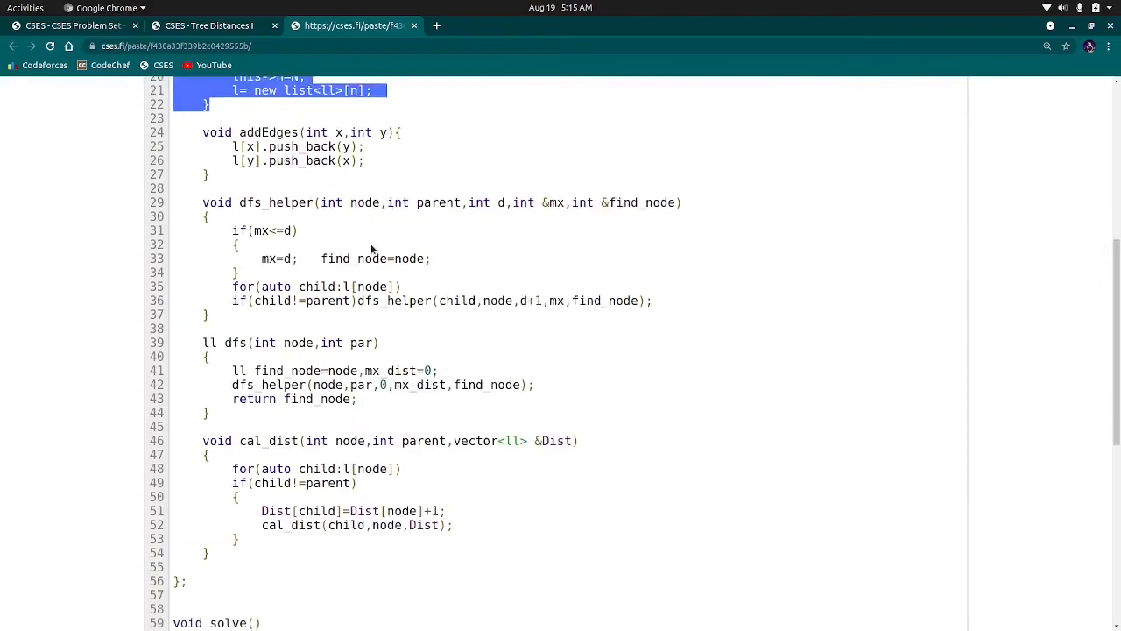
pyautogui.scroll(-3)
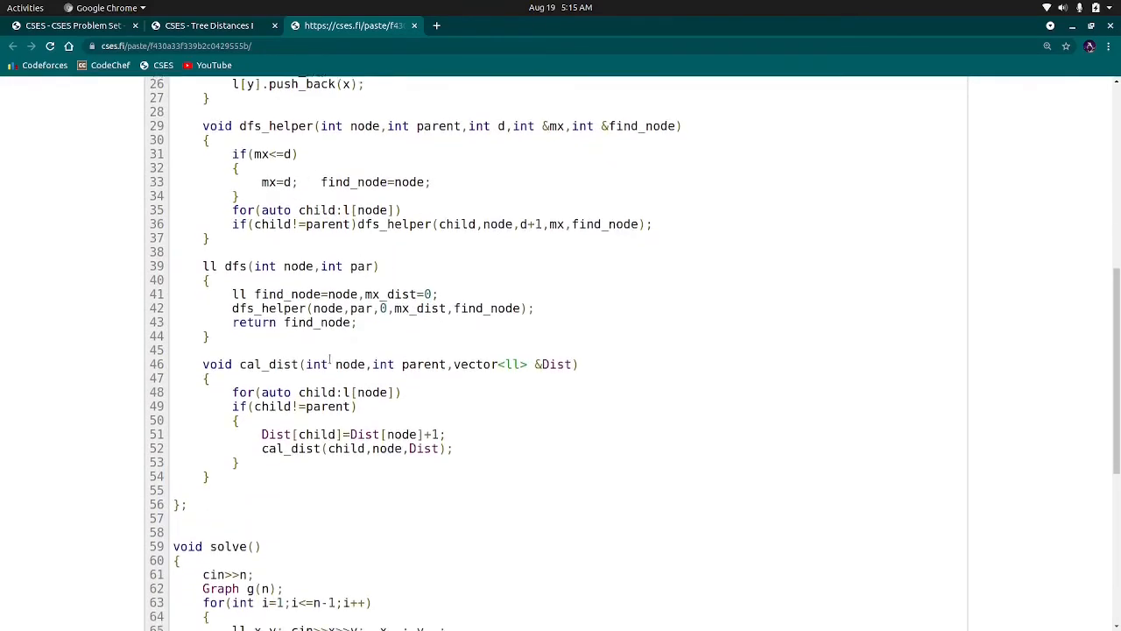
pyautogui.scroll(-3)
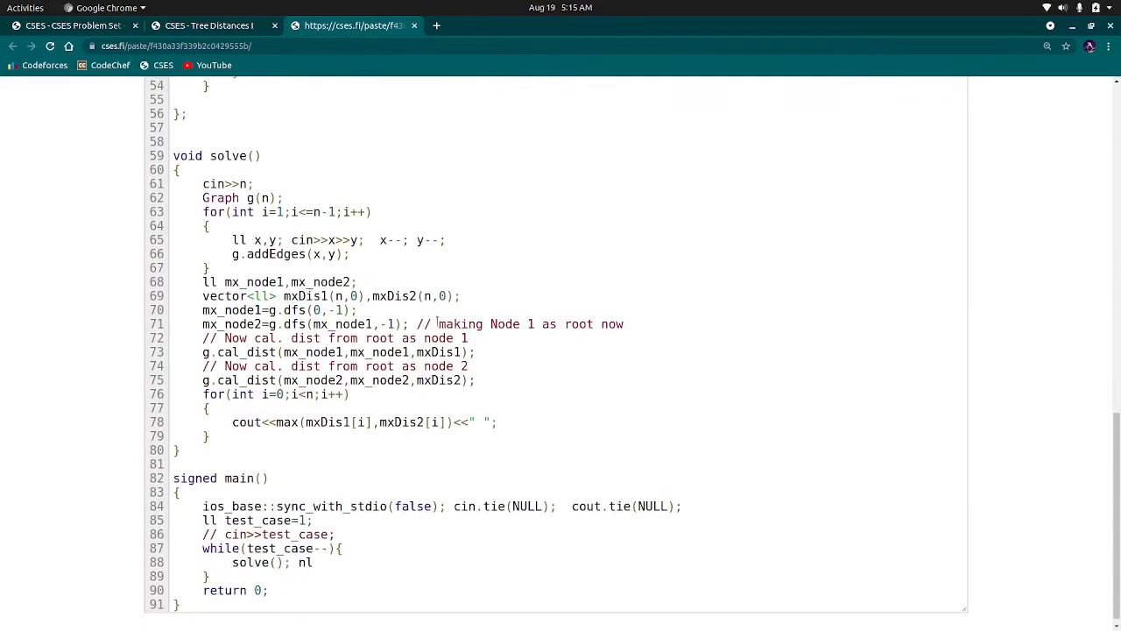
pyautogui.scroll(3)
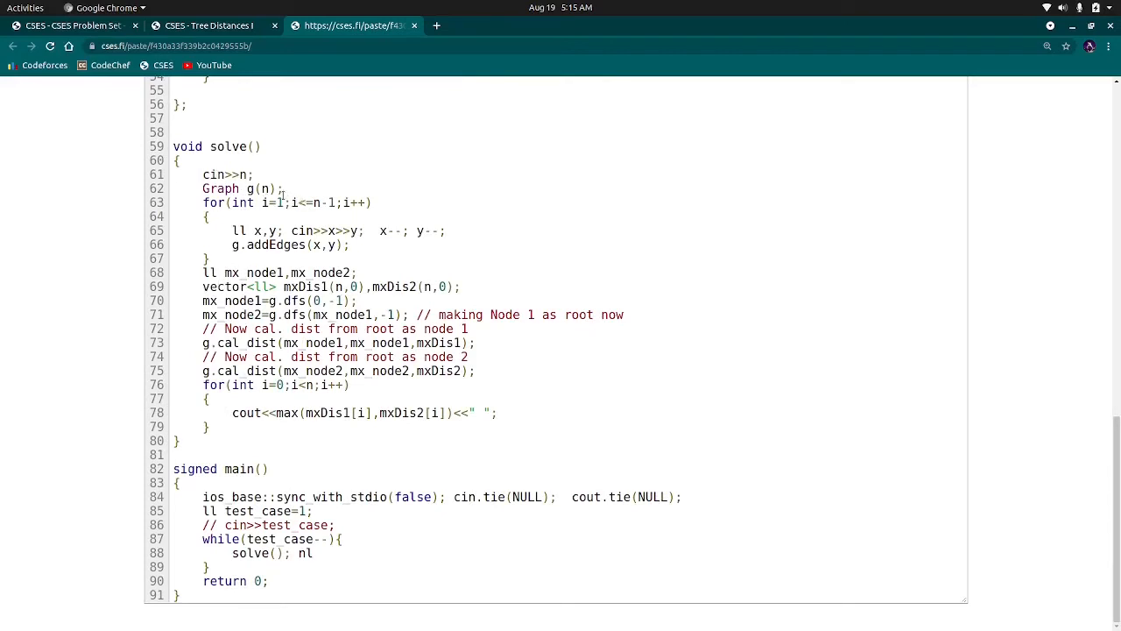
# - Highlight g(n) in solve and add red notes on the x--; y--; zero-based conversion
pyautogui.doubleClick(263, 188)
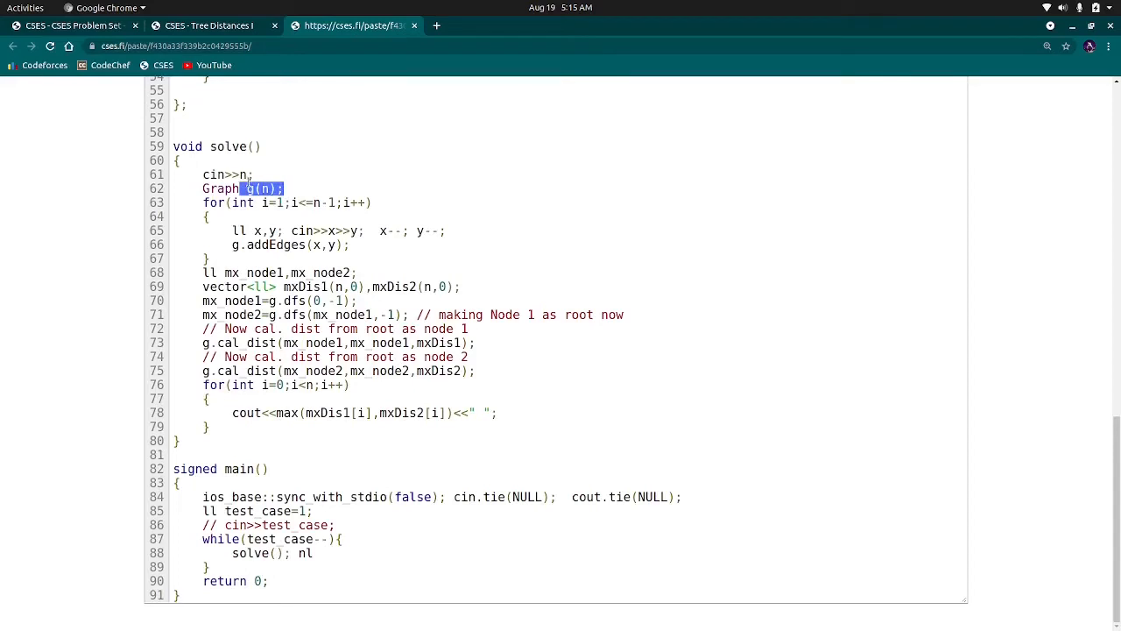
pyautogui.moveTo(640, 188)
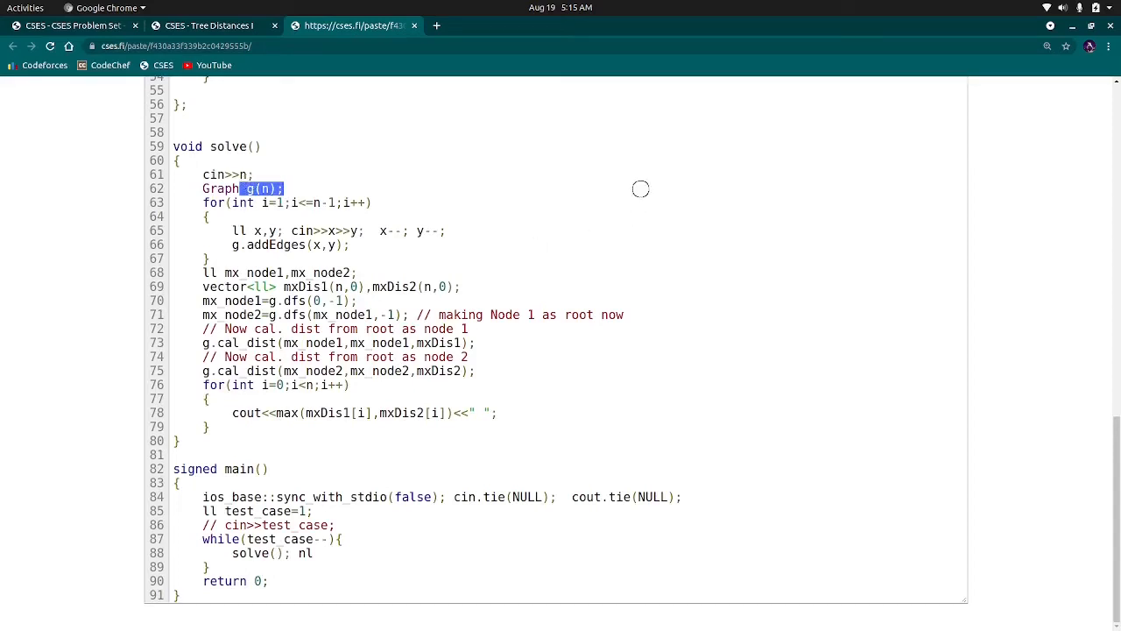
pyautogui.moveTo(445, 180)
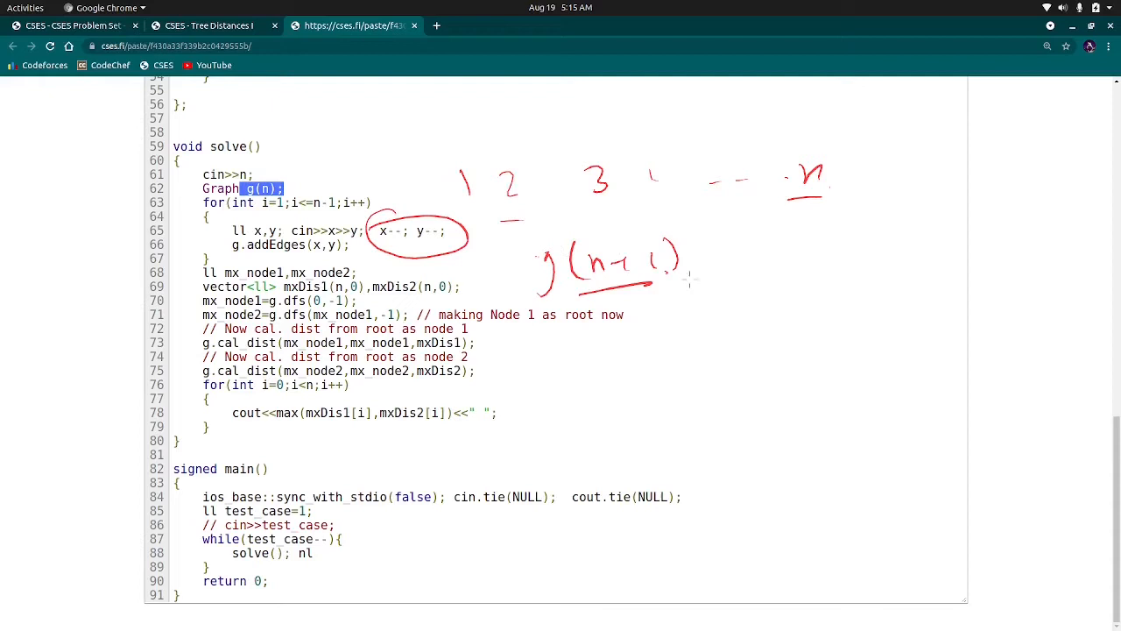
pyautogui.moveTo(670, 307); pyautogui.dragTo(682, 320)
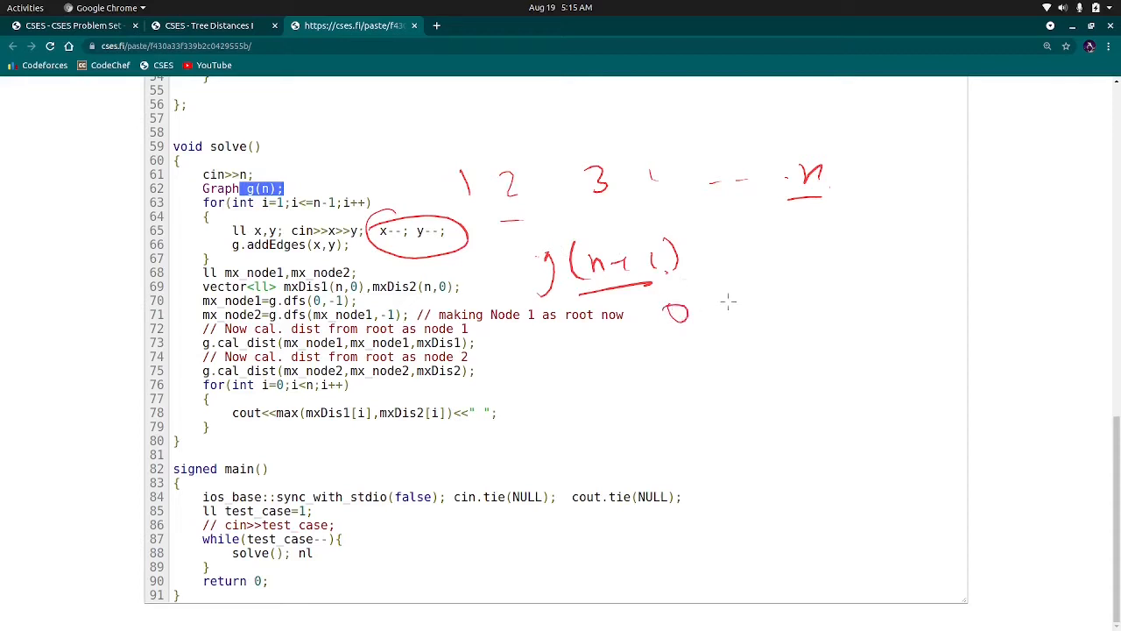
pyautogui.moveTo(727, 298); pyautogui.dragTo(806, 315)
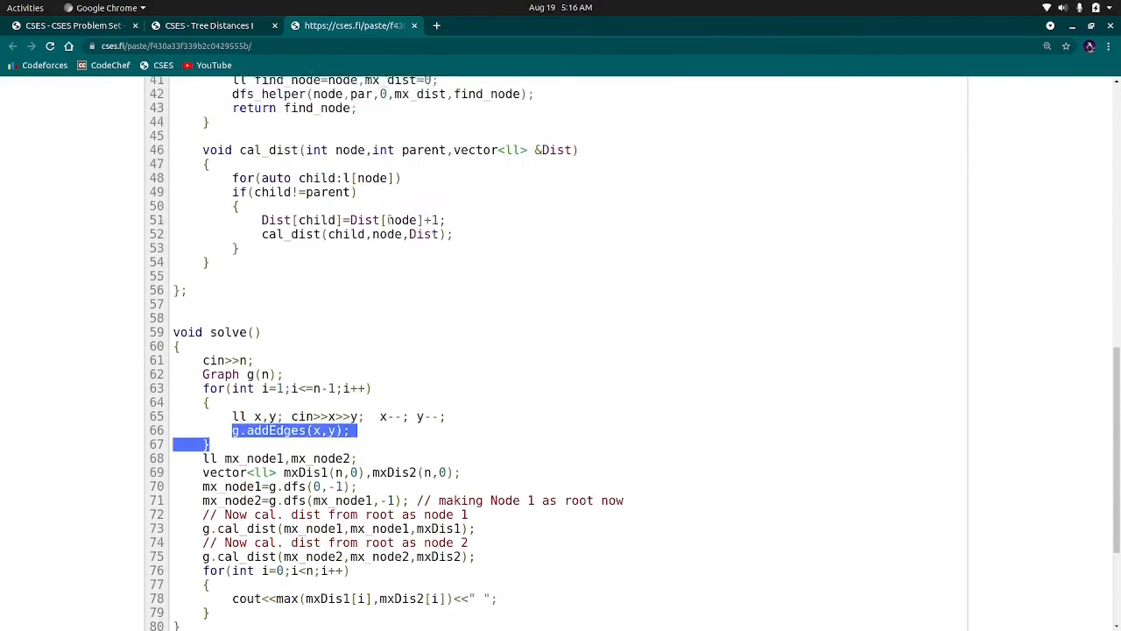
pyautogui.scroll(3)
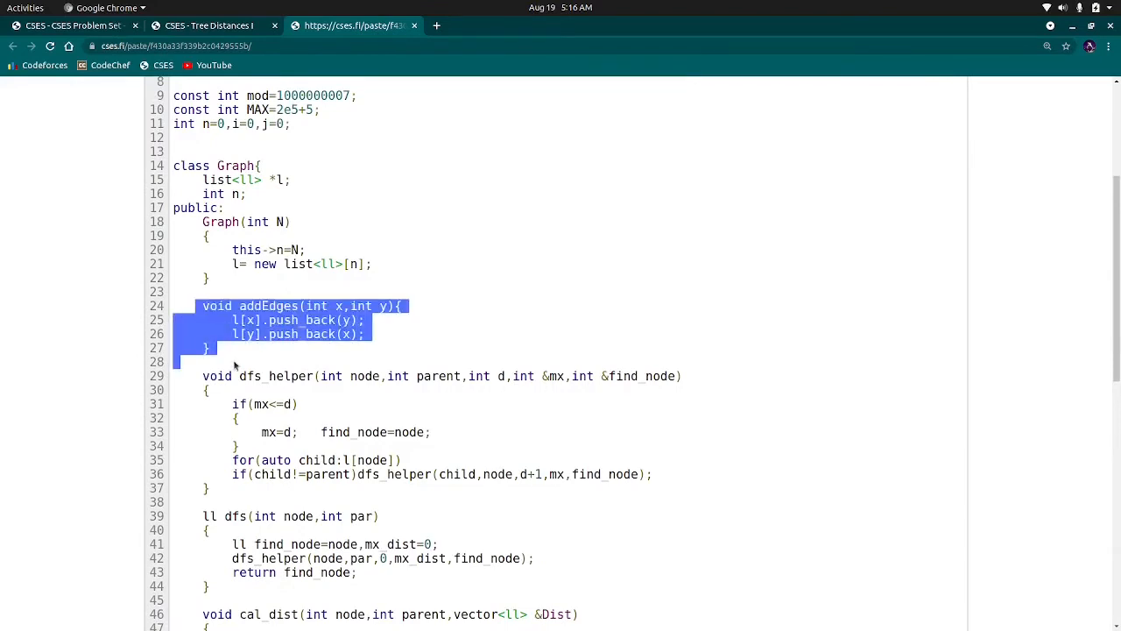
pyautogui.moveTo(259, 241)
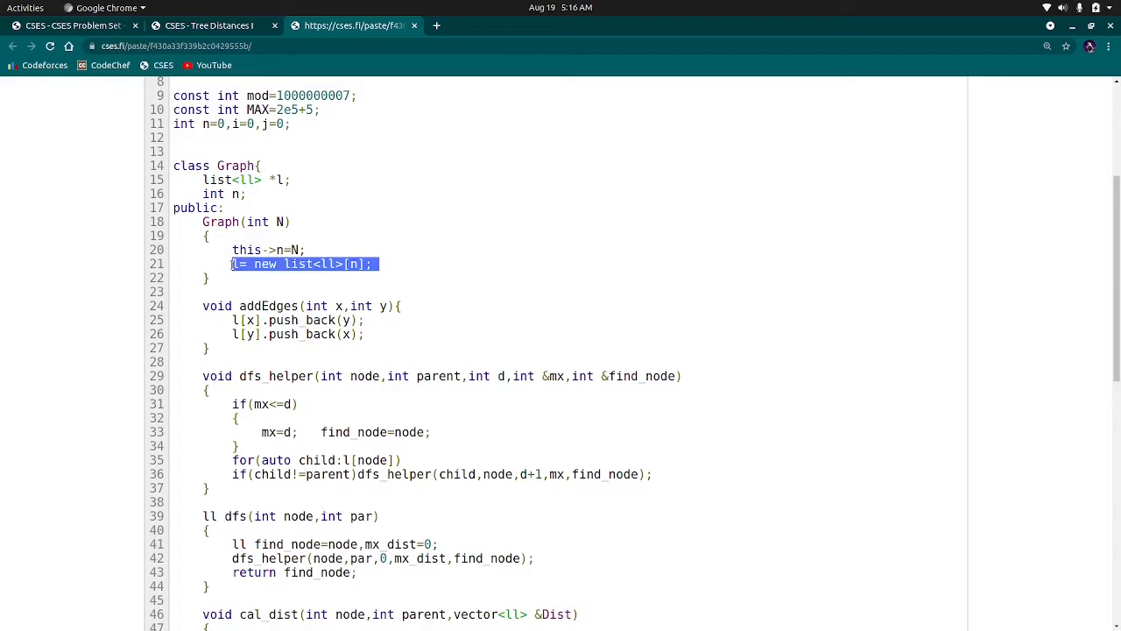
pyautogui.moveTo(223, 299)
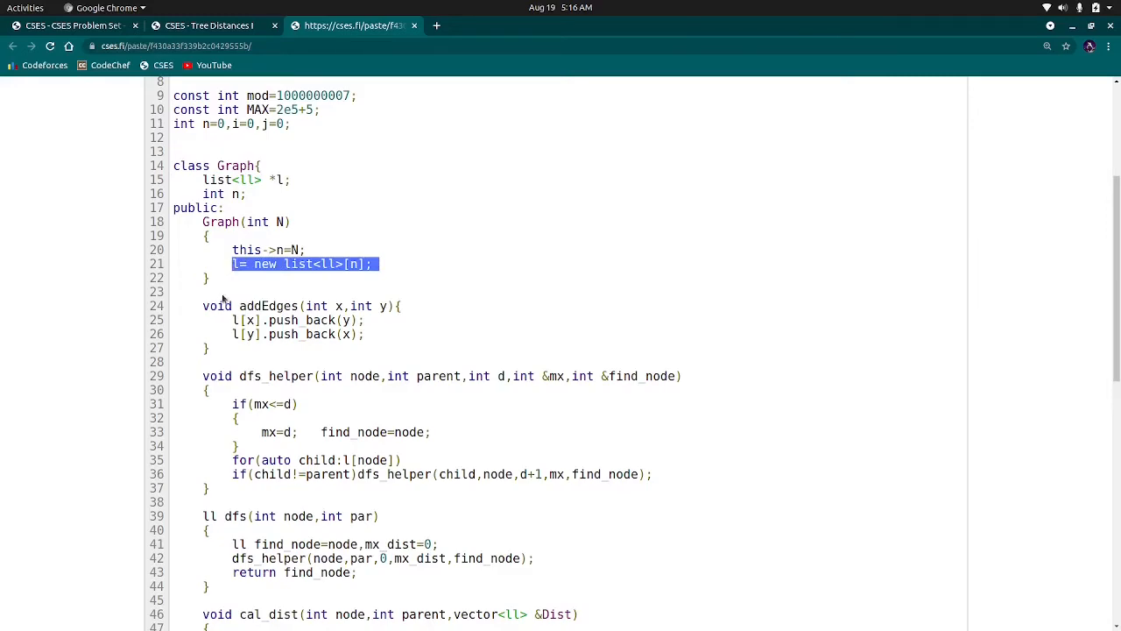
pyautogui.scroll(-3)
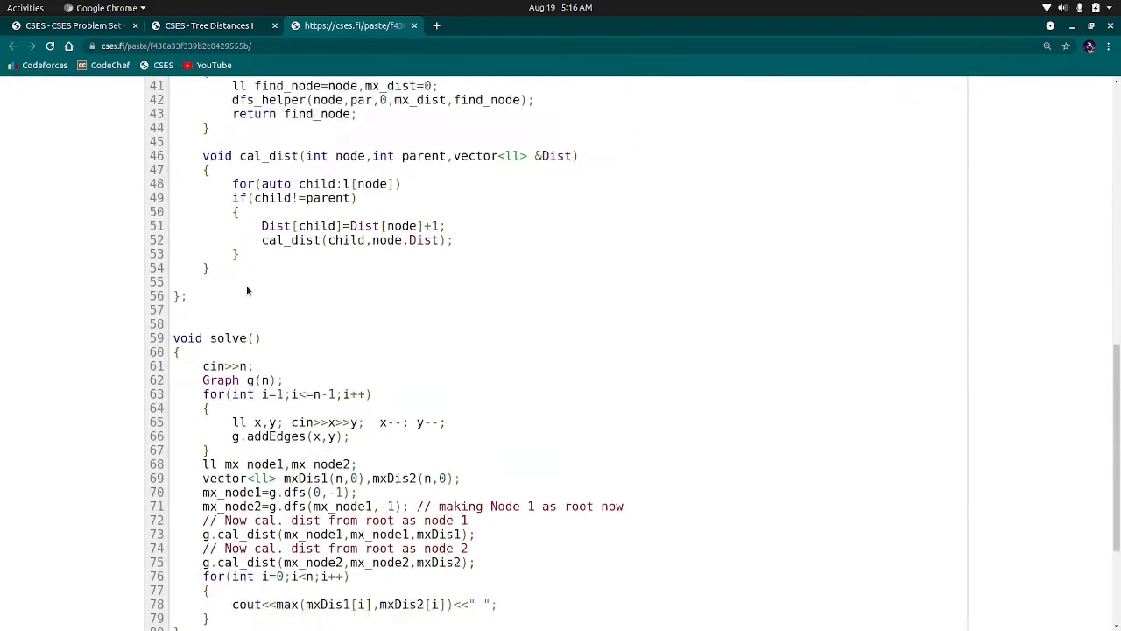
pyautogui.scroll(-3)
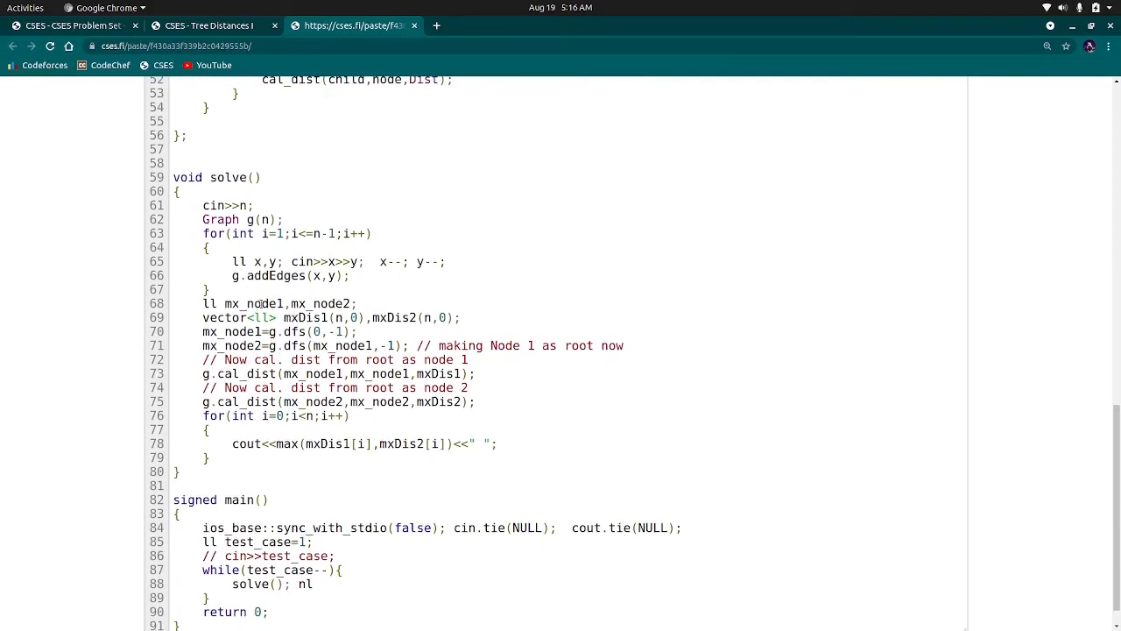
pyautogui.doubleClick(253, 303)
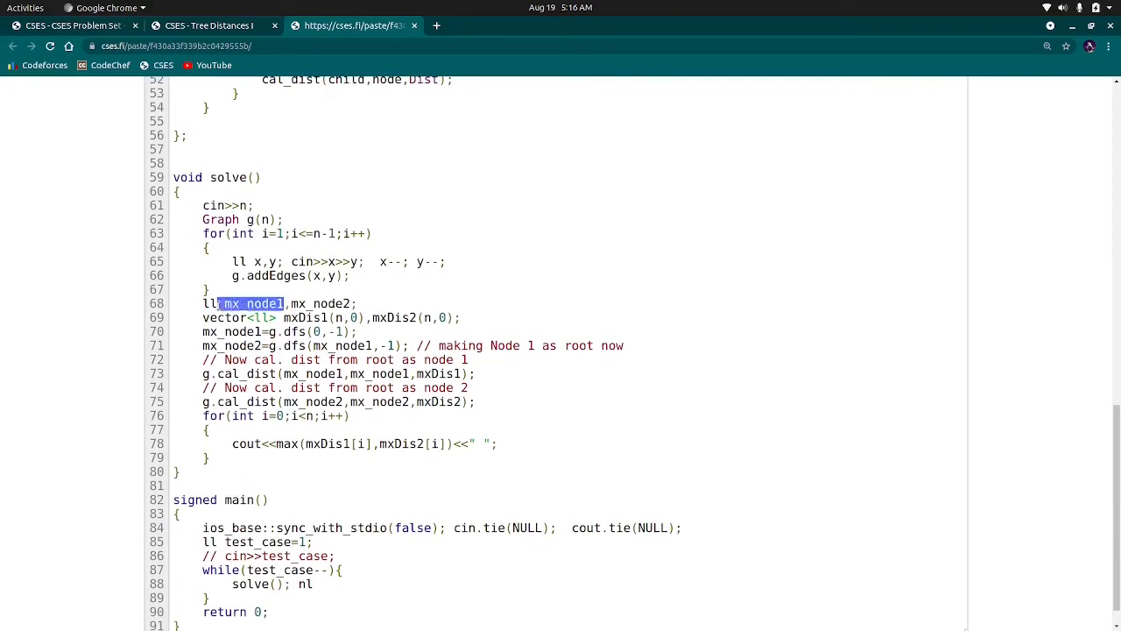
pyautogui.moveTo(410, 282)
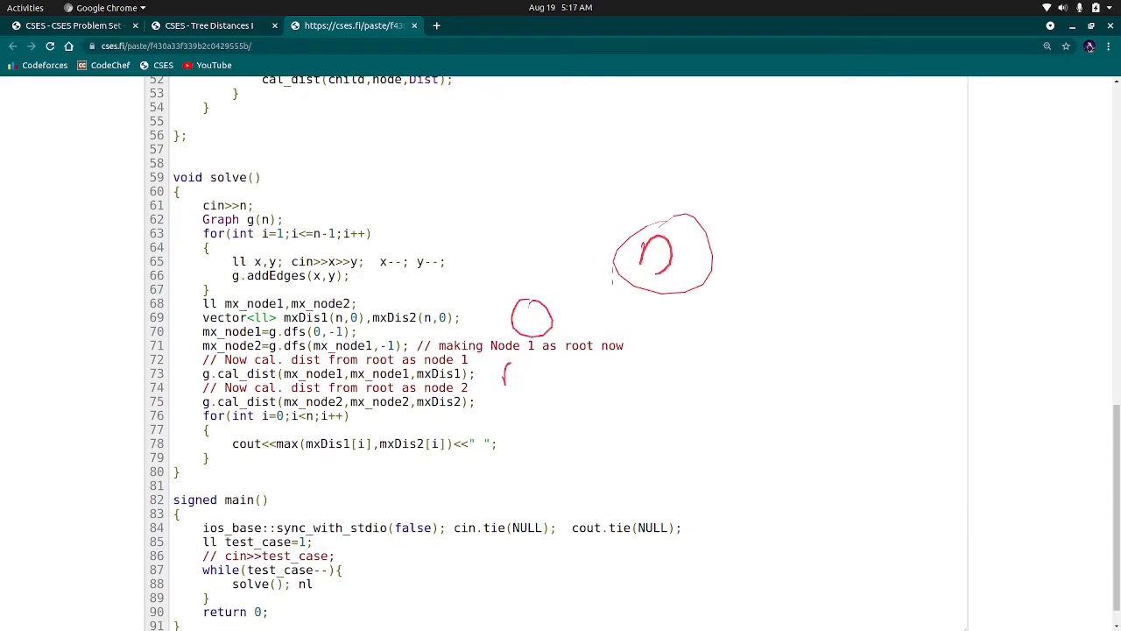
pyautogui.moveTo(565, 317); pyautogui.dragTo(863, 305)
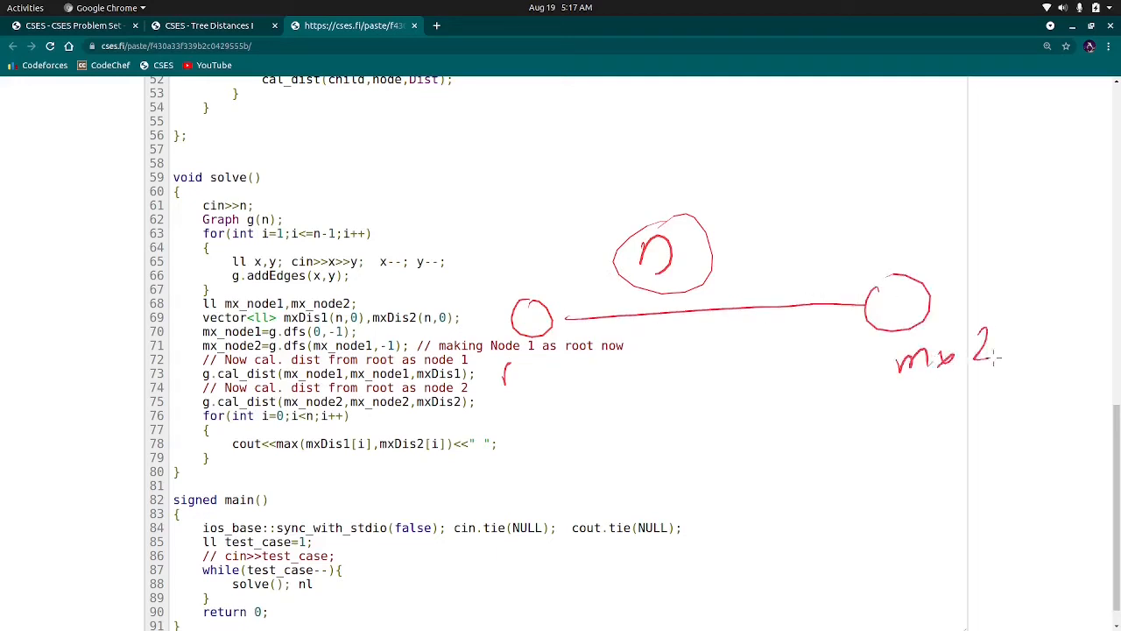
pyautogui.moveTo(504, 377); pyautogui.dragTo(565, 359)
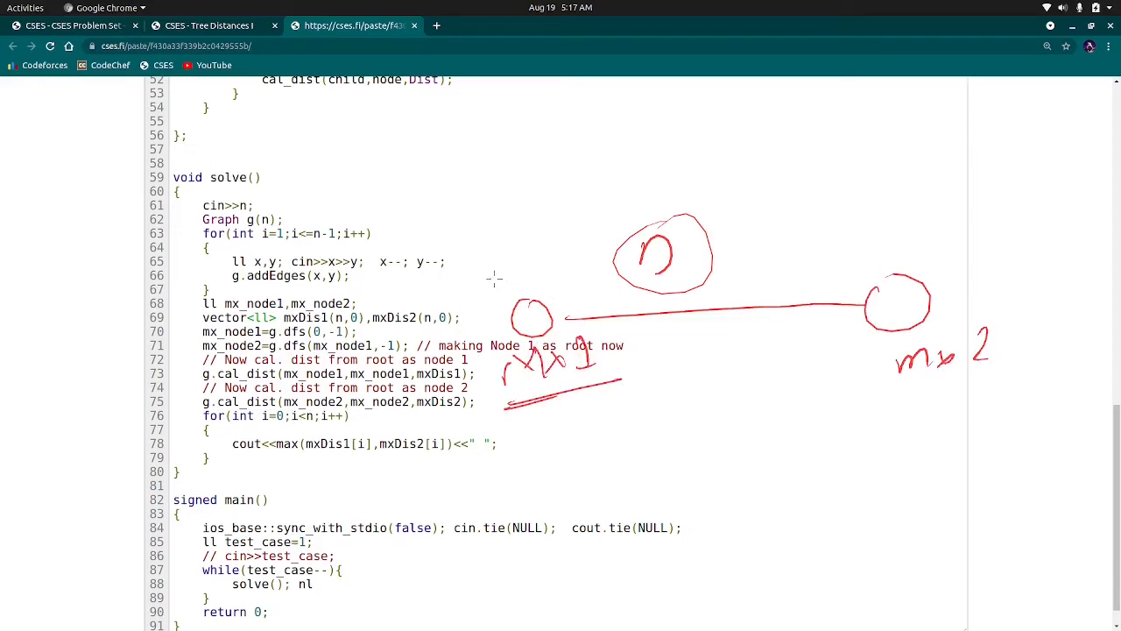
pyautogui.moveTo(513, 289)
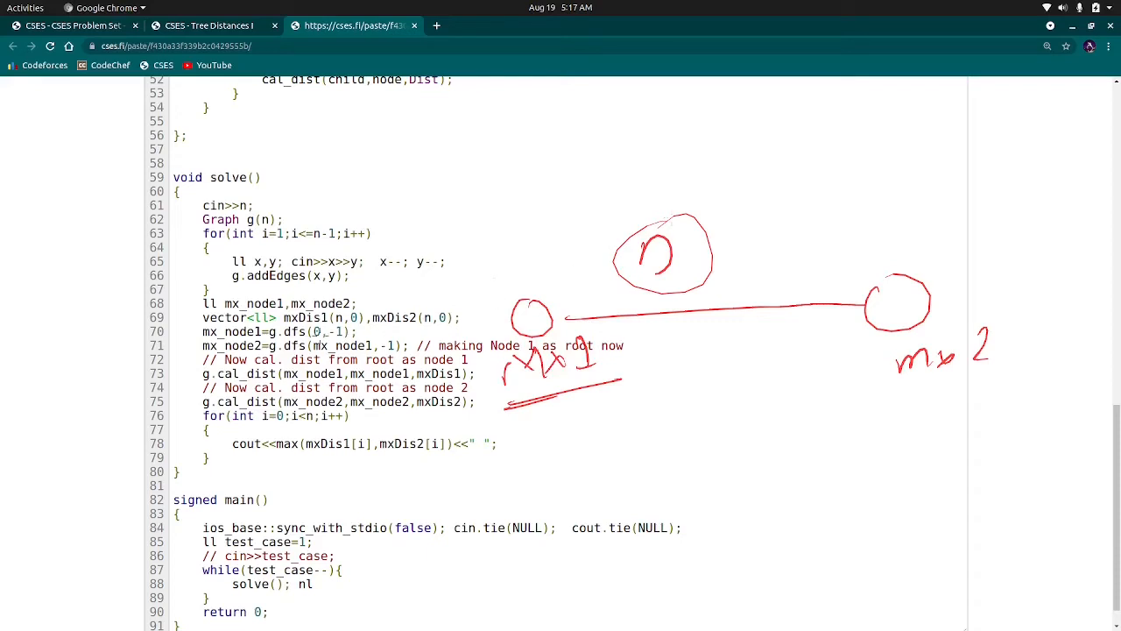
pyautogui.moveTo(756, 159)
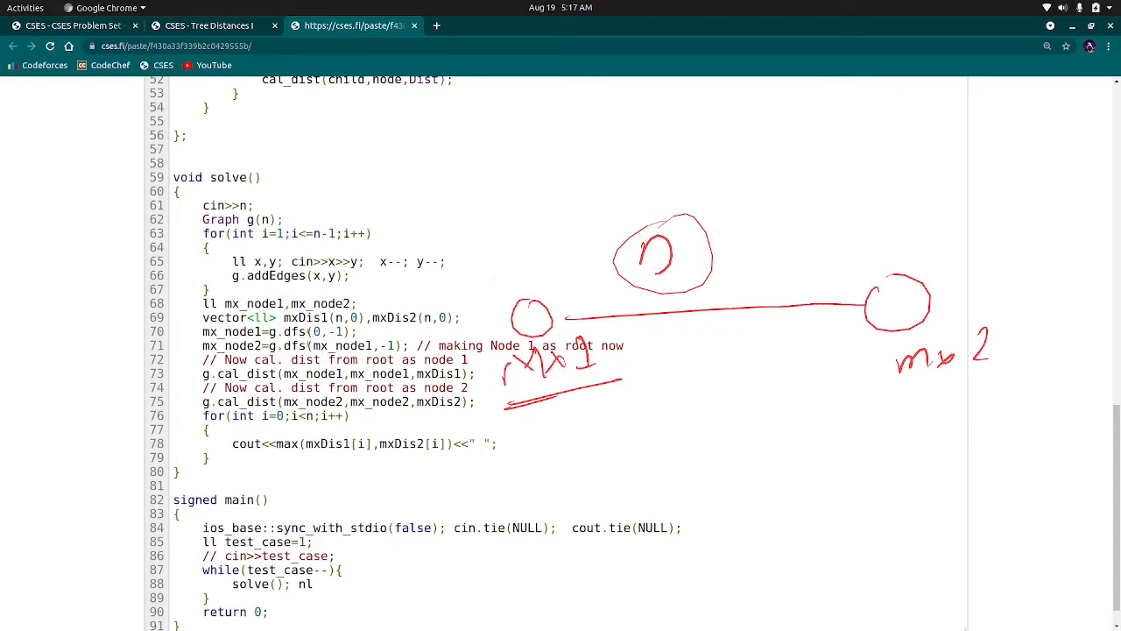
pyautogui.moveTo(778, 118)
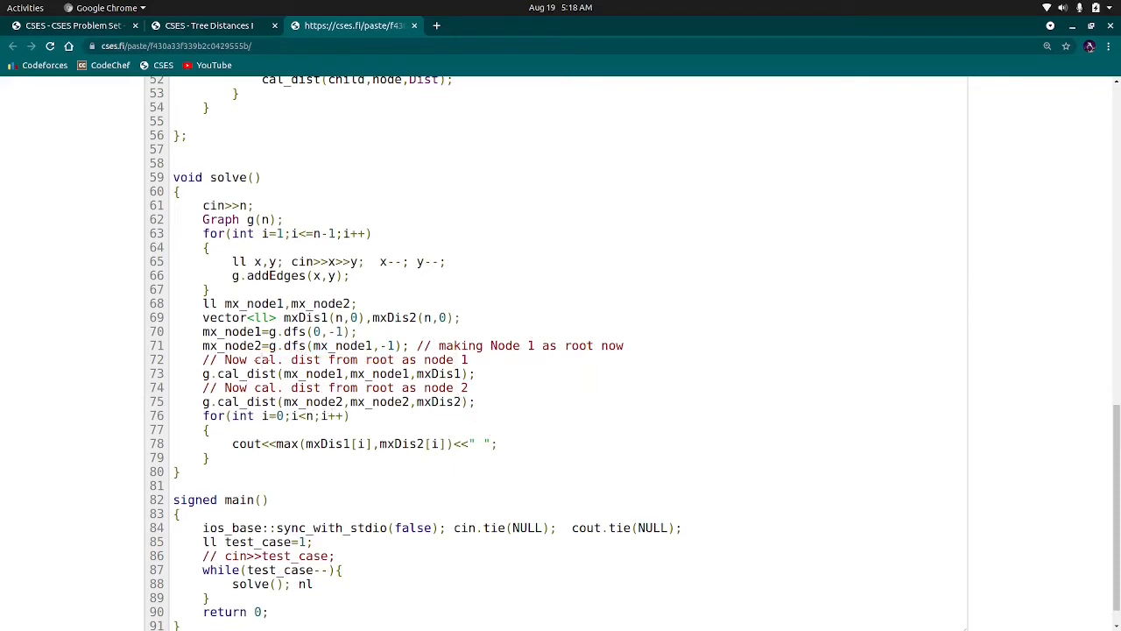
pyautogui.moveTo(194, 318)
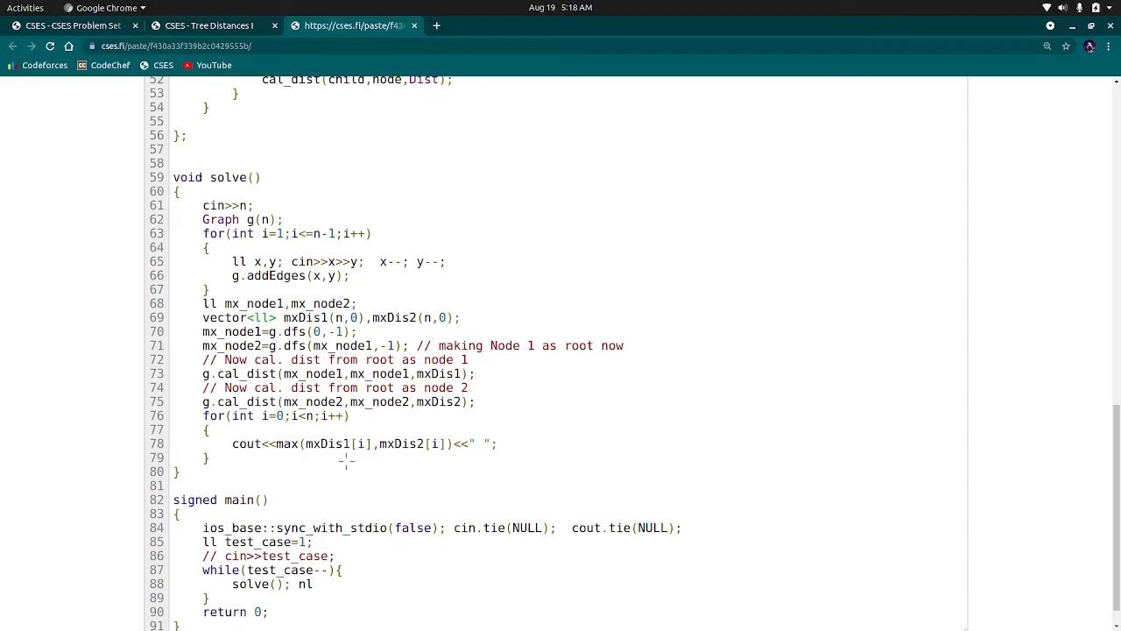
# - Scroll the paste up to addEdges, dfs_helper, dfs and cal_dist on lines 19–58
pyautogui.scroll(3)
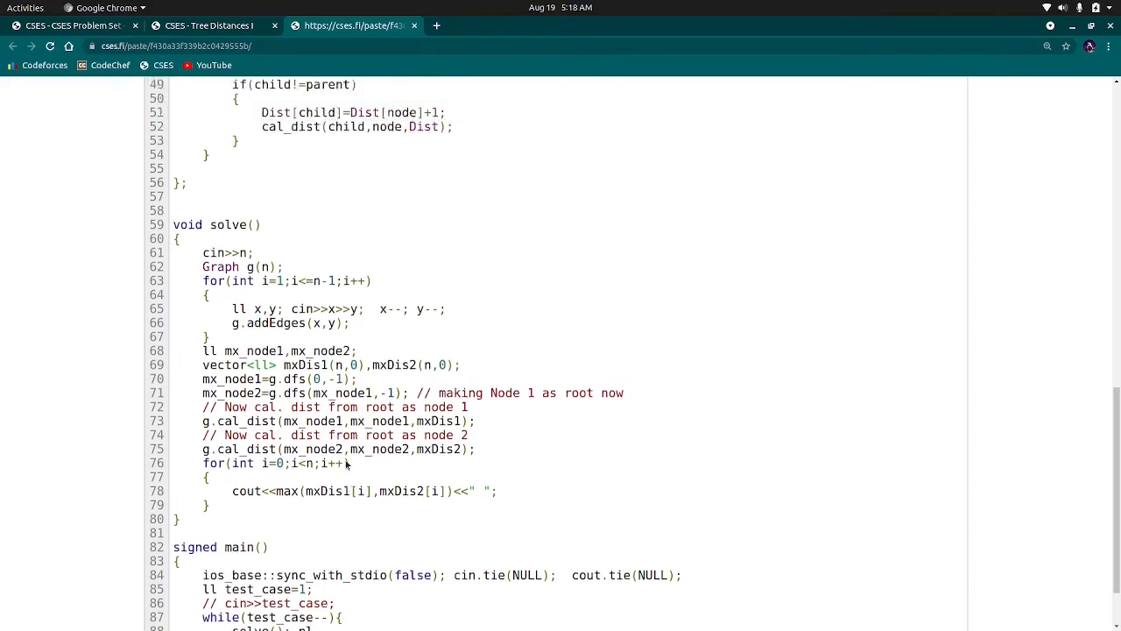
pyautogui.scroll(3)
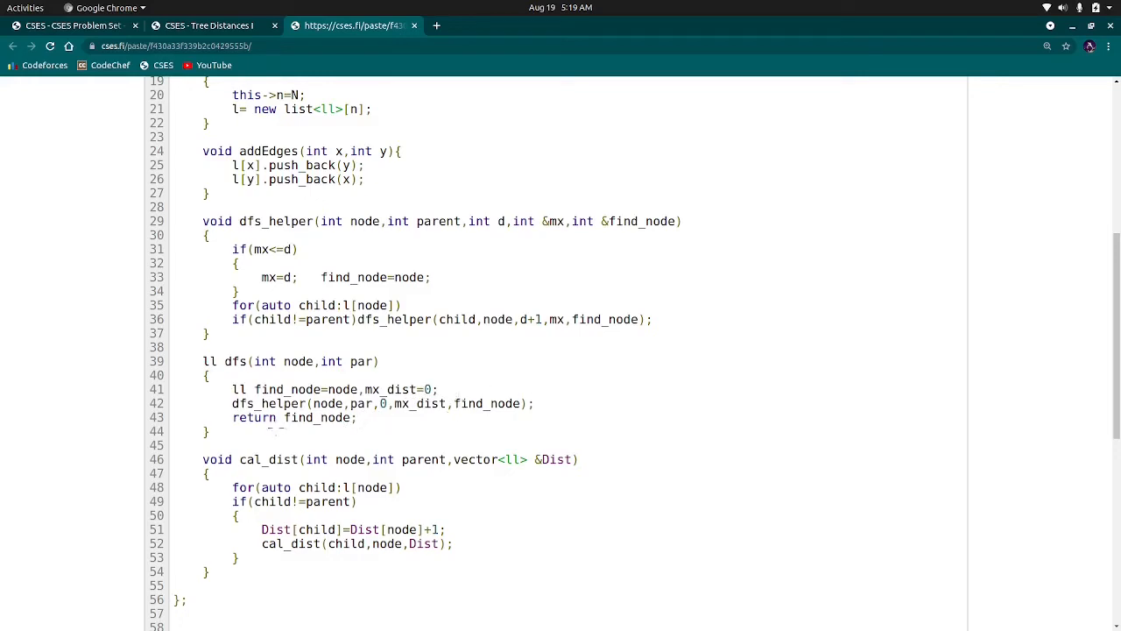
pyautogui.moveTo(565, 276)
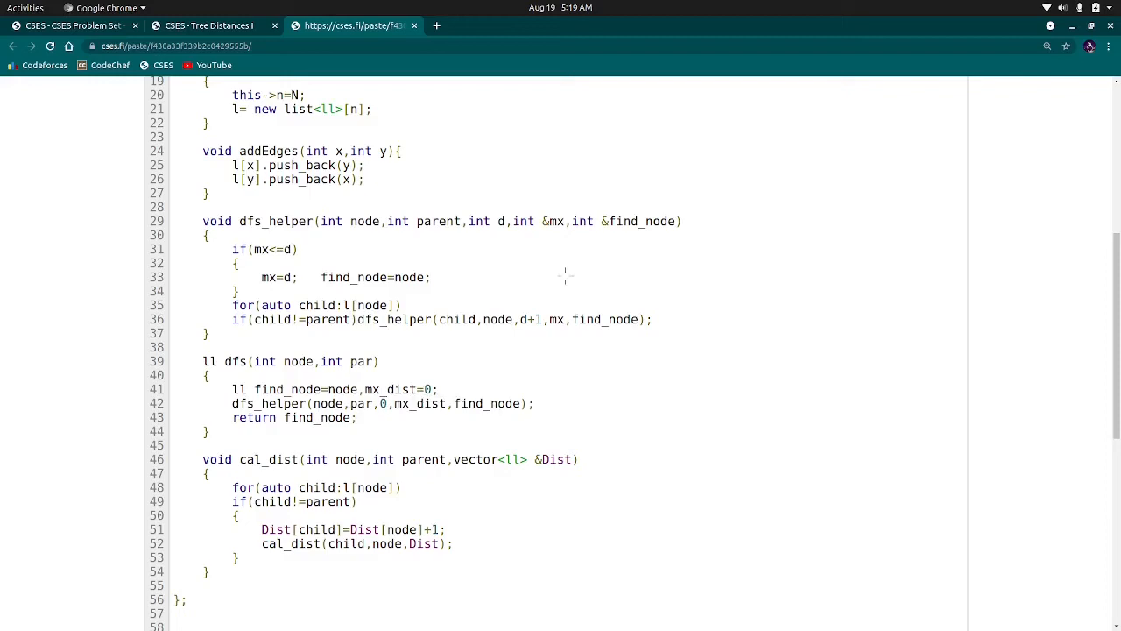
pyautogui.moveTo(565, 278)
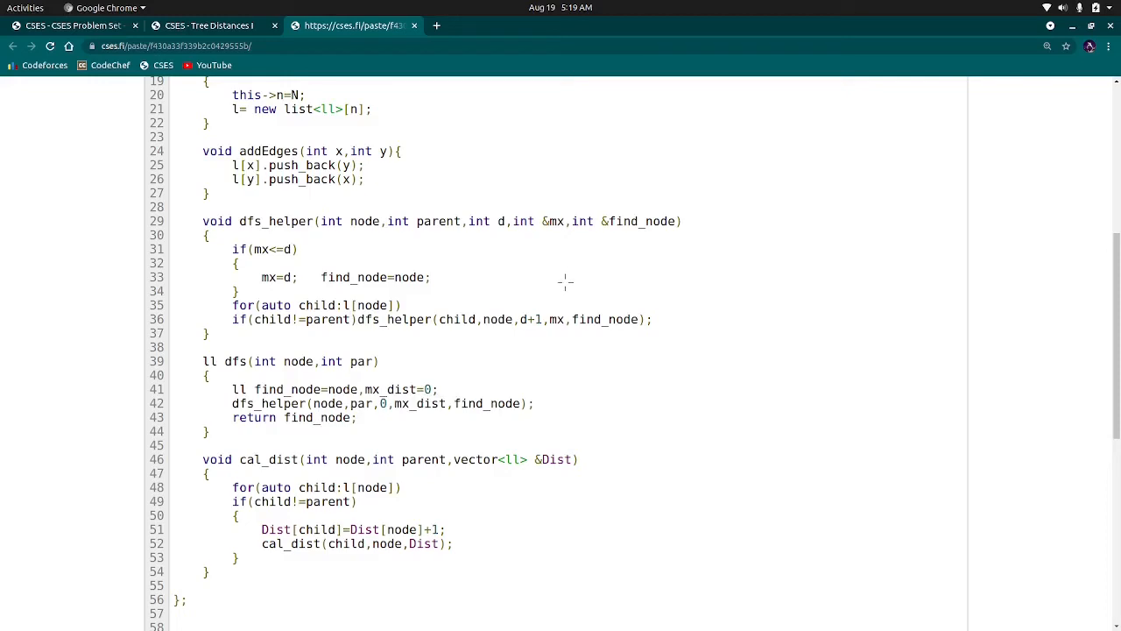
pyautogui.moveTo(607, 278)
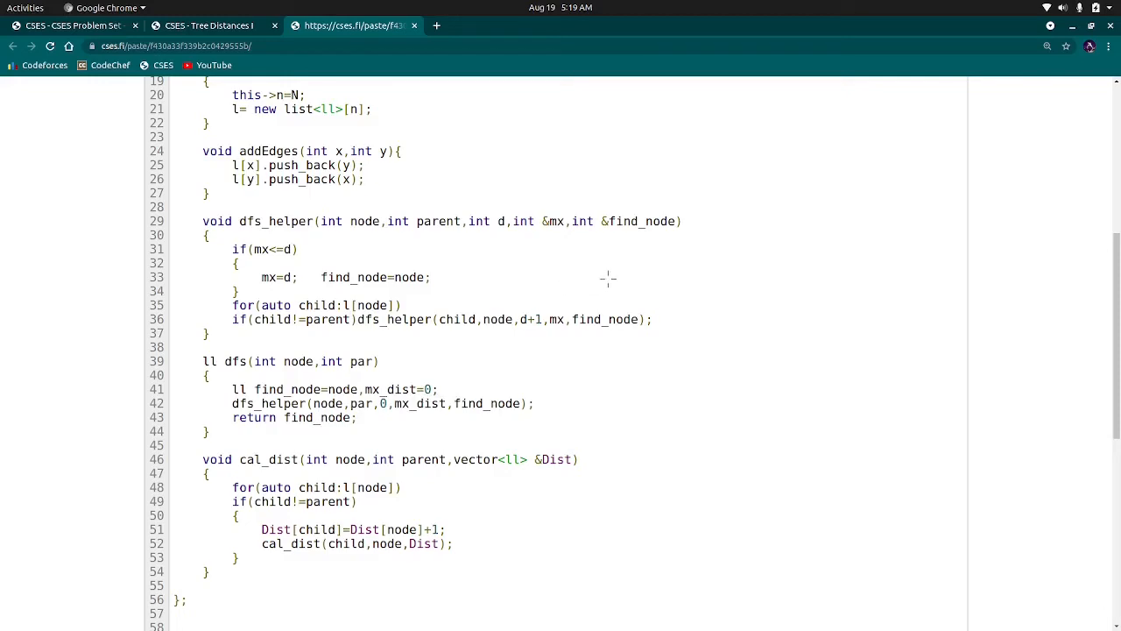
pyautogui.moveTo(548, 254)
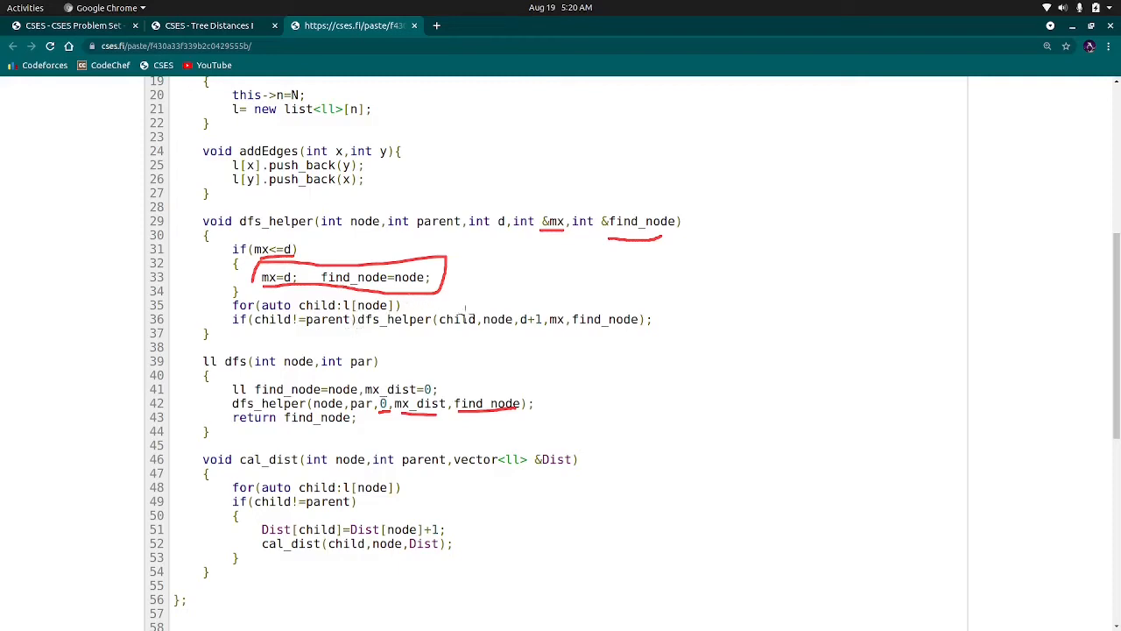
pyautogui.moveTo(249, 357)
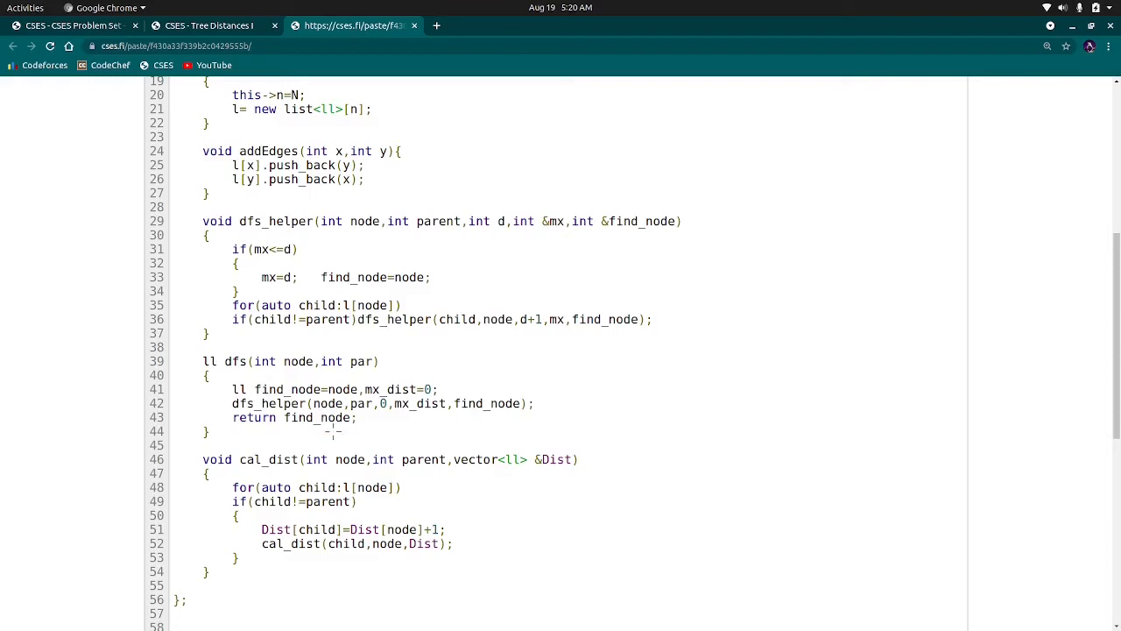
pyautogui.scroll(-3)
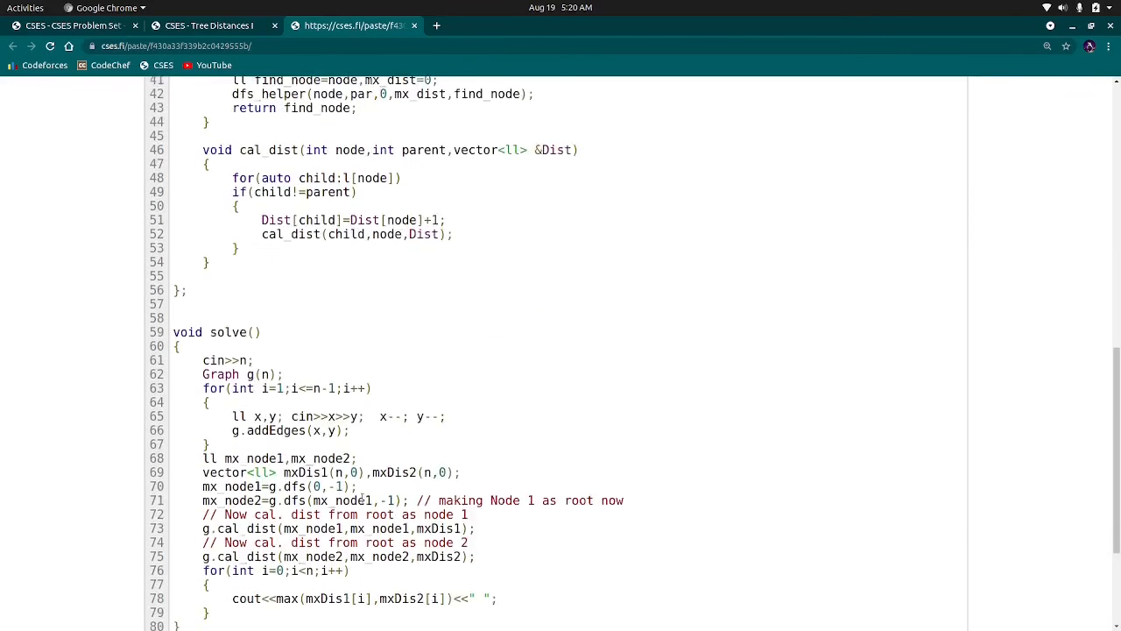
pyautogui.scroll(-3)
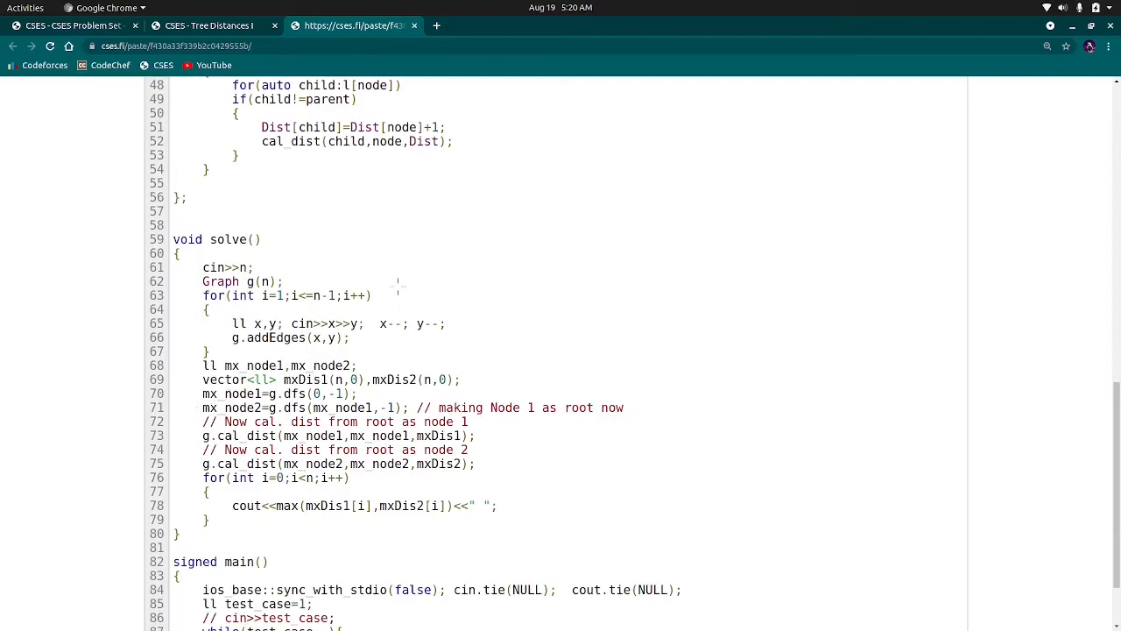
pyautogui.scroll(3)
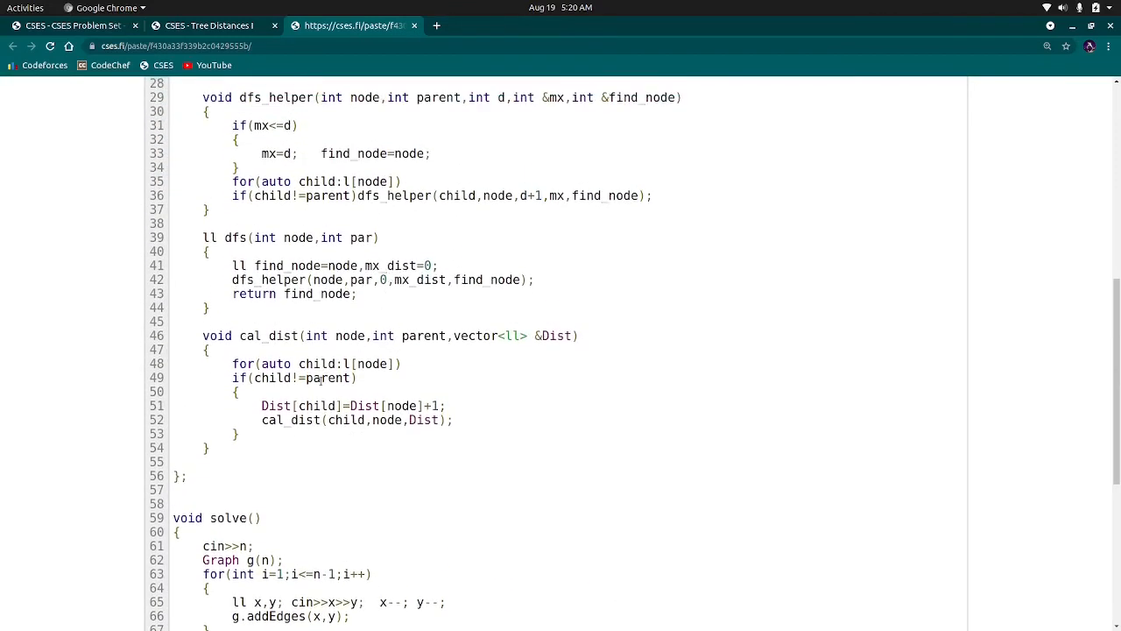
pyautogui.scroll(3)
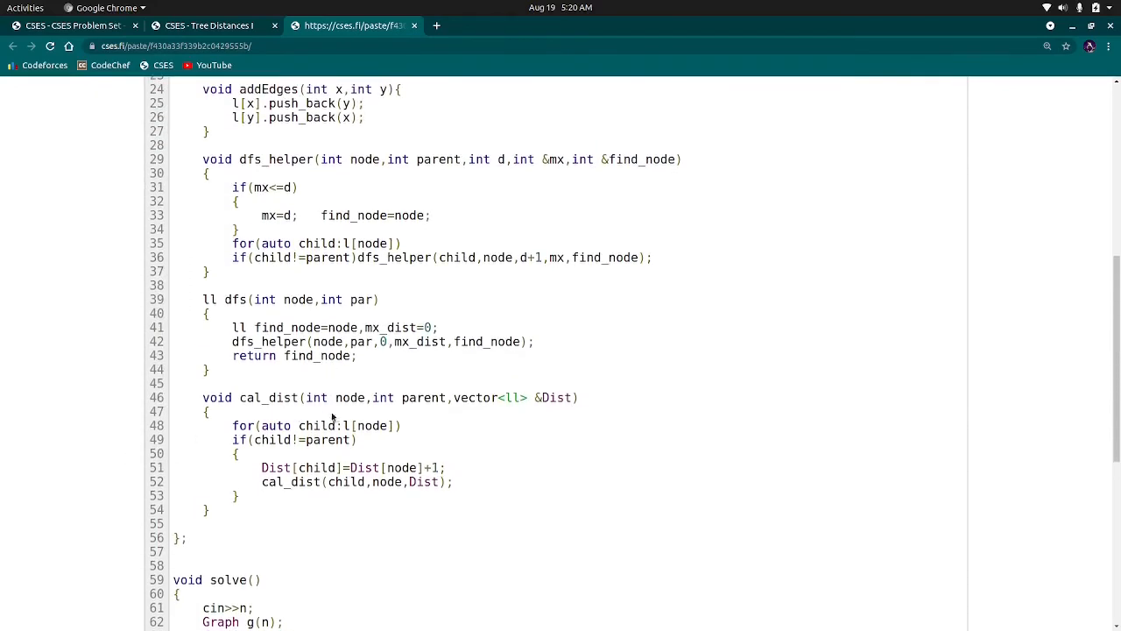
pyautogui.moveTo(301, 425)
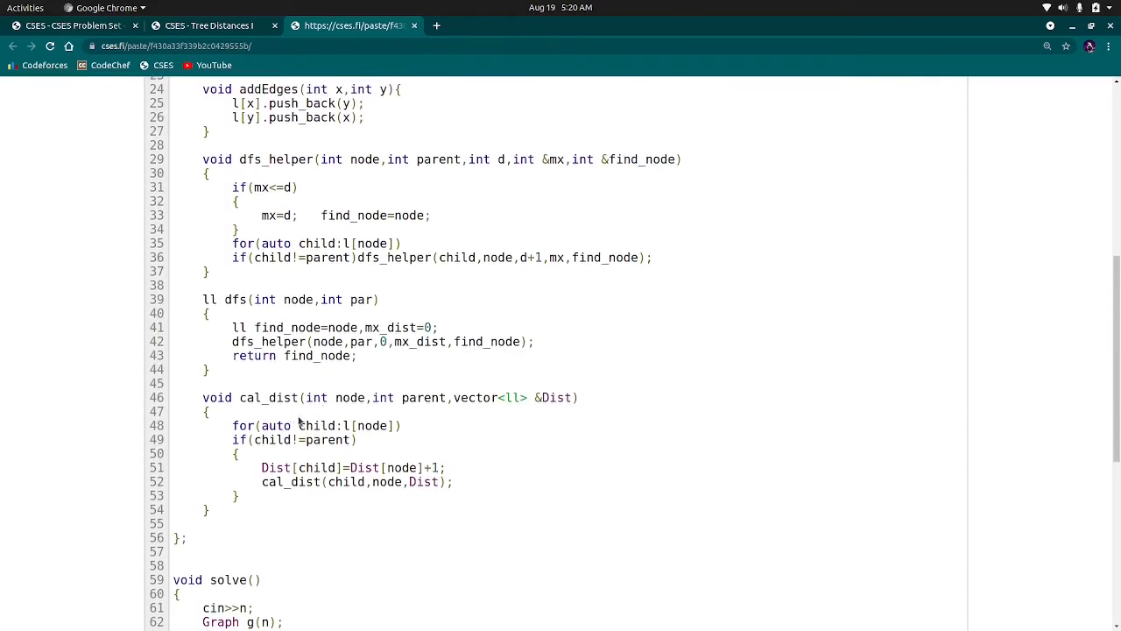
pyautogui.moveTo(324, 416)
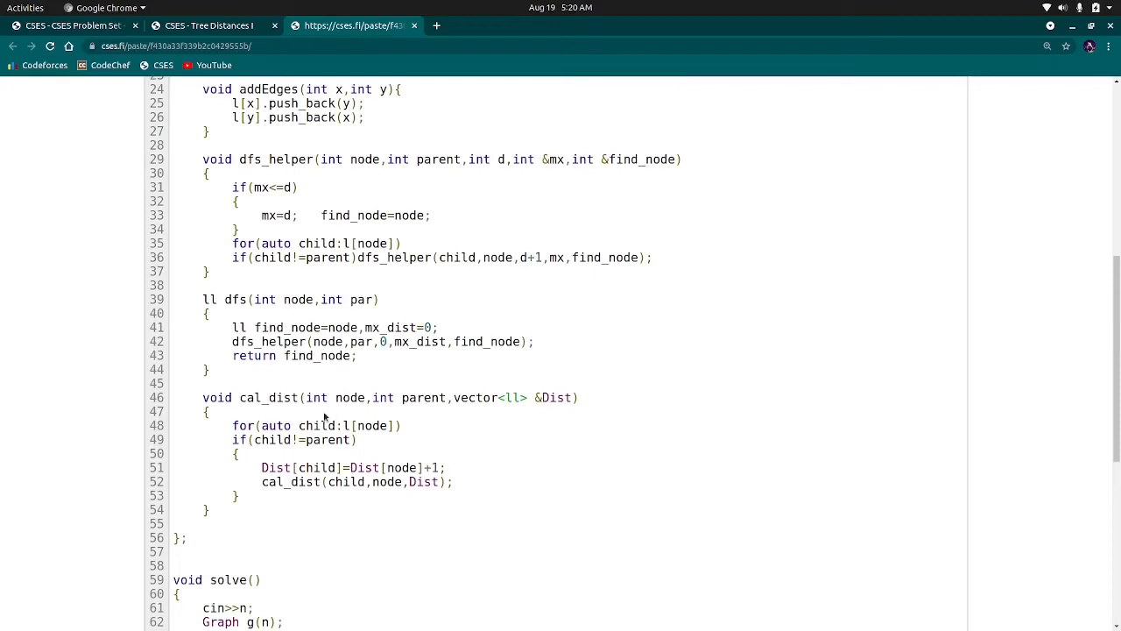
pyautogui.moveTo(550, 410)
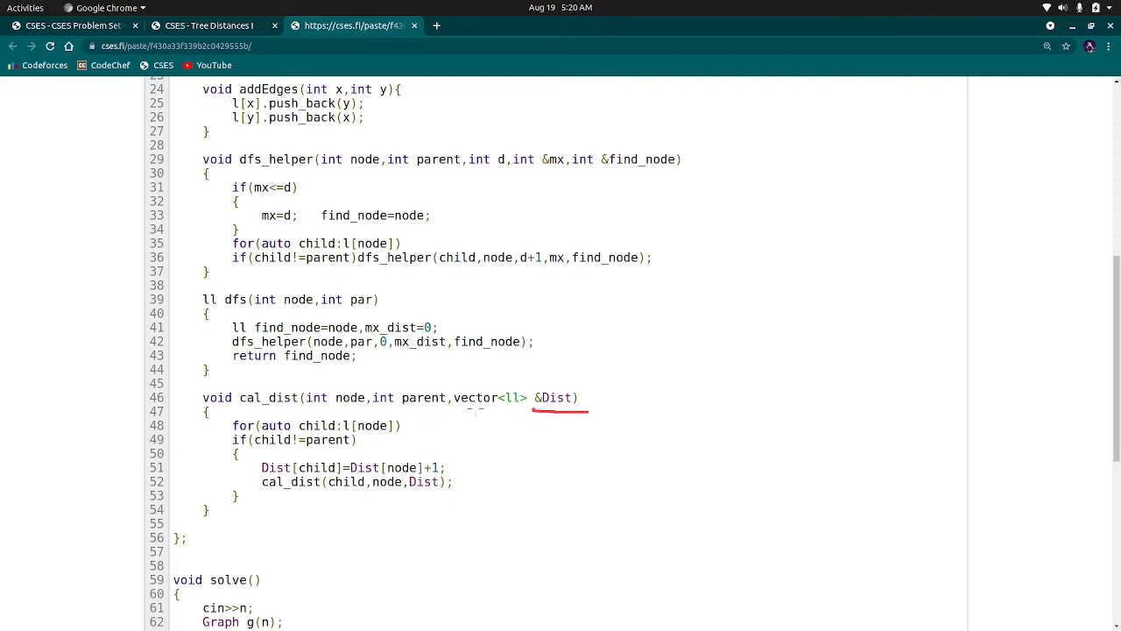
pyautogui.moveTo(585, 415)
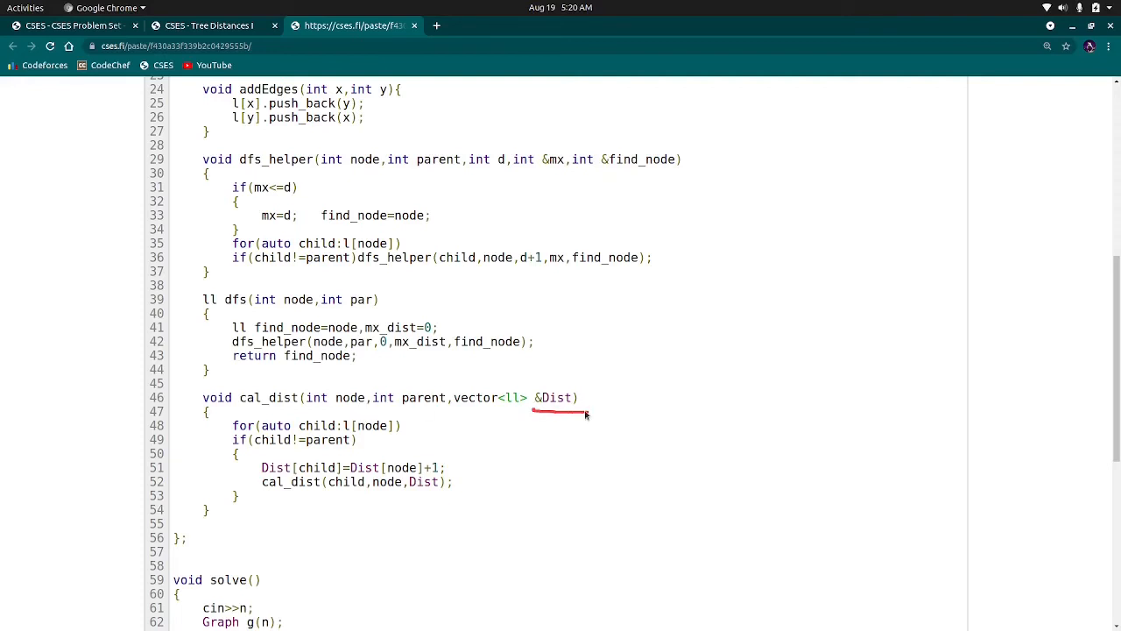
pyautogui.scroll(-3)
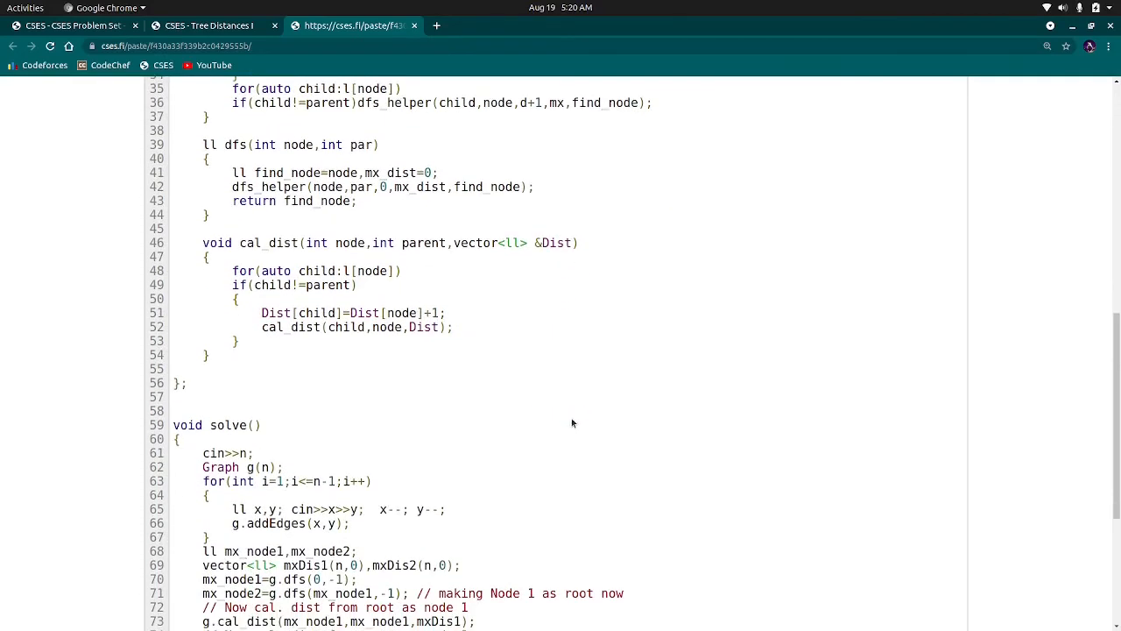
pyautogui.scroll(-3)
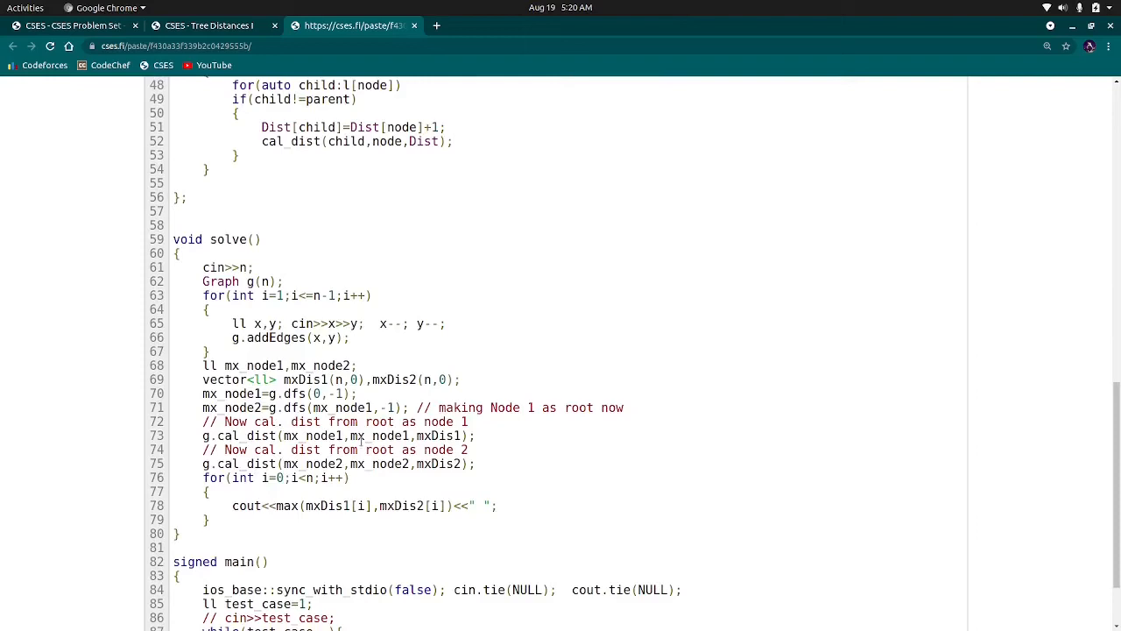
pyautogui.doubleClick(382, 436)
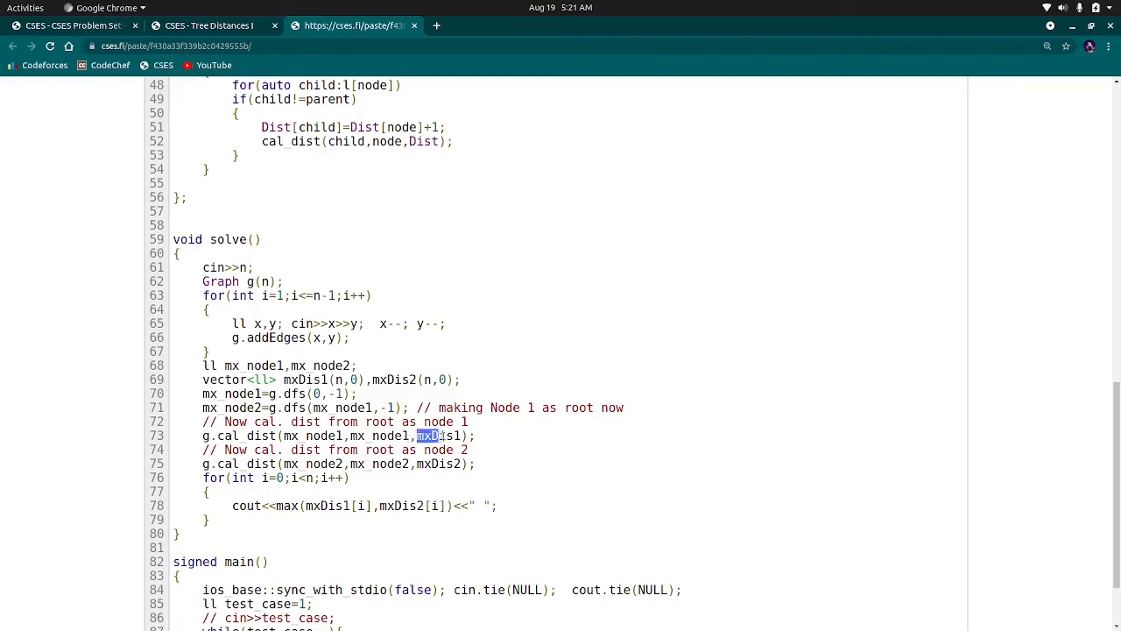
pyautogui.doubleClick(438, 436)
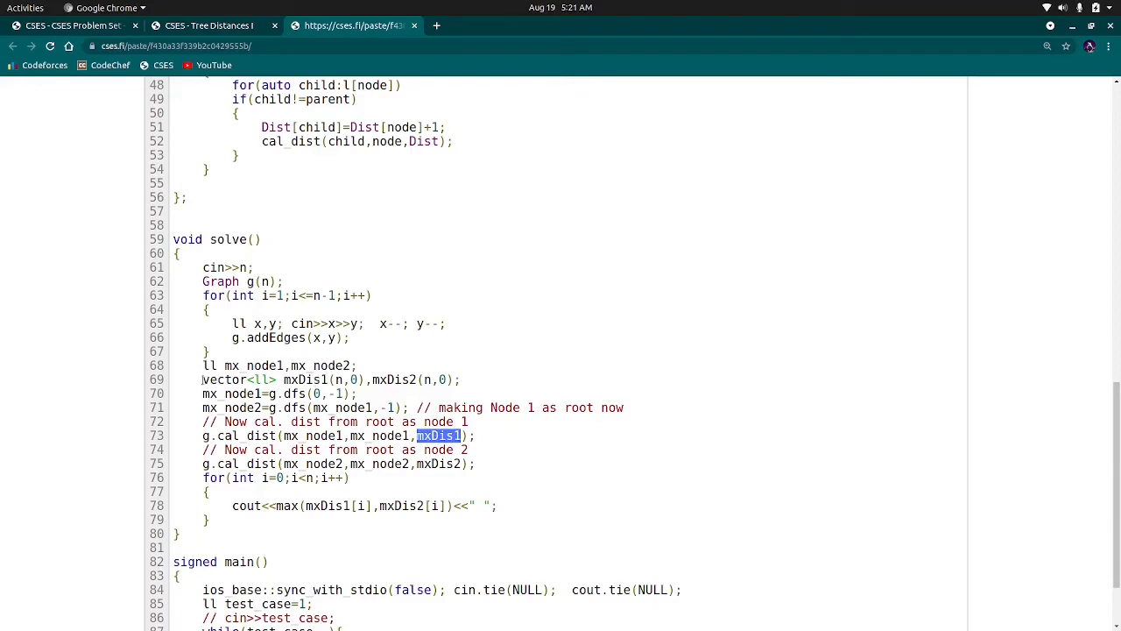
pyautogui.tripleClick(331, 379)
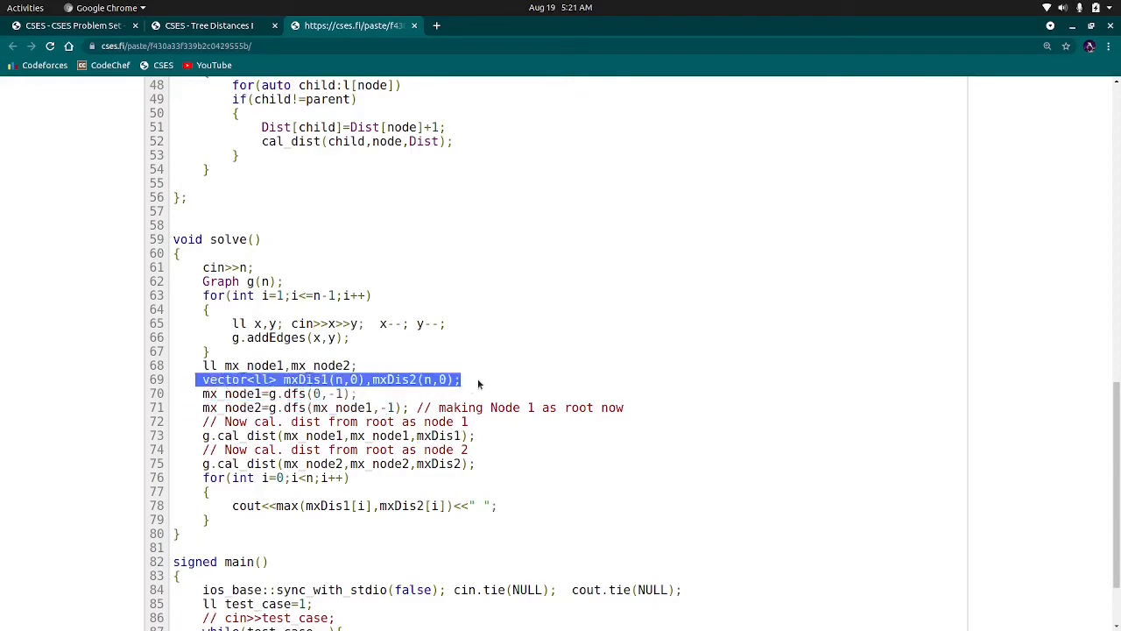
pyautogui.moveTo(517, 380)
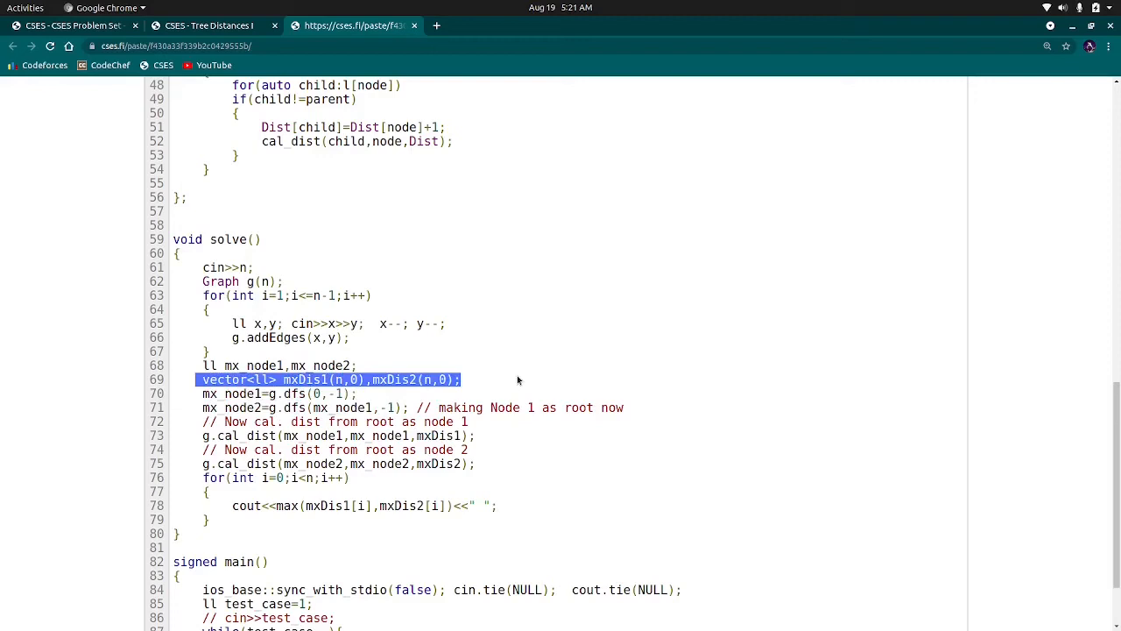
pyautogui.scroll(3)
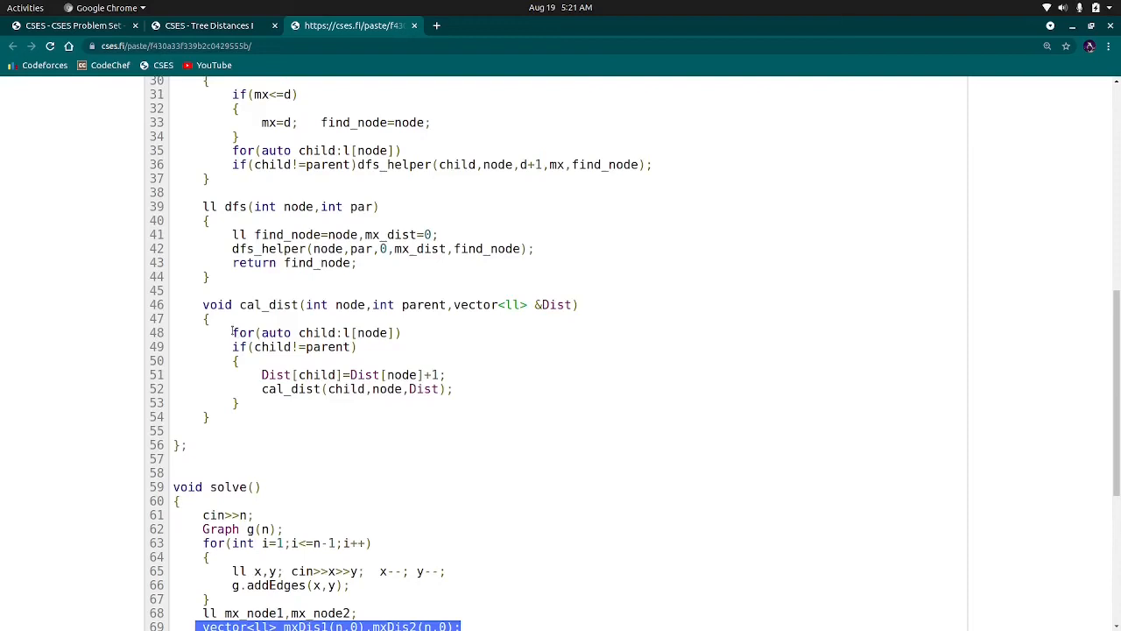
# - Select cal_dist's loop body, then scroll to solve and highlight mx_node2 on line 75
pyautogui.moveTo(233, 332); pyautogui.dragTo(238, 402)
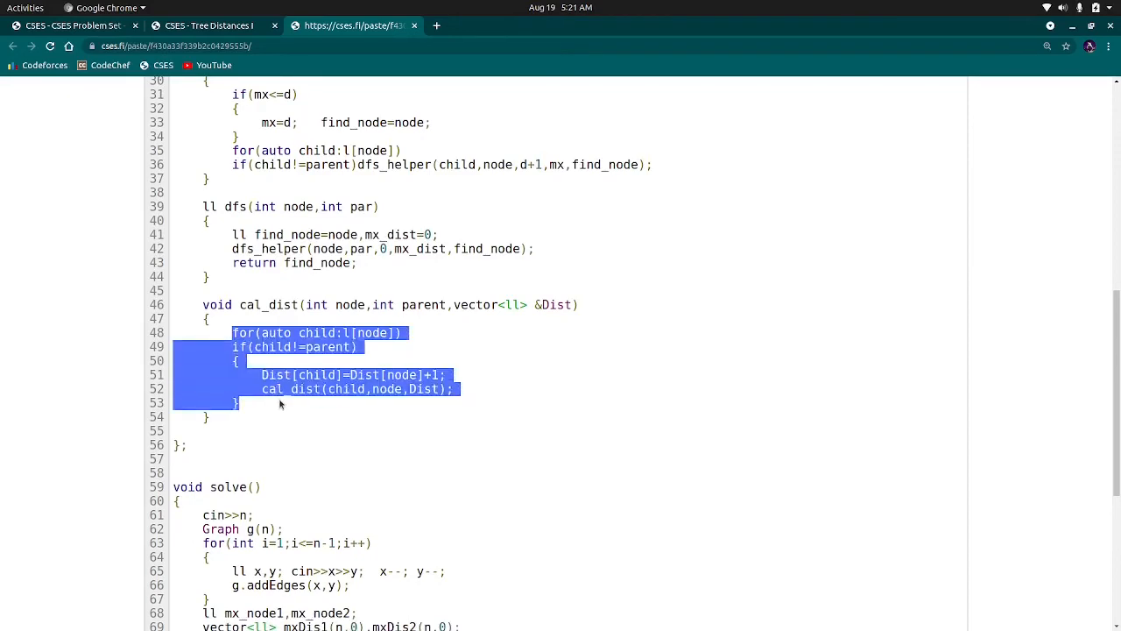
pyautogui.click(465, 386)
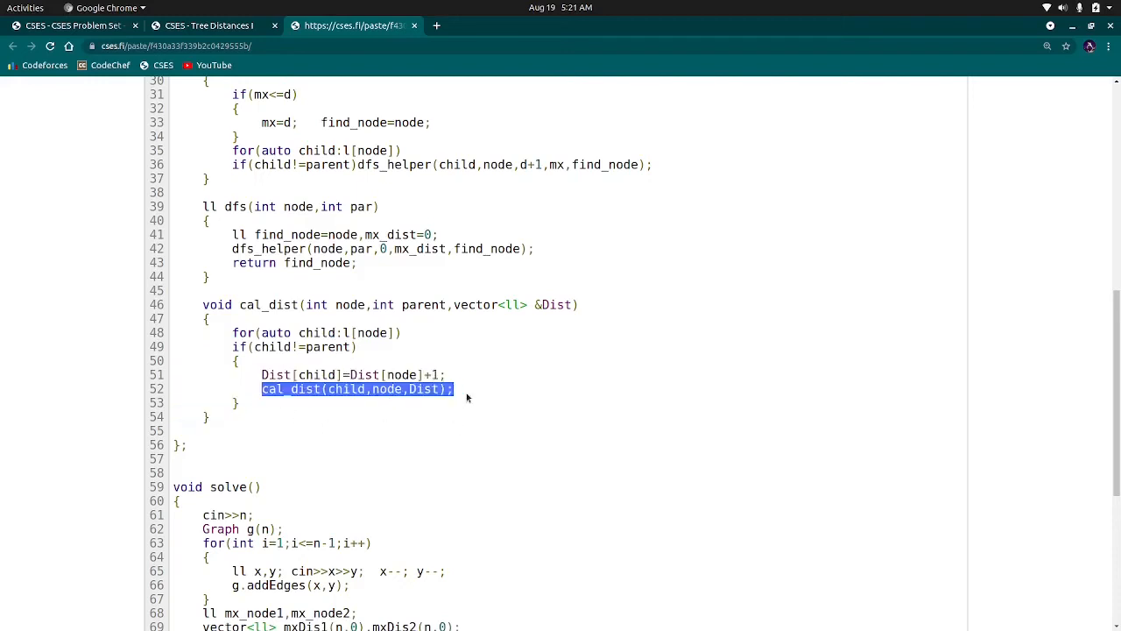
pyautogui.moveTo(486, 405)
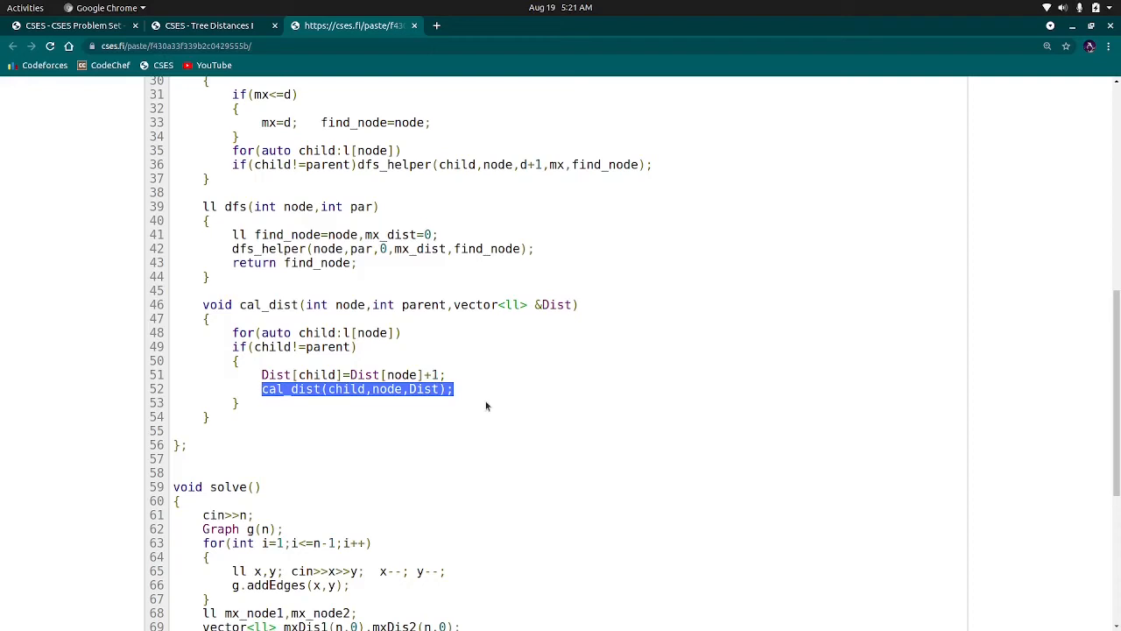
pyautogui.scroll(-3)
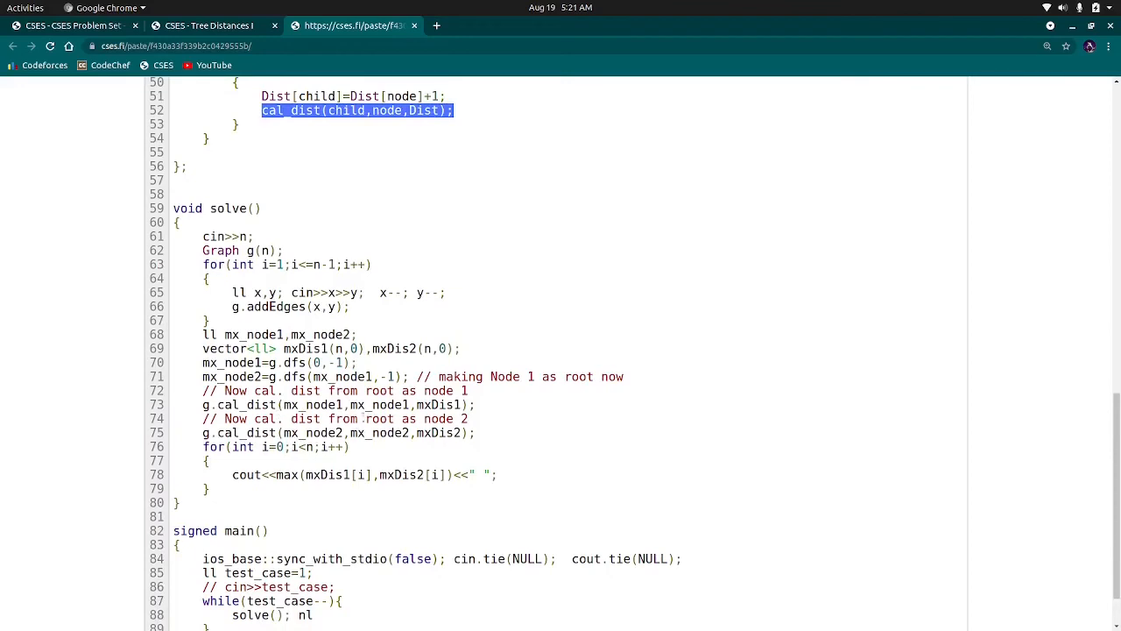
pyautogui.doubleClick(320, 404)
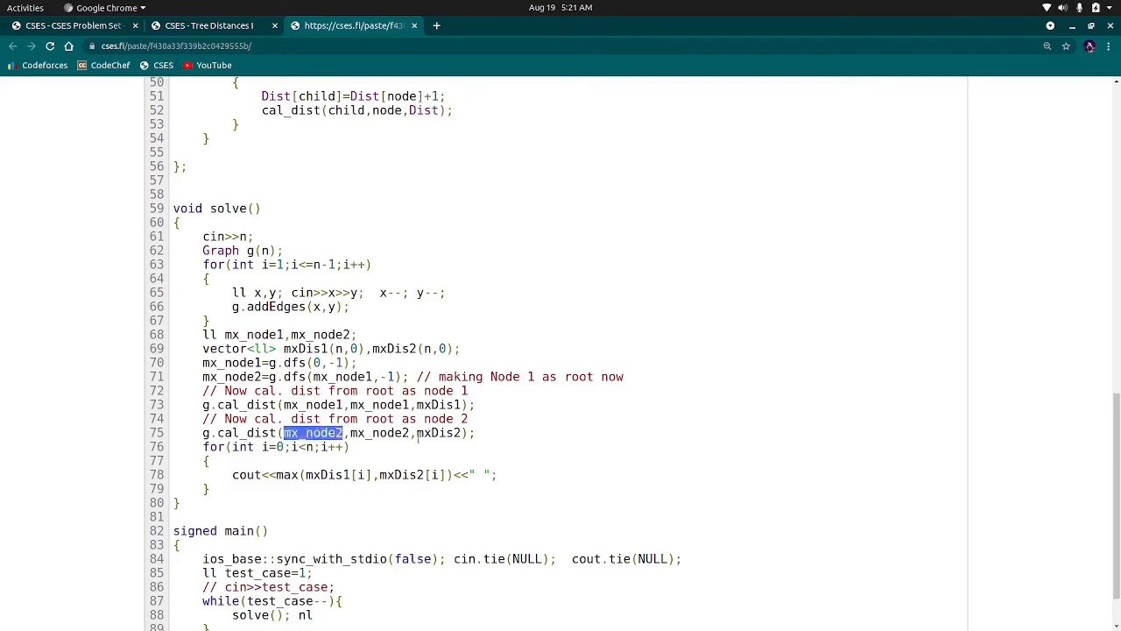
pyautogui.scroll(-3)
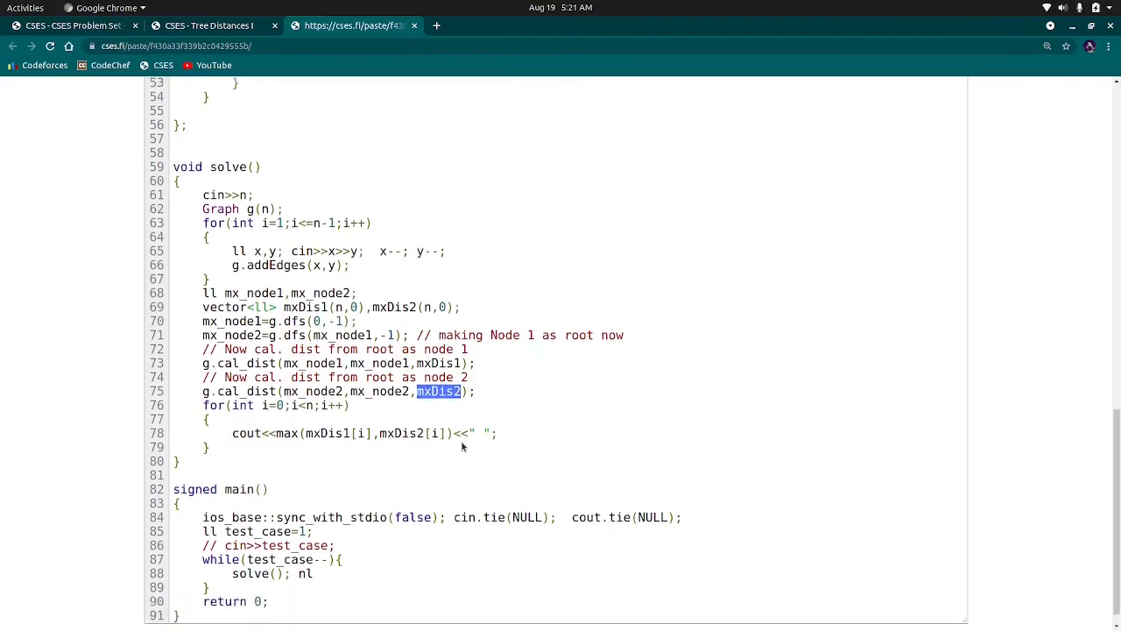
pyautogui.scroll(3)
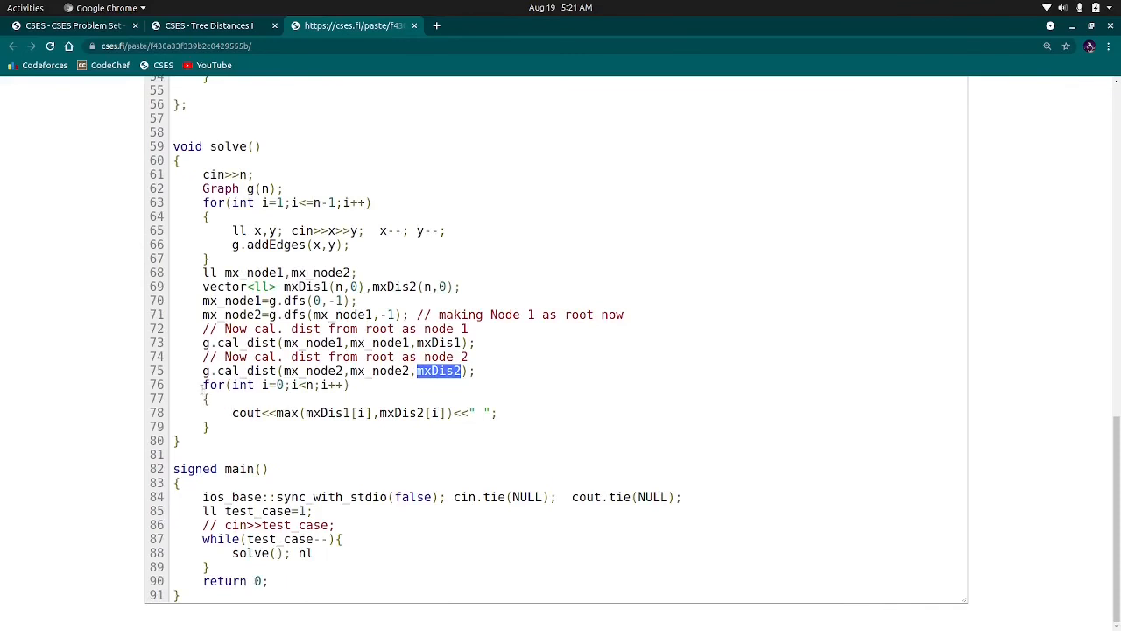
pyautogui.click(208, 25)
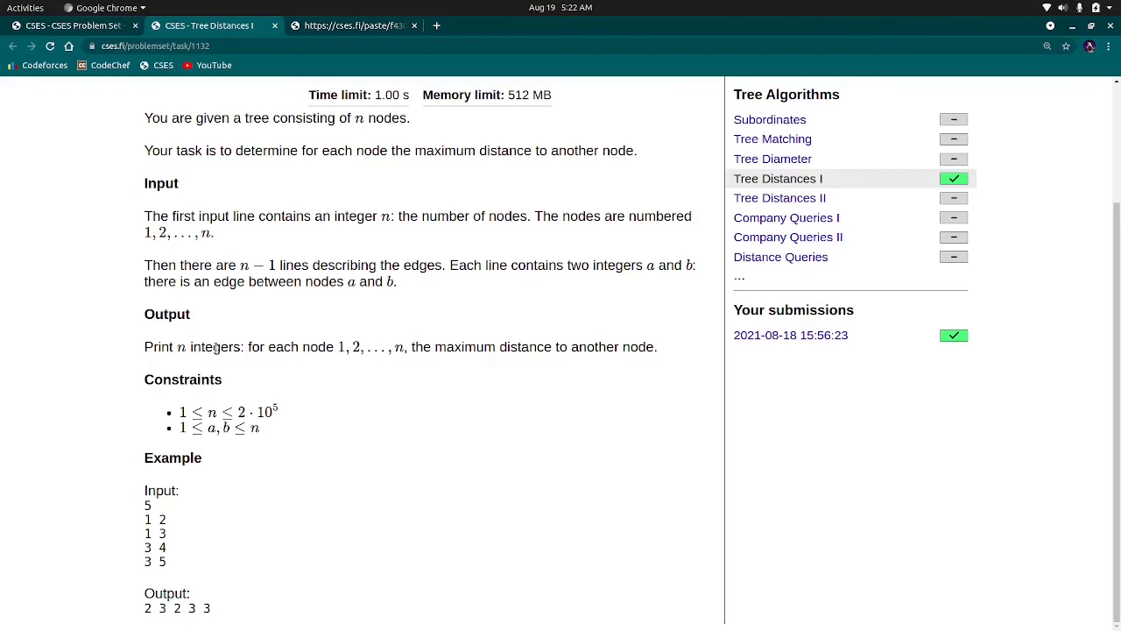
pyautogui.click(350, 25)
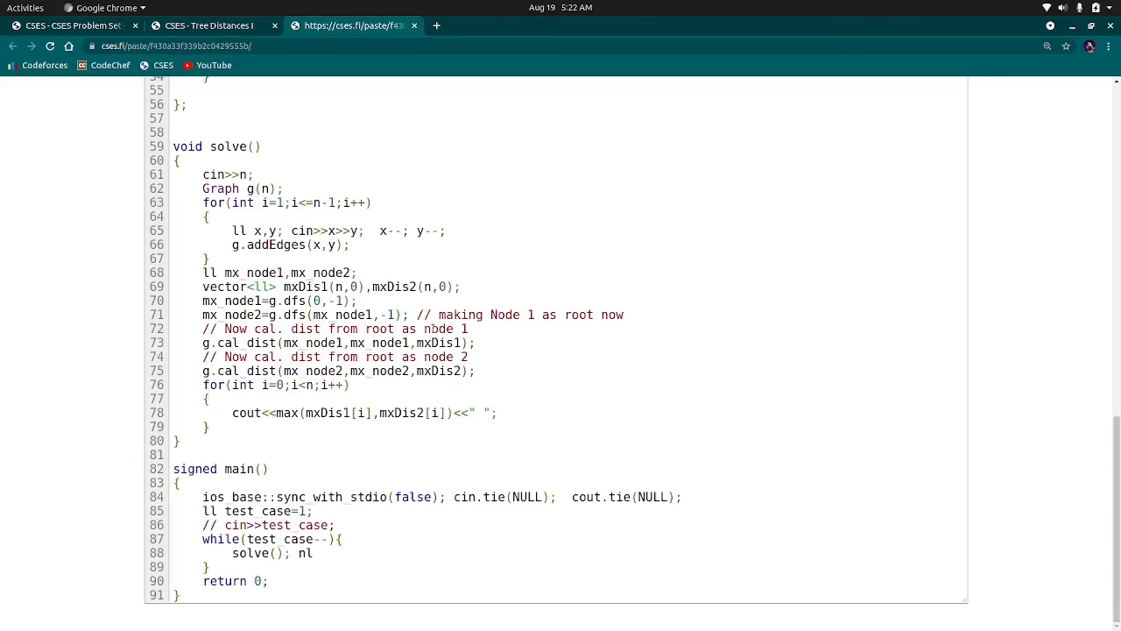
pyautogui.moveTo(625, 237)
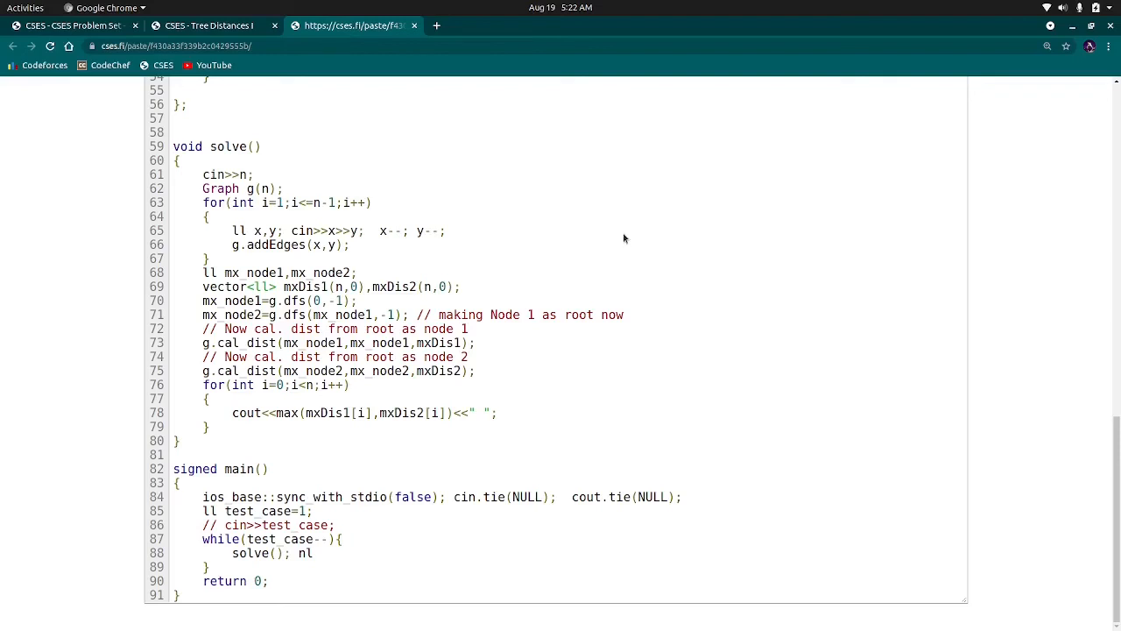
pyautogui.moveTo(706, 170)
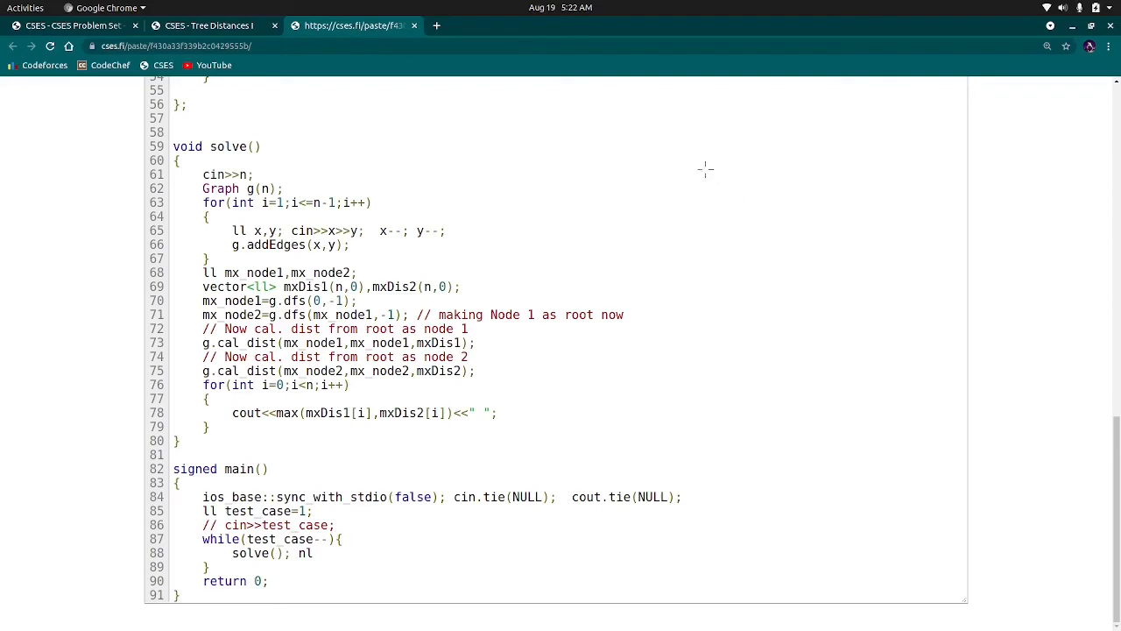
pyautogui.moveTo(223, 29)
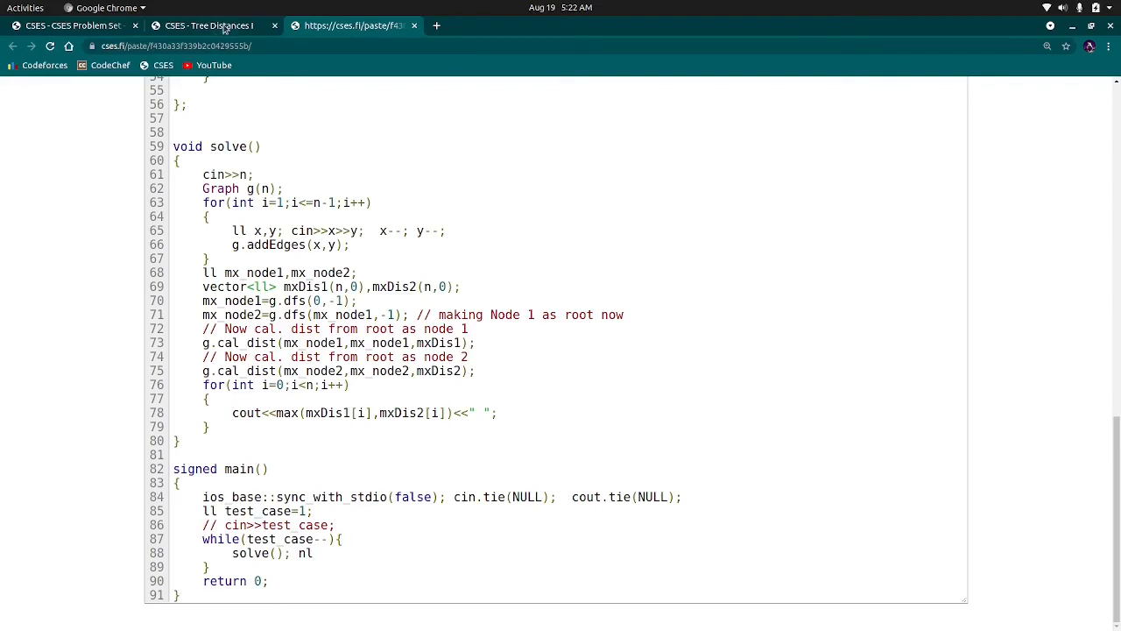
# - Return to the Tree Distances I statement and draw the example tree's nodes and edges in red
pyautogui.click(210, 24)
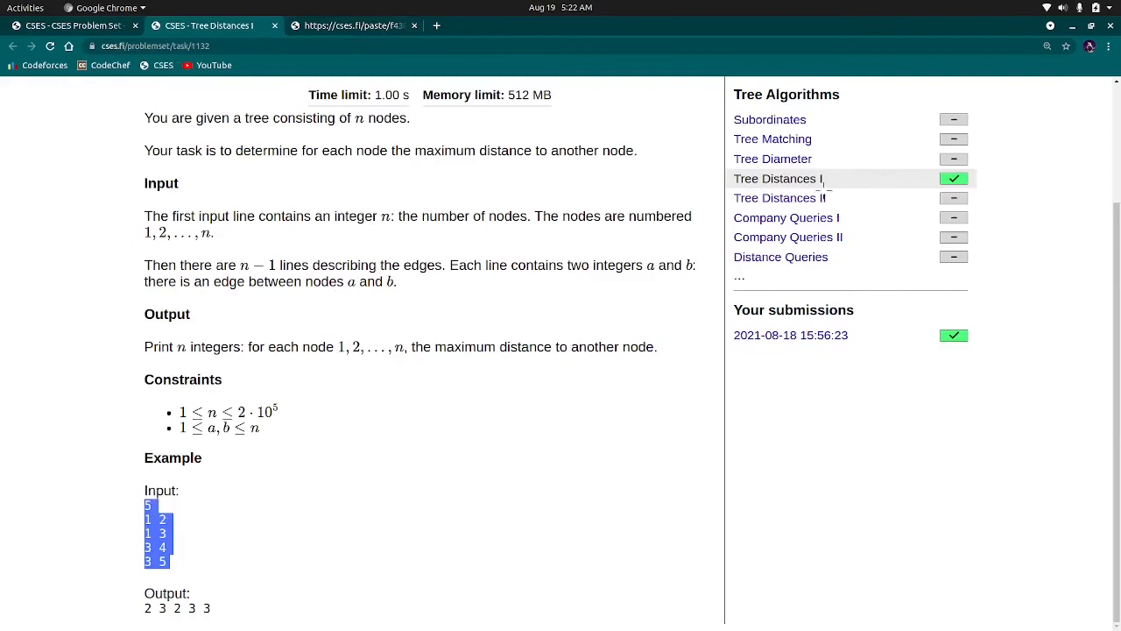
pyautogui.moveTo(534, 383)
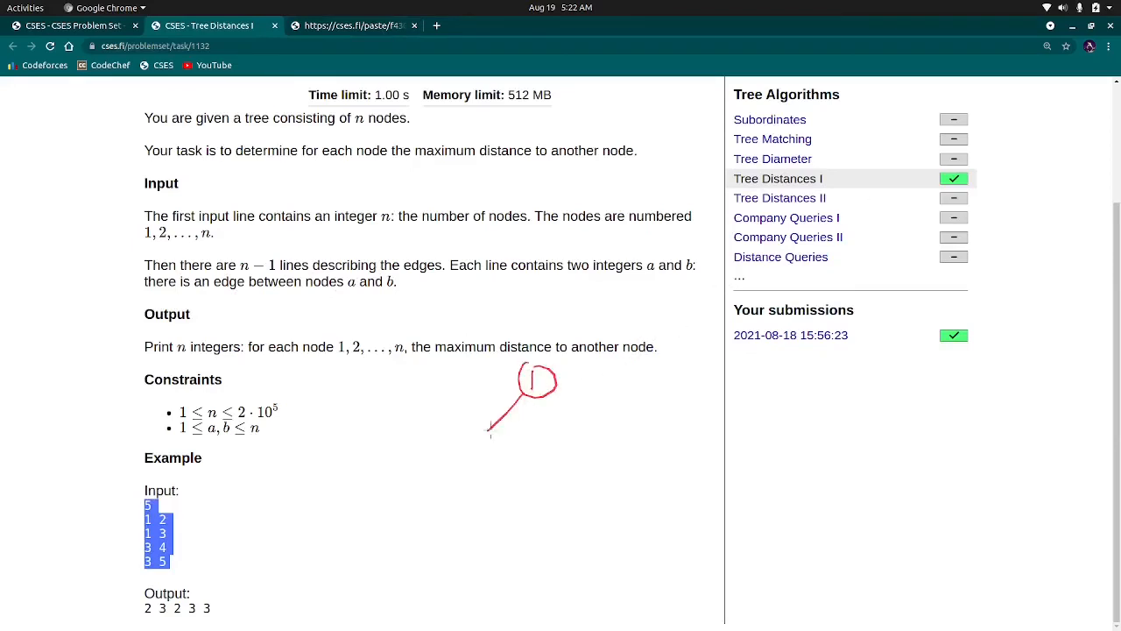
pyautogui.moveTo(491, 434); pyautogui.dragTo(478, 447)
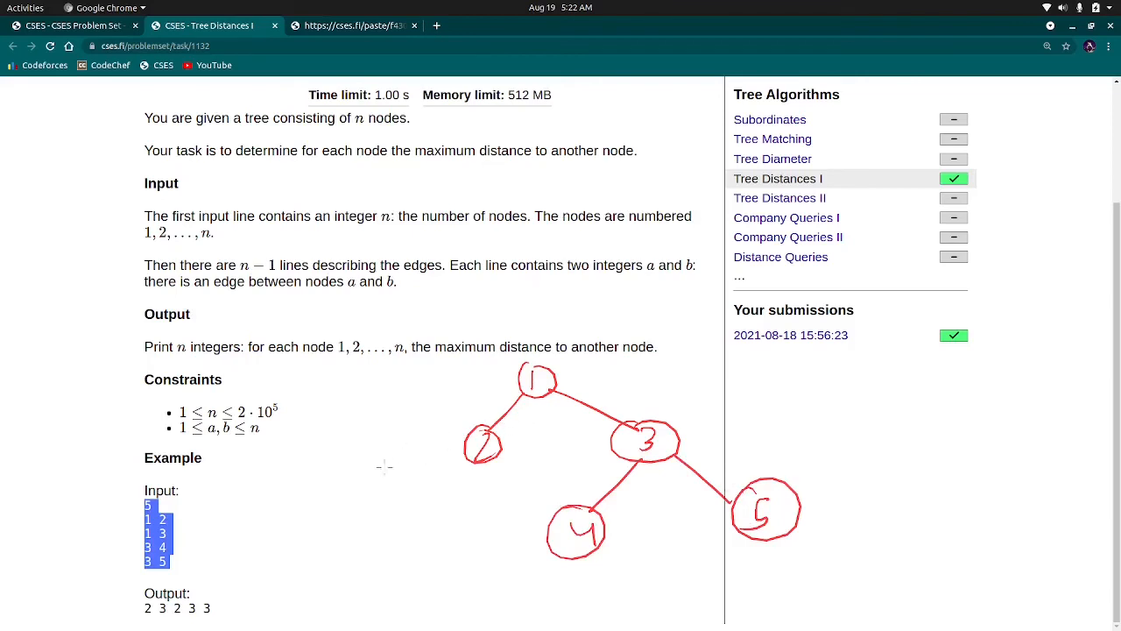
pyautogui.moveTo(492, 407)
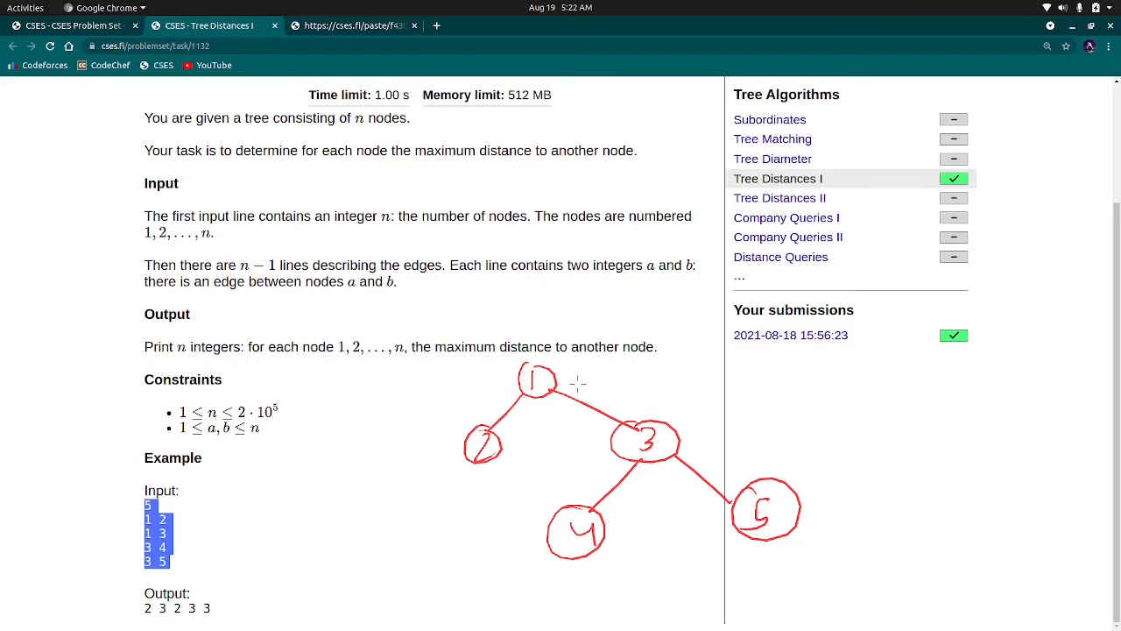
pyautogui.moveTo(594, 382)
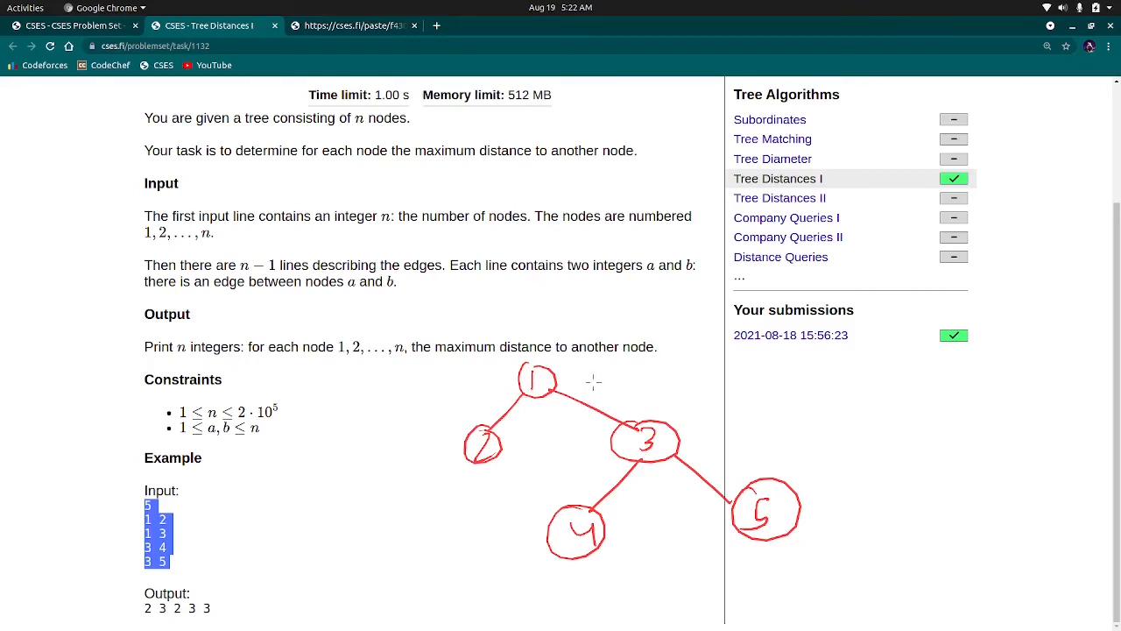
pyautogui.moveTo(698, 422)
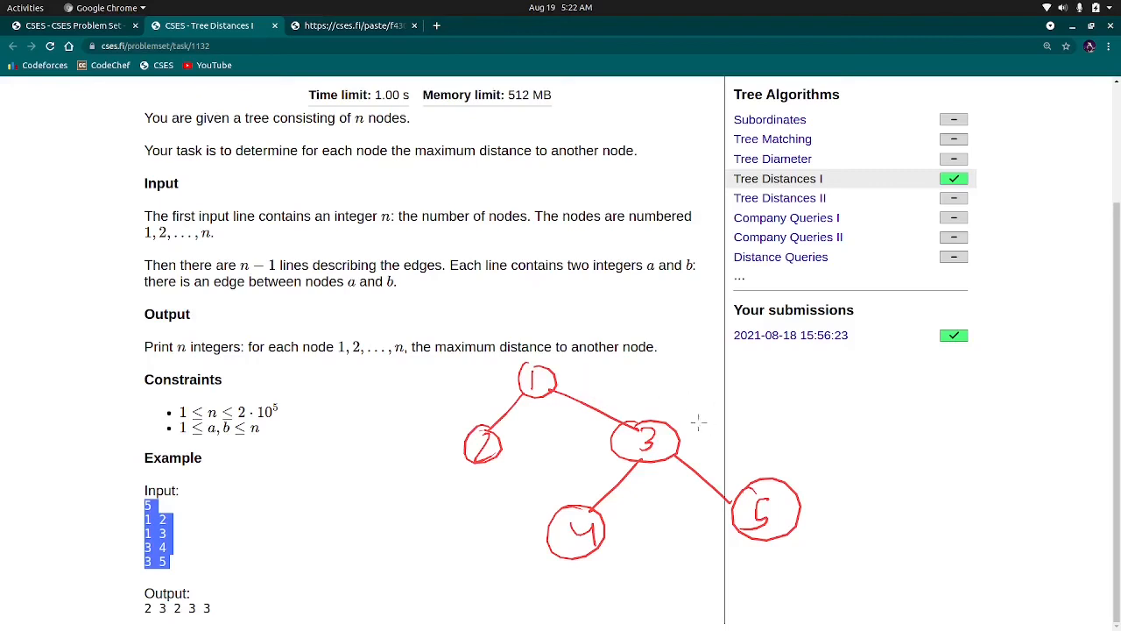
pyautogui.moveTo(683, 511)
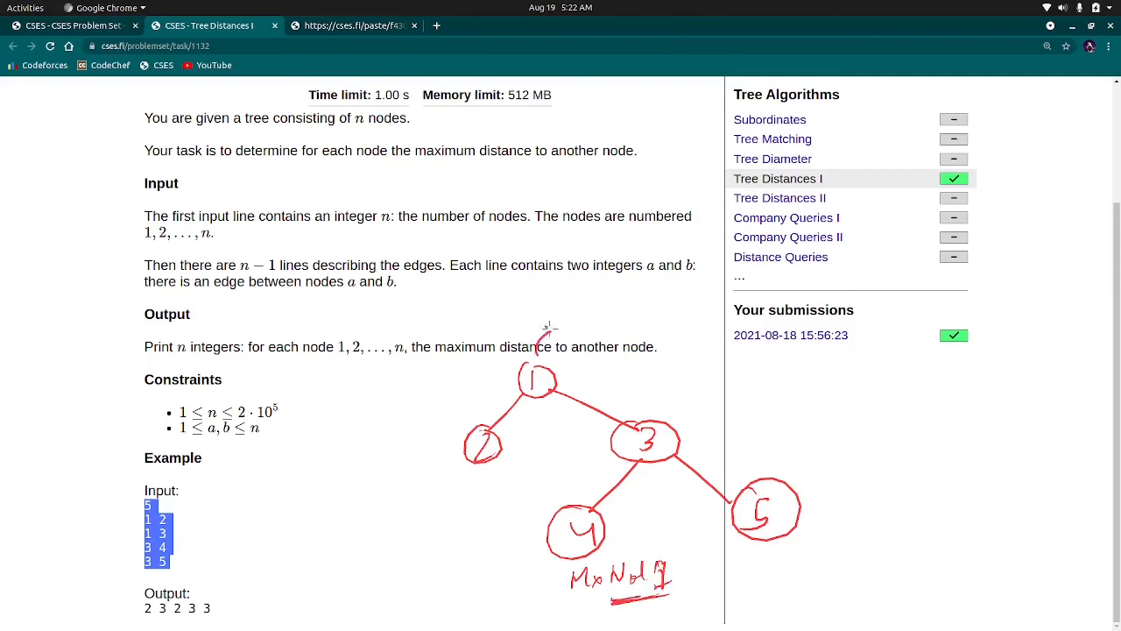
# - Label node 1 as root, sketch the tree rooted at node 4, underline node 2, return to paste
pyautogui.moveTo(544, 342); pyautogui.dragTo(614, 325)
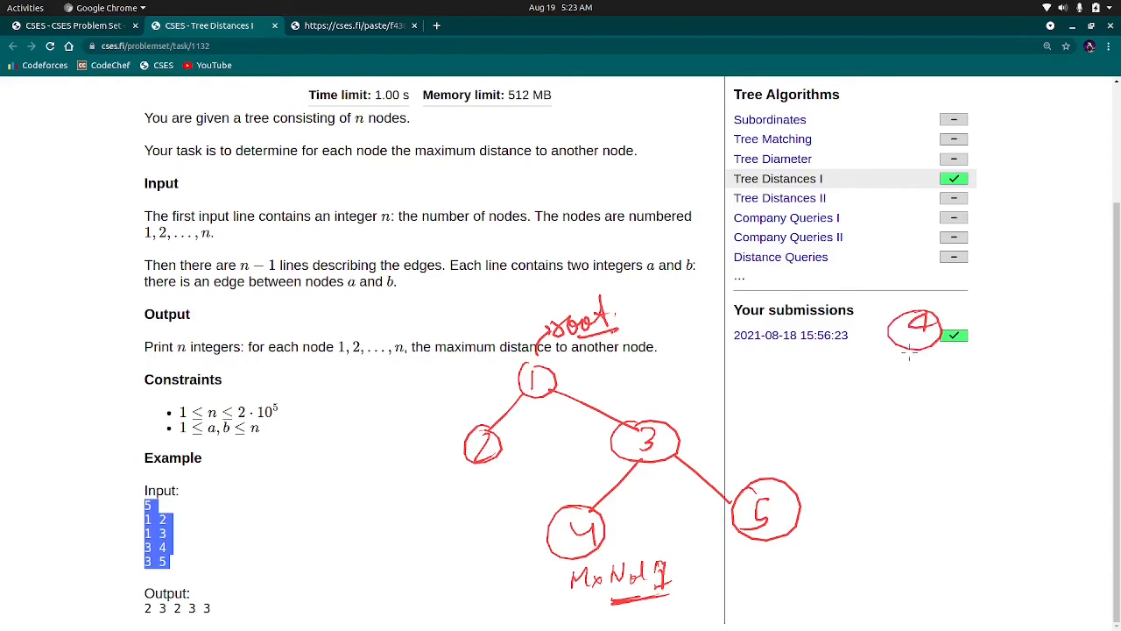
pyautogui.moveTo(914, 350); pyautogui.dragTo(883, 400)
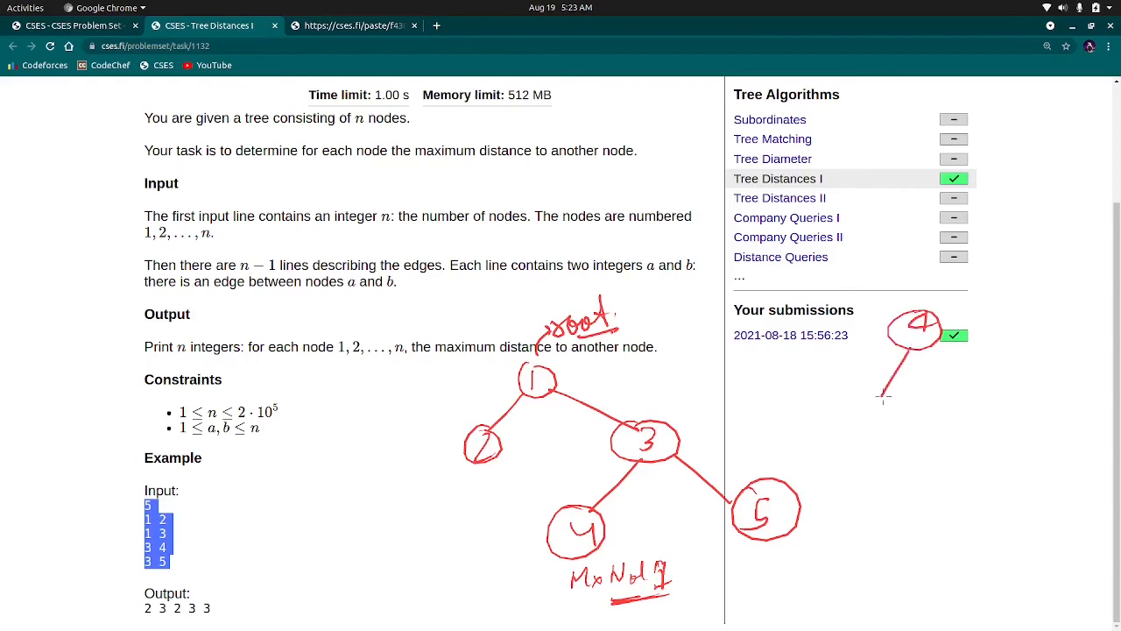
pyautogui.moveTo(884, 394); pyautogui.dragTo(876, 416)
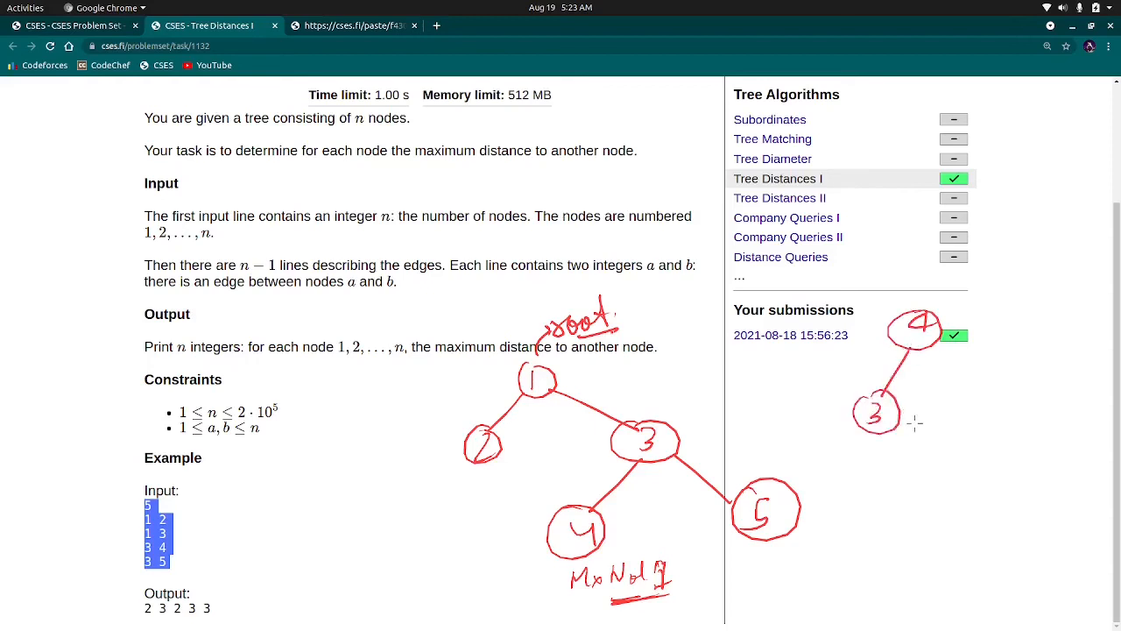
pyautogui.moveTo(893, 425); pyautogui.dragTo(960, 451)
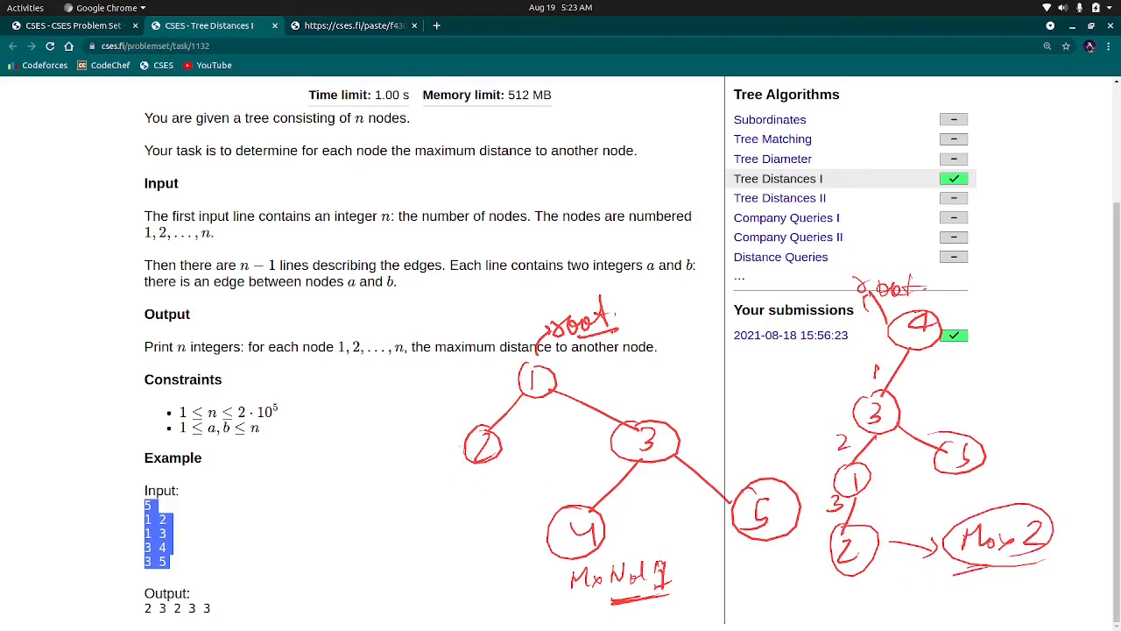
pyautogui.moveTo(473, 471)
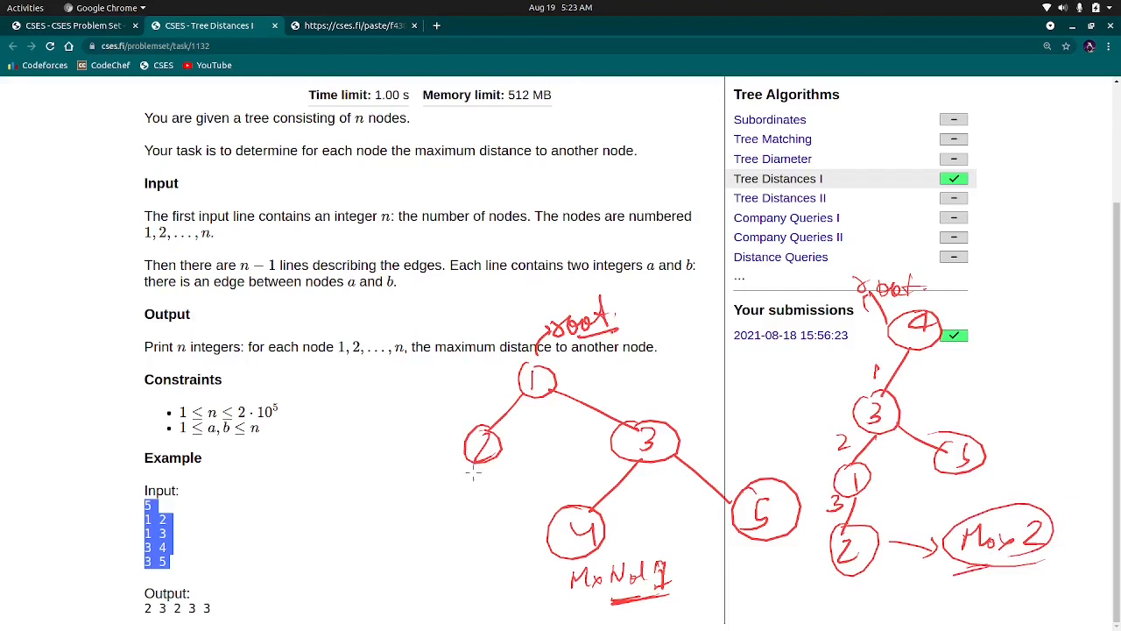
pyautogui.moveTo(460, 477); pyautogui.dragTo(504, 473)
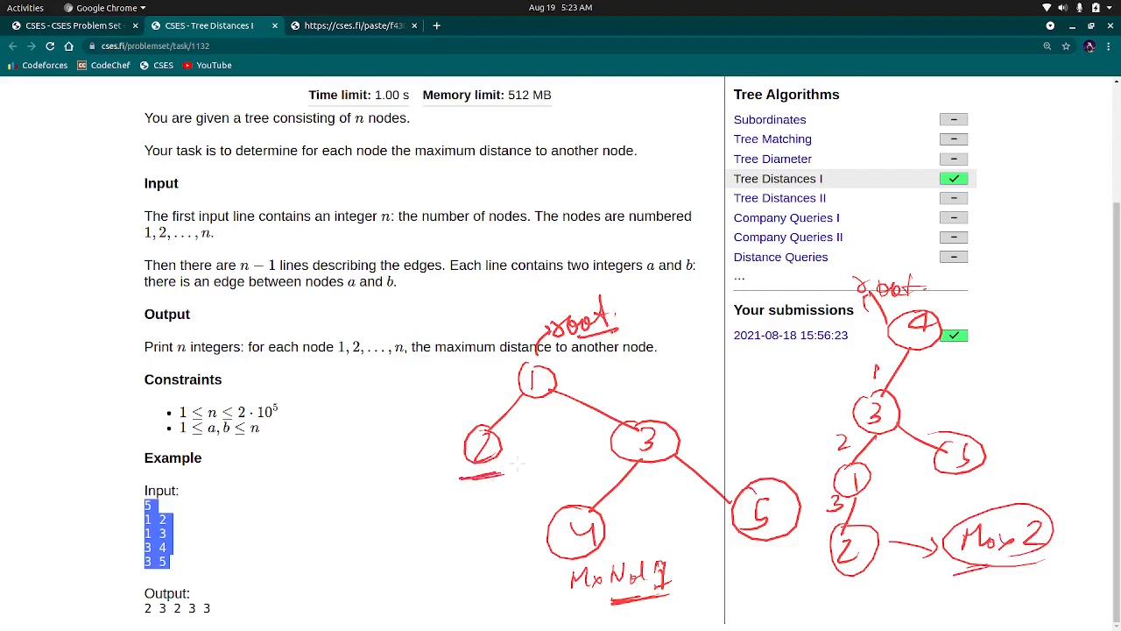
pyautogui.moveTo(605, 434)
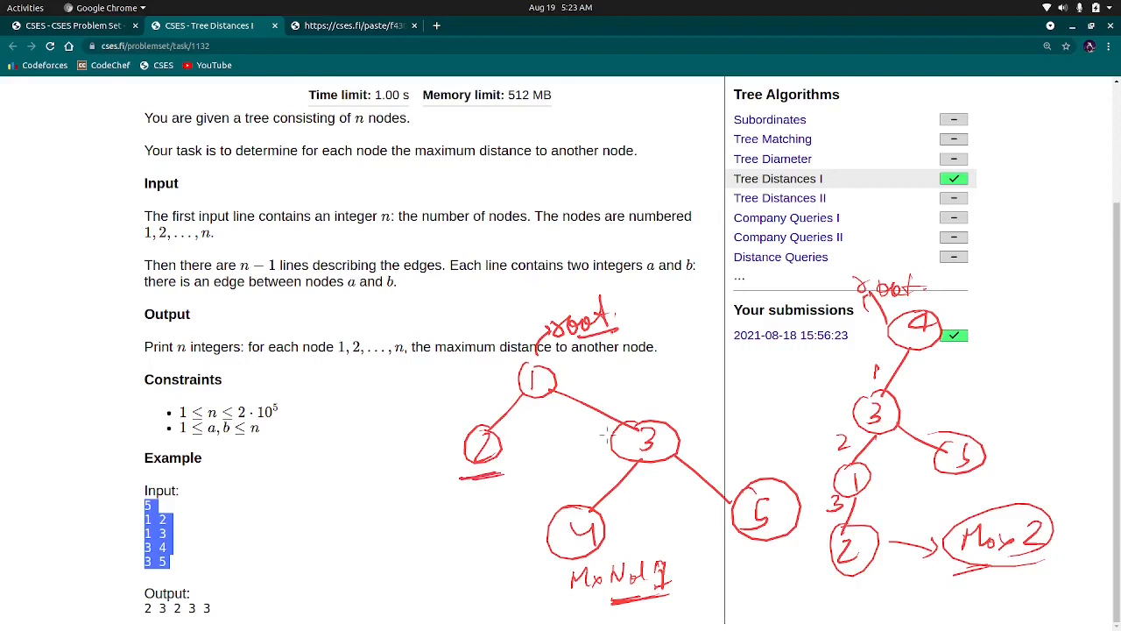
pyautogui.moveTo(512, 537)
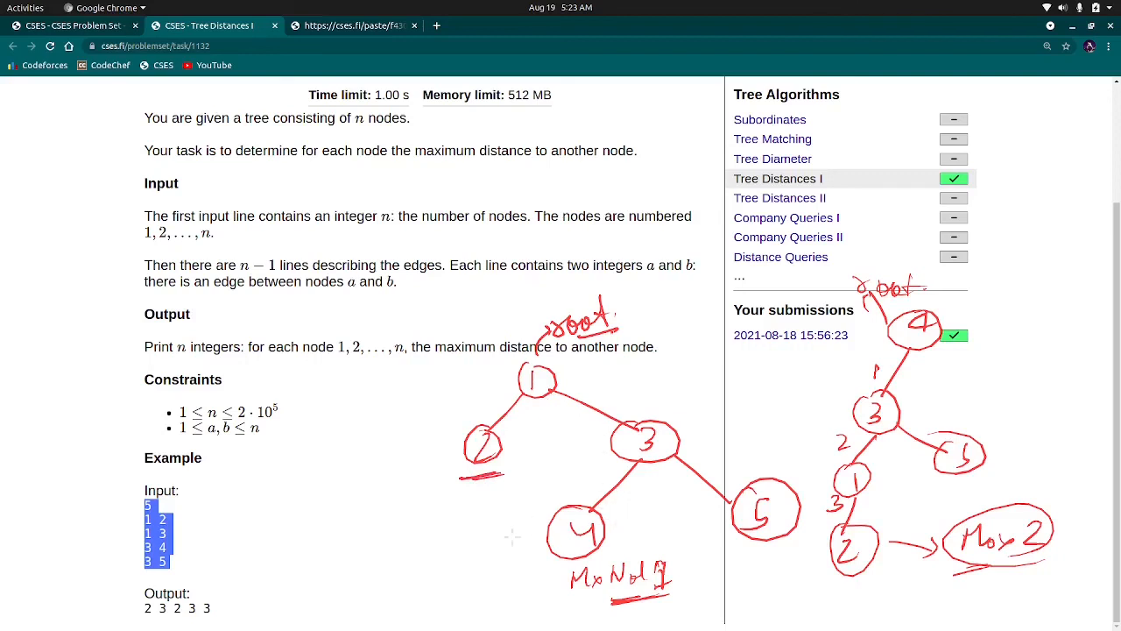
pyautogui.moveTo(520, 427)
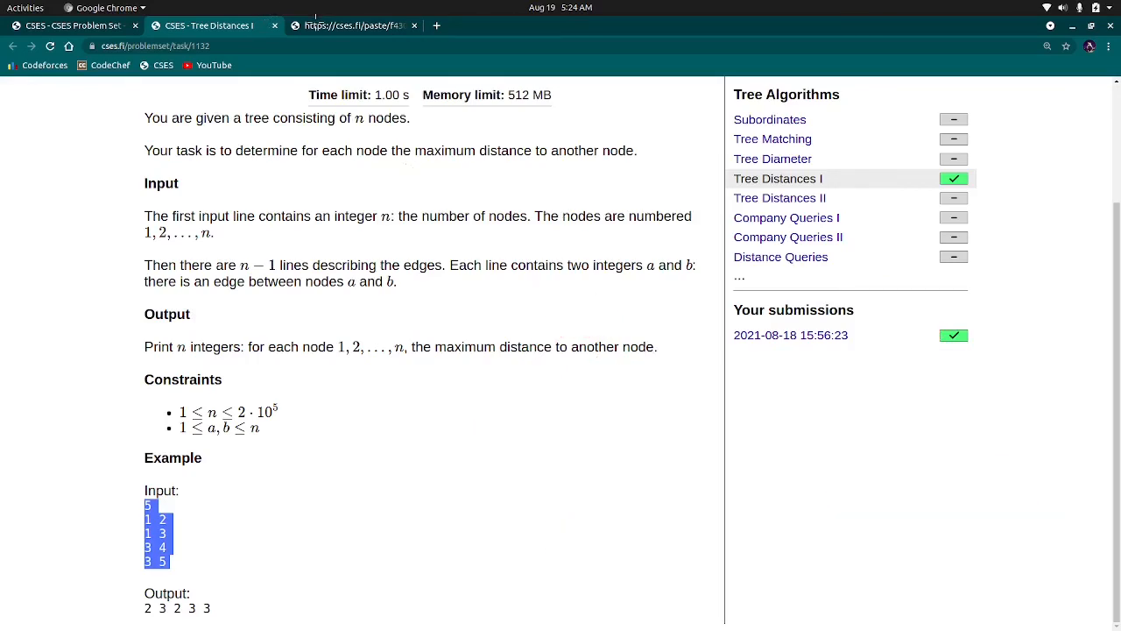
pyautogui.click(350, 25)
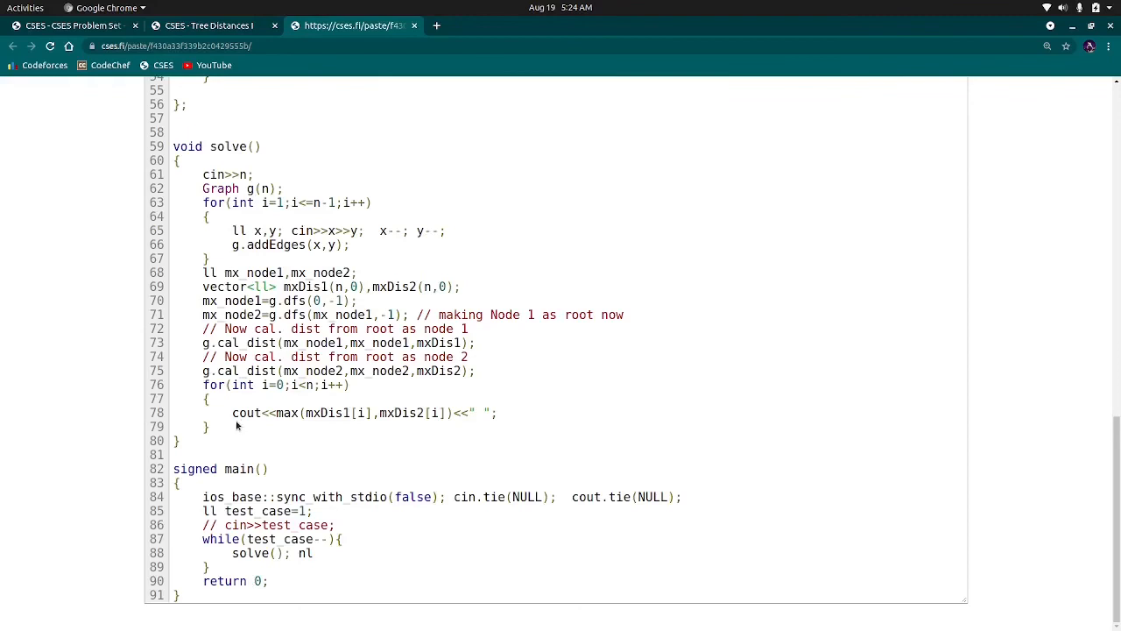
pyautogui.moveTo(303, 413); pyautogui.dragTo(210, 426)
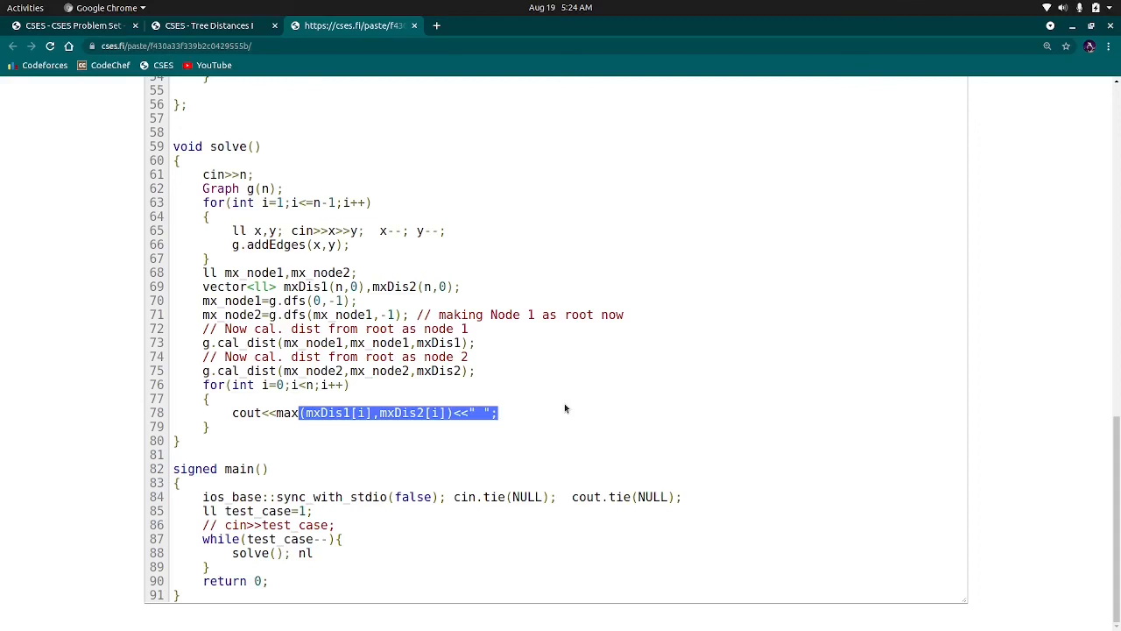
pyautogui.moveTo(566, 408)
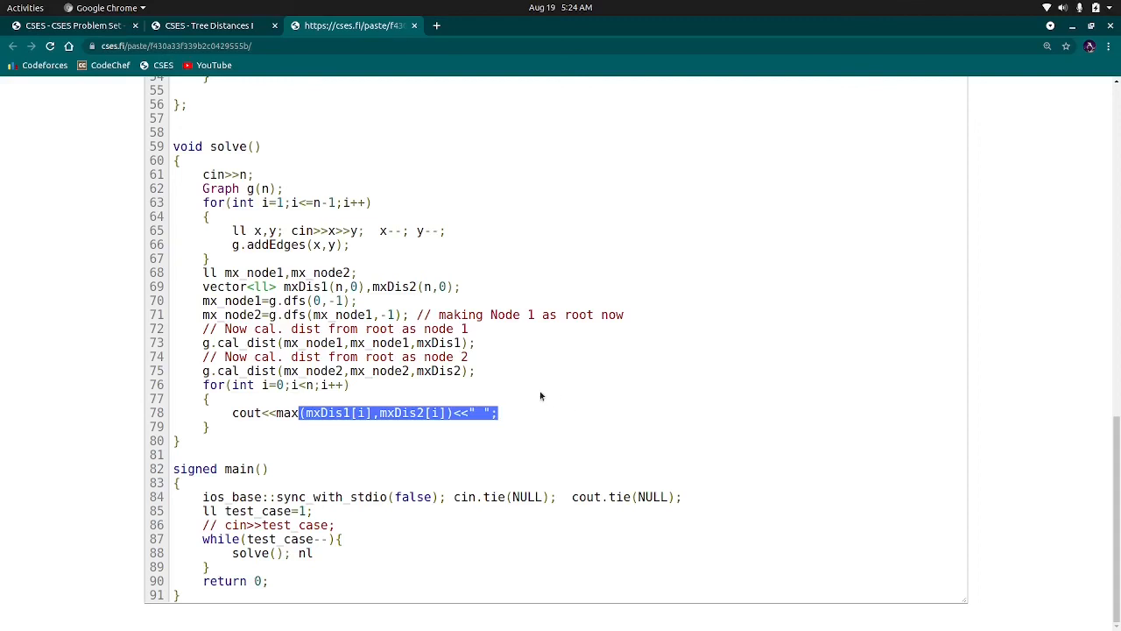
pyautogui.click(210, 442)
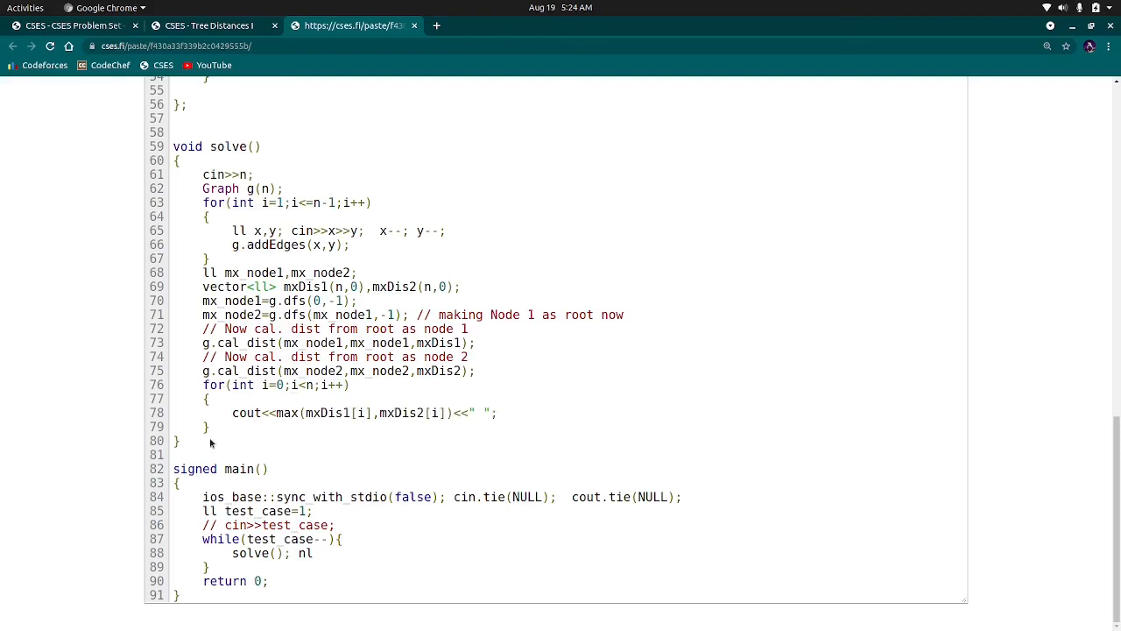
pyautogui.scroll(3)
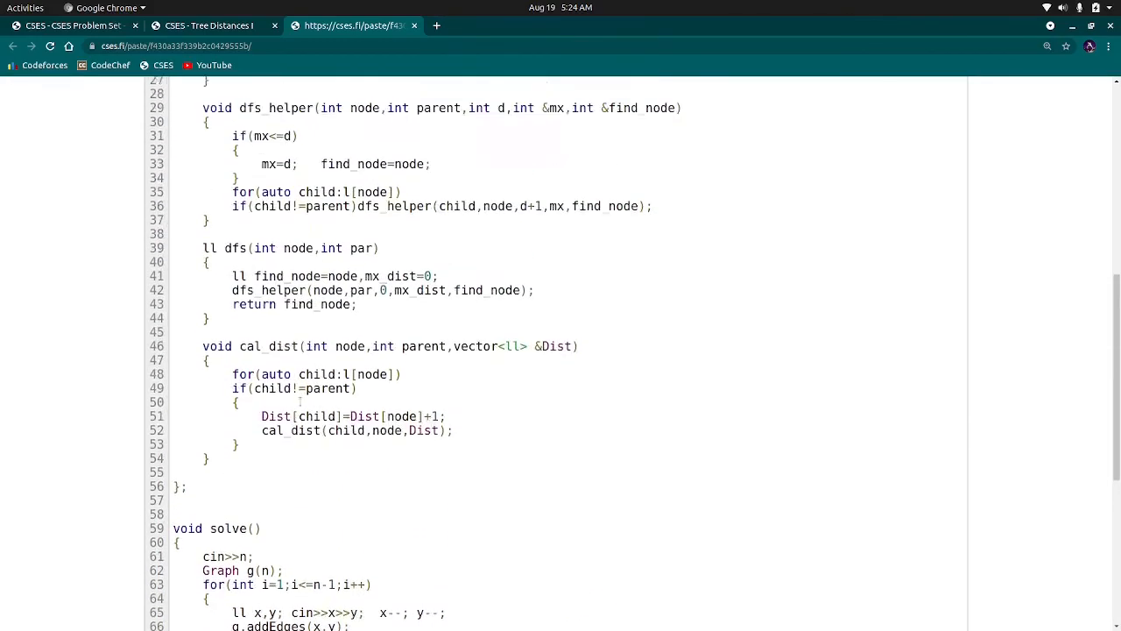
pyautogui.scroll(3)
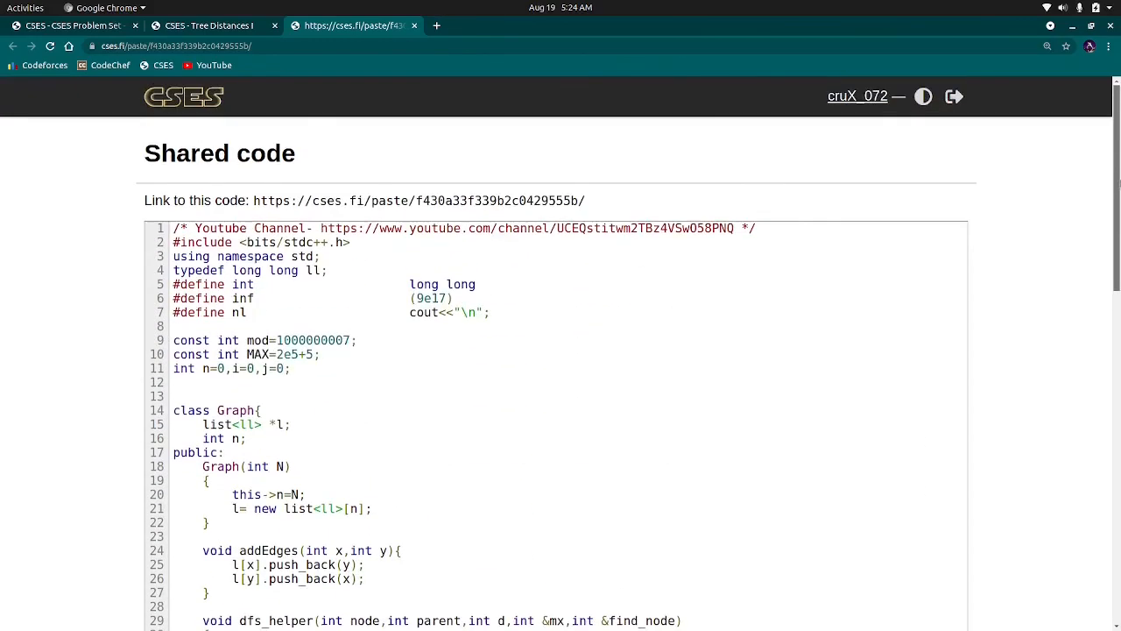